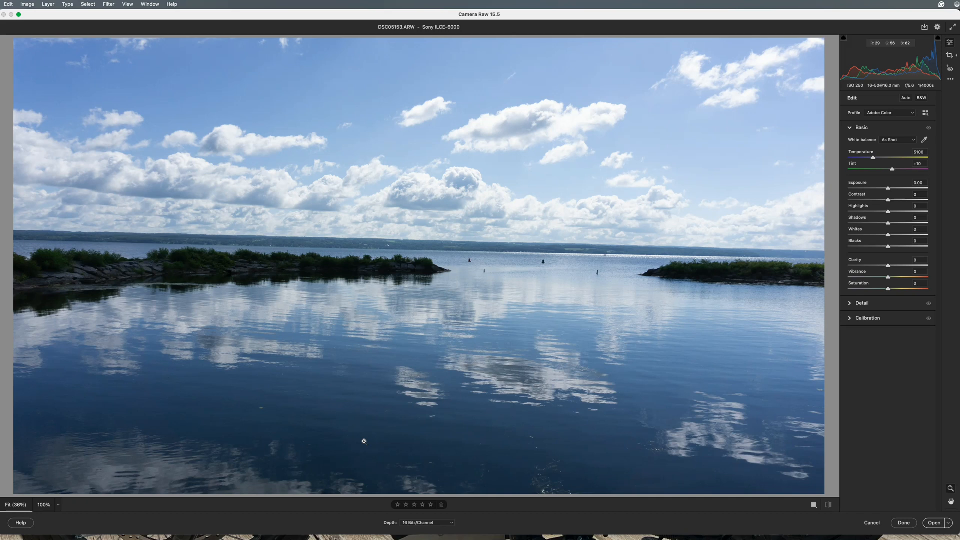
pyautogui.moveTo(515, 243)
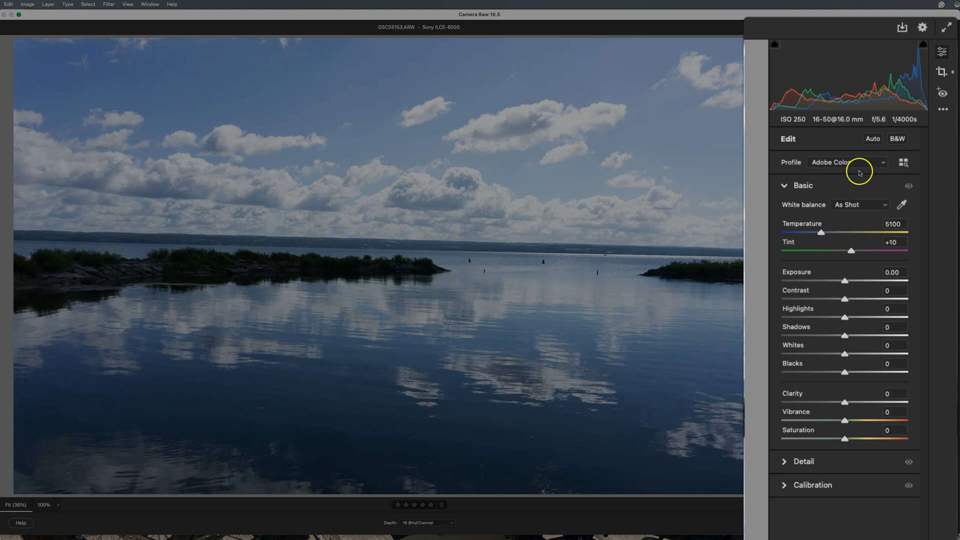
pyautogui.moveTo(835, 167)
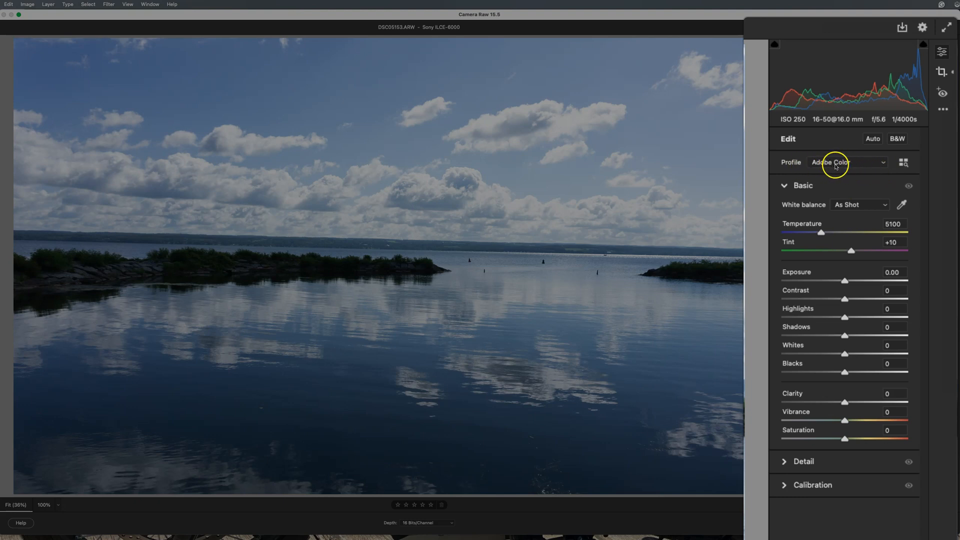
# Preview the Adobe Landscape, Portrait and Standard profiles, then apply Adobe Vivid.
pyautogui.click(847, 162)
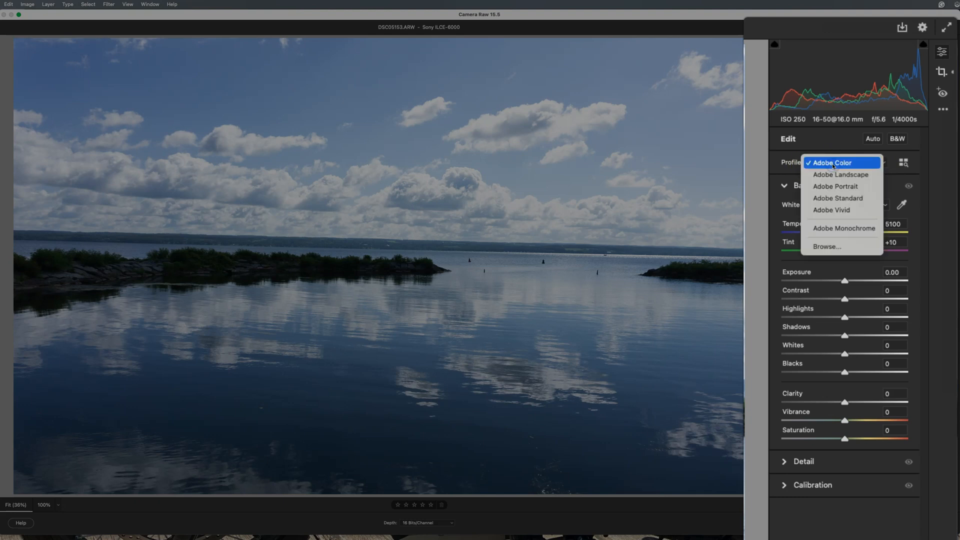
pyautogui.moveTo(841, 175)
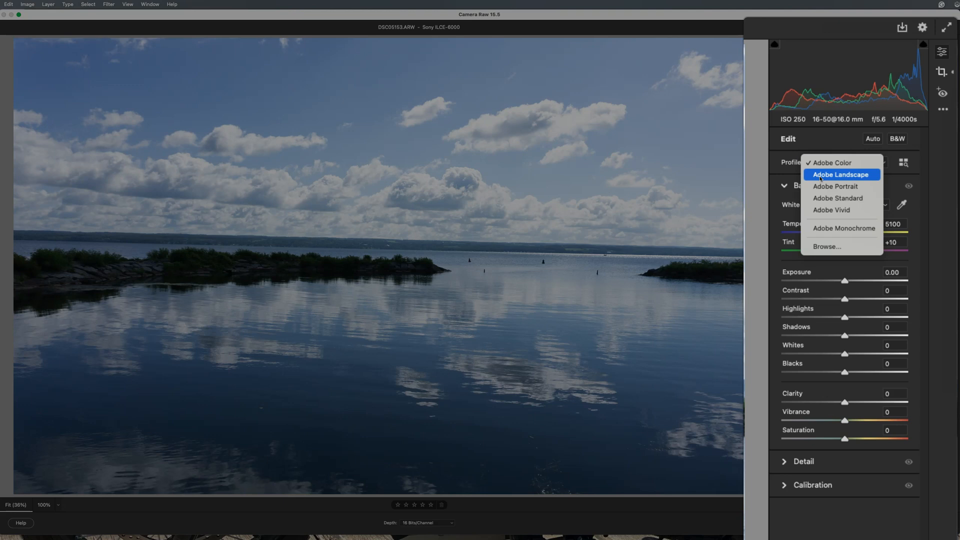
pyautogui.click(841, 175)
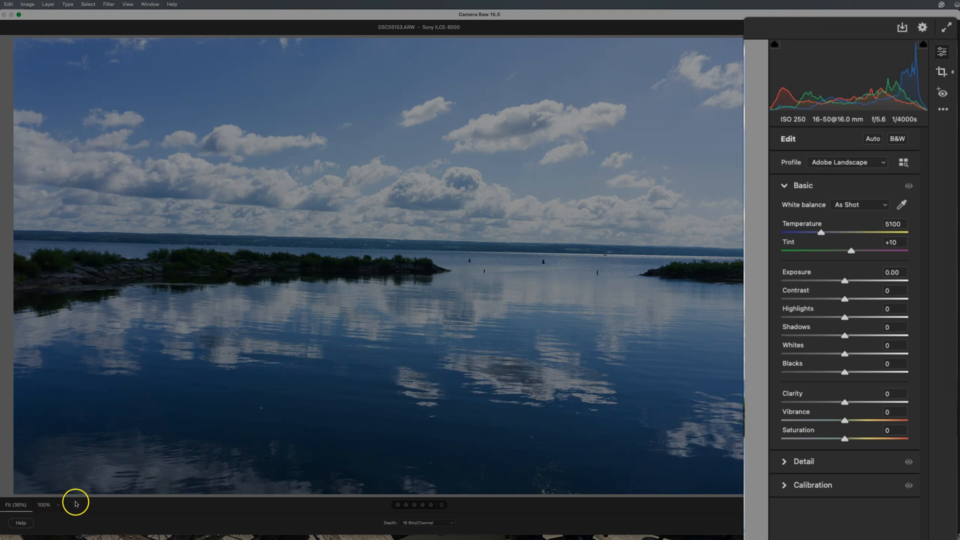
pyautogui.click(59, 507)
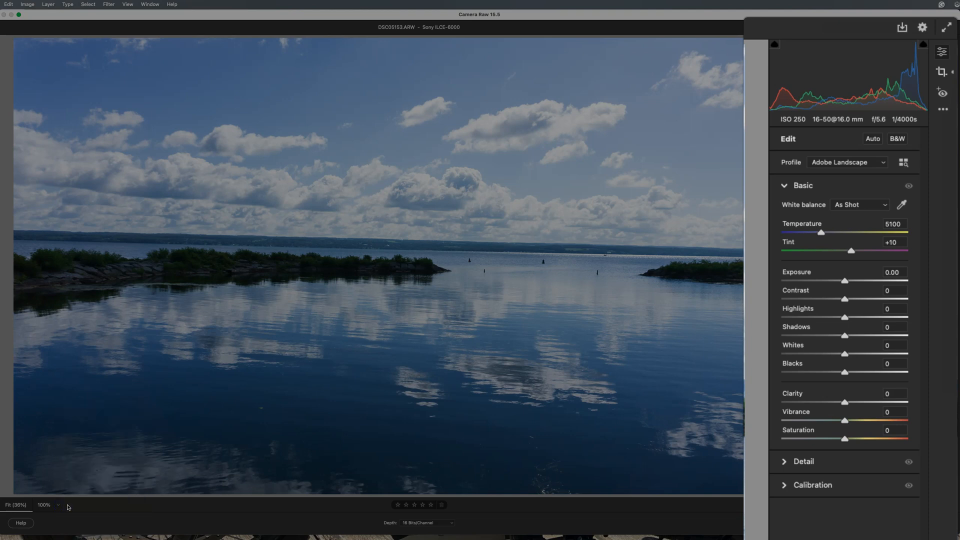
pyautogui.moveTo(541, 474)
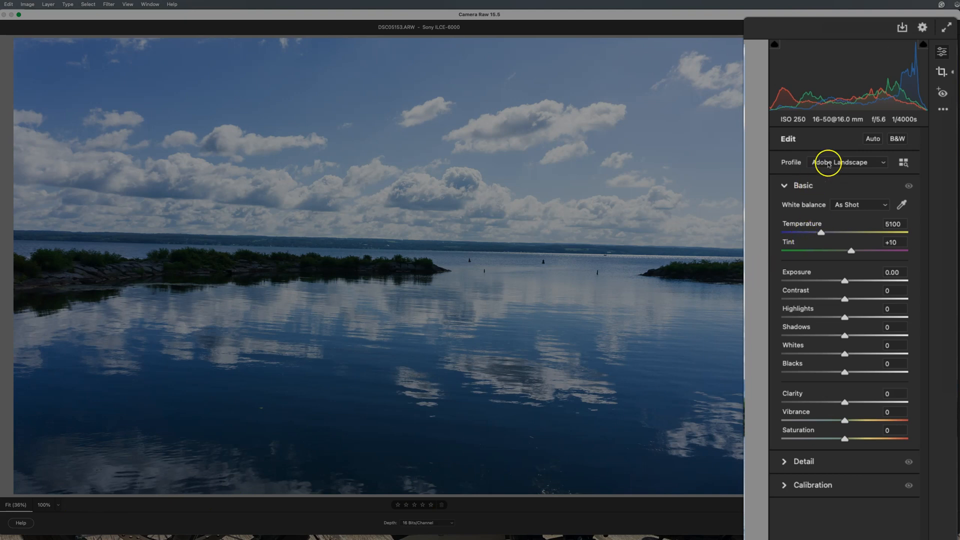
pyautogui.click(848, 162)
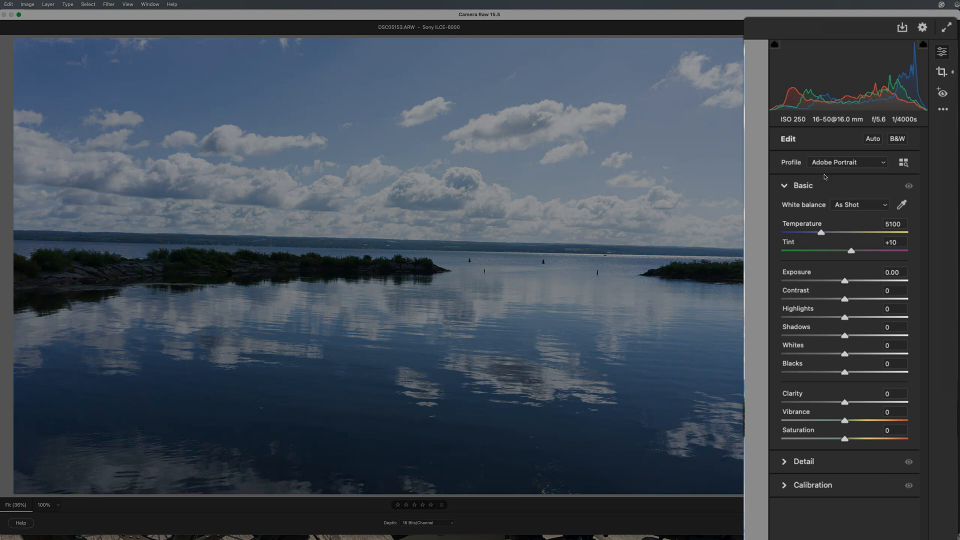
pyautogui.click(846, 162)
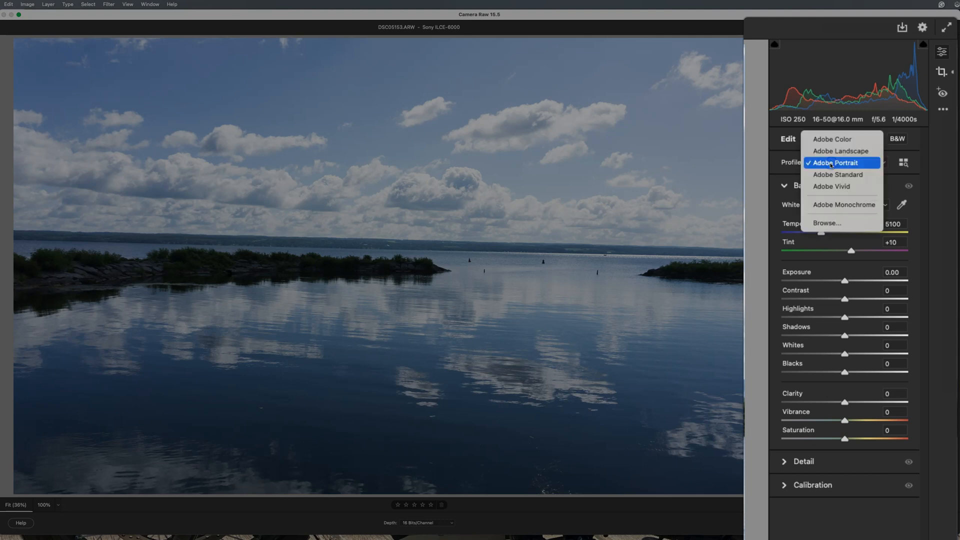
pyautogui.click(837, 174)
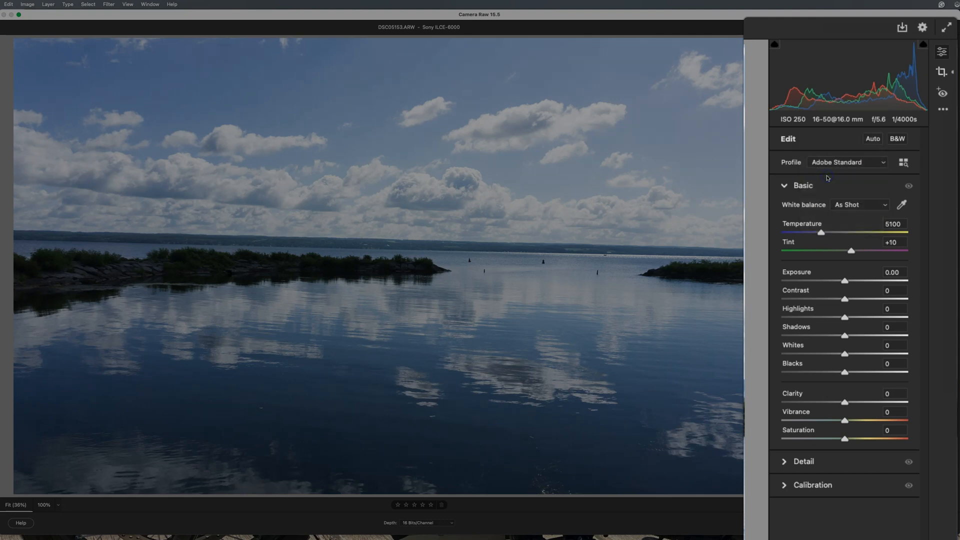
pyautogui.click(847, 161)
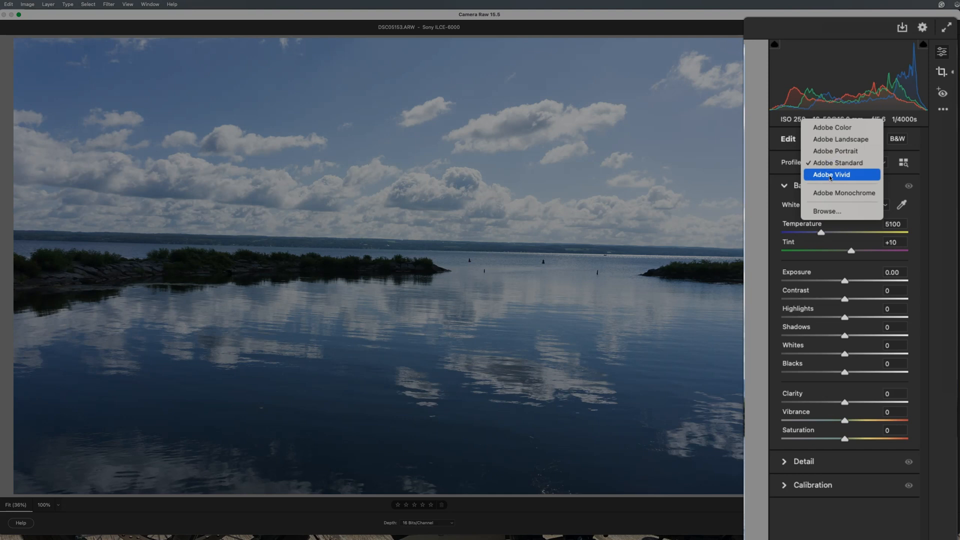
pyautogui.click(832, 175)
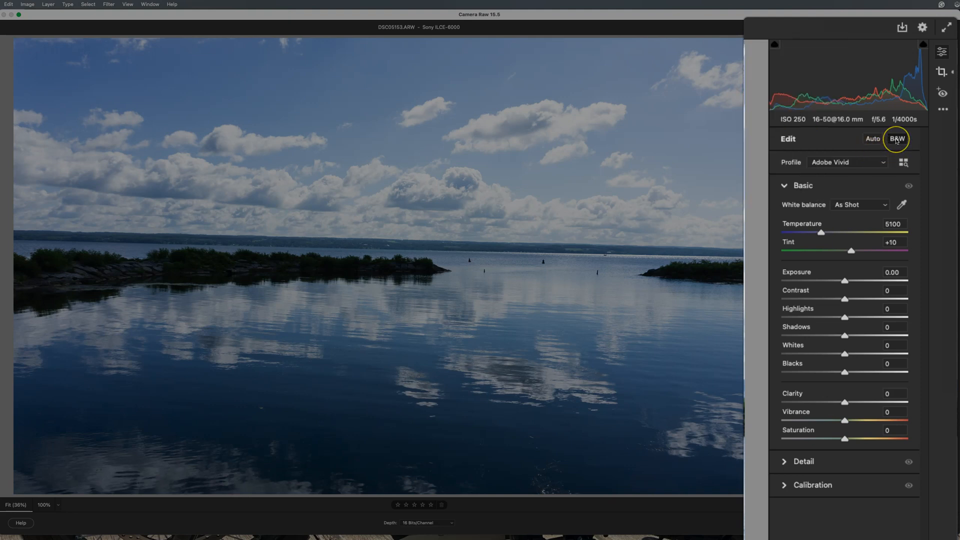
pyautogui.moveTo(897, 139)
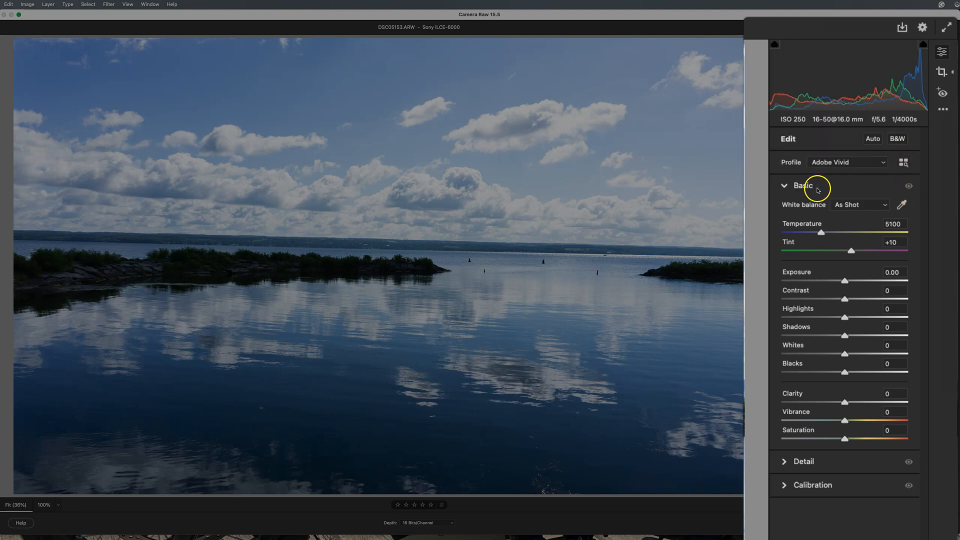
pyautogui.moveTo(796, 209)
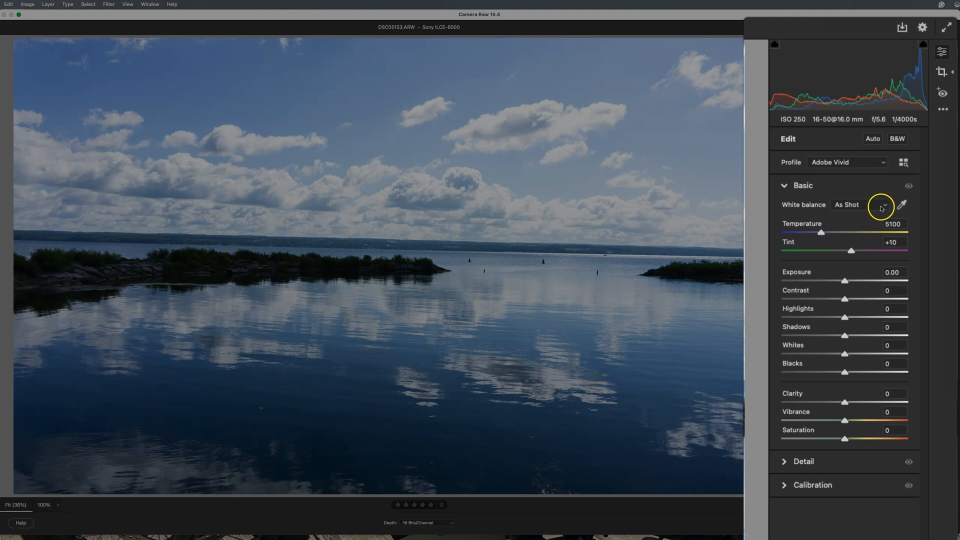
# Preview the Daylight, Cloudy, Shade, Fluorescent and Flash white balance presets.
pyautogui.click(882, 204)
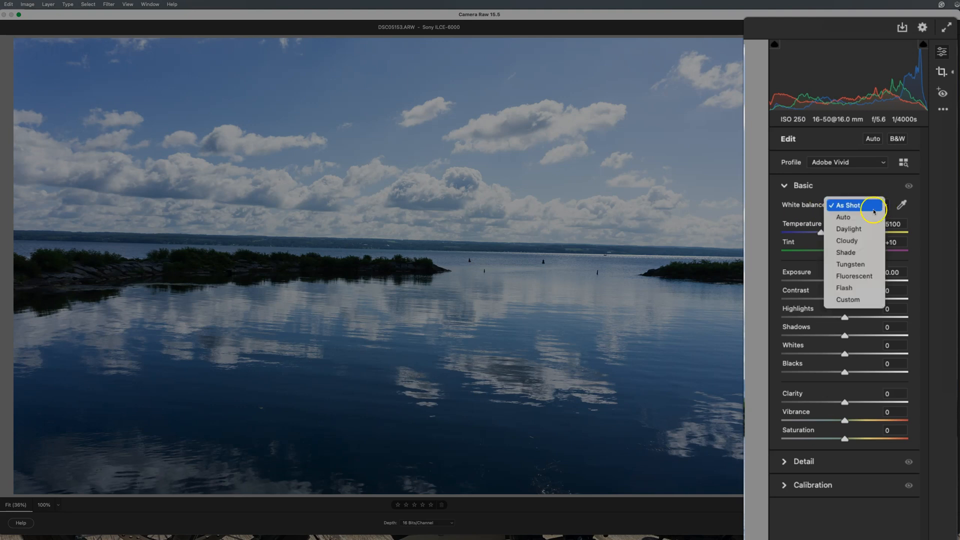
pyautogui.moveTo(843, 216)
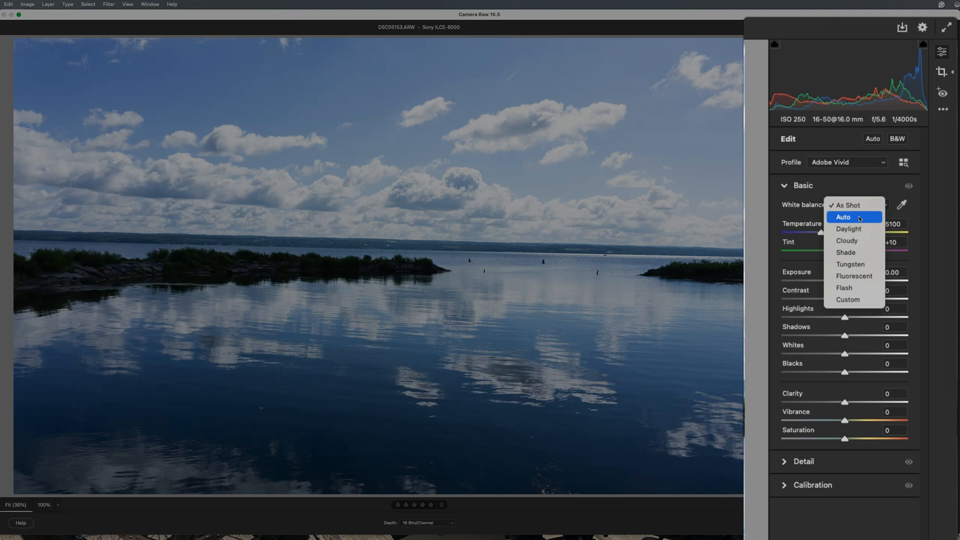
pyautogui.moveTo(849, 229)
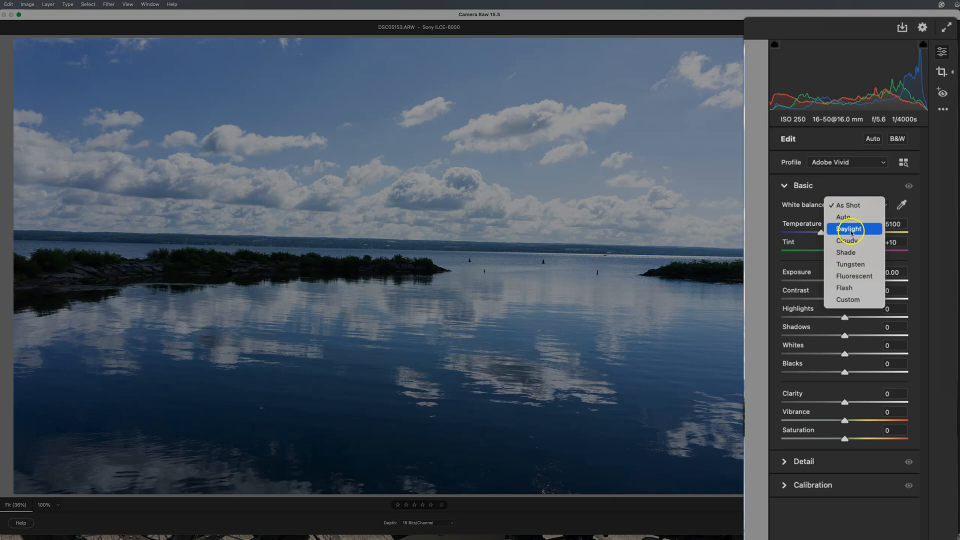
pyautogui.click(849, 229)
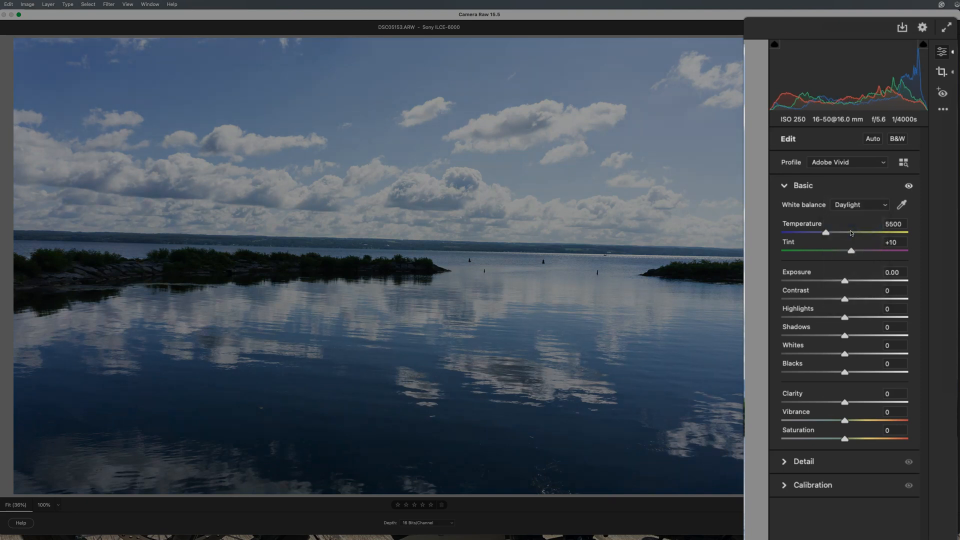
pyautogui.click(860, 205)
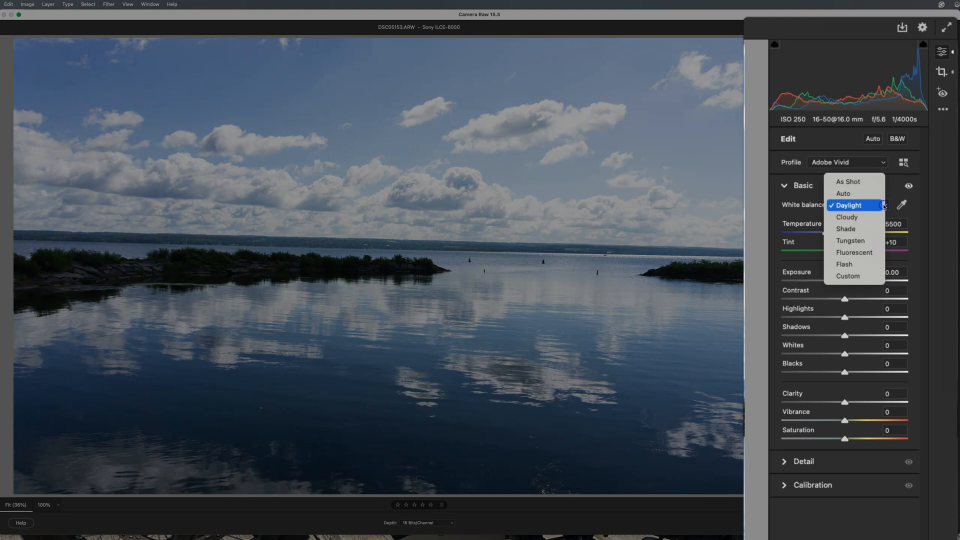
pyautogui.click(847, 217)
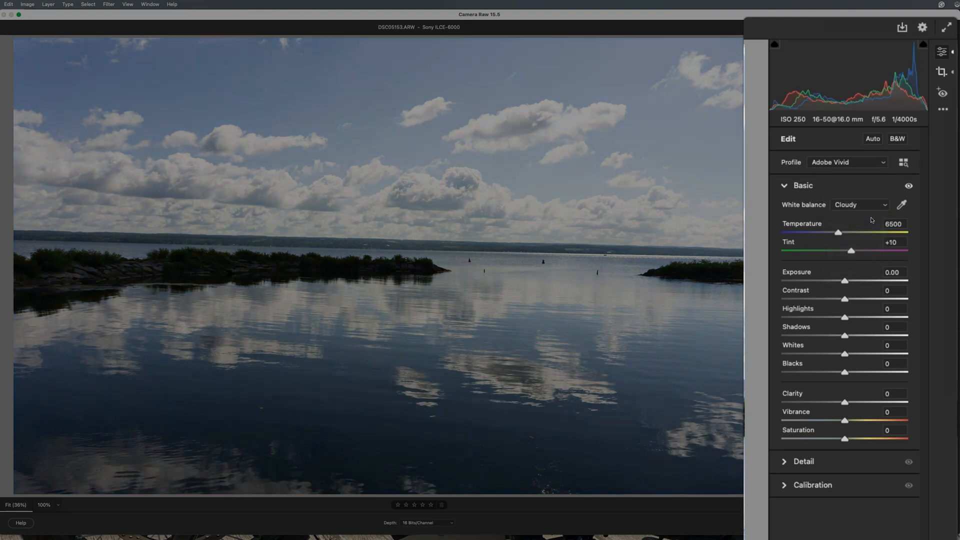
pyautogui.click(859, 204)
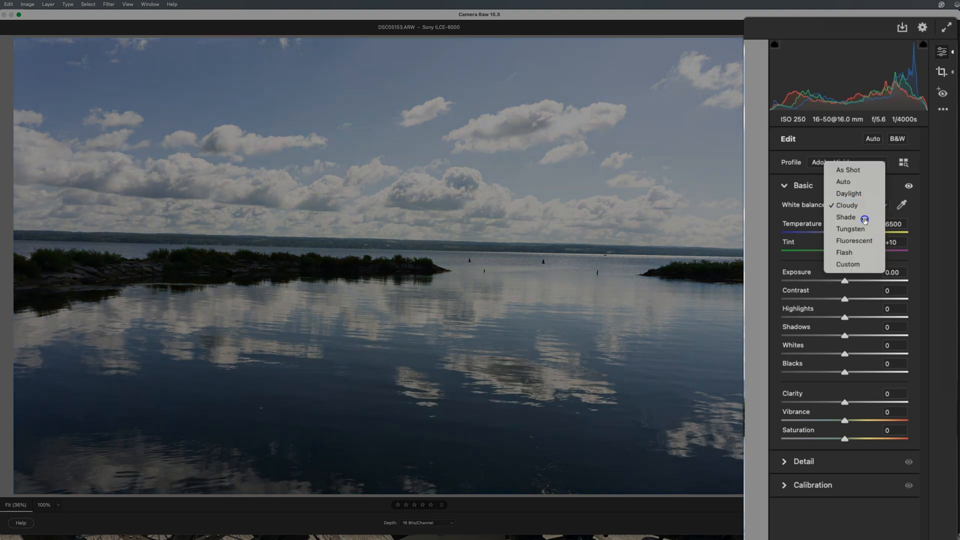
pyautogui.click(845, 216)
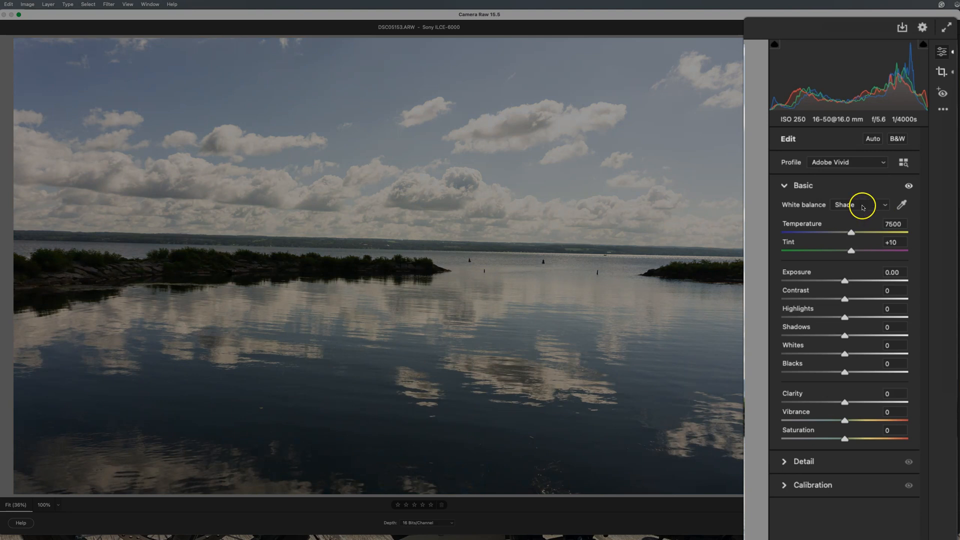
pyautogui.click(860, 204)
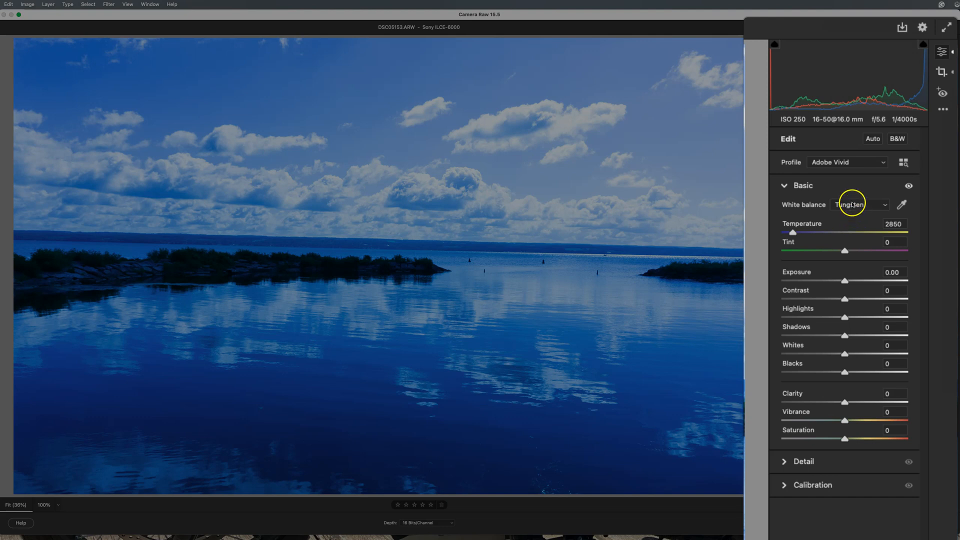
pyautogui.click(860, 204)
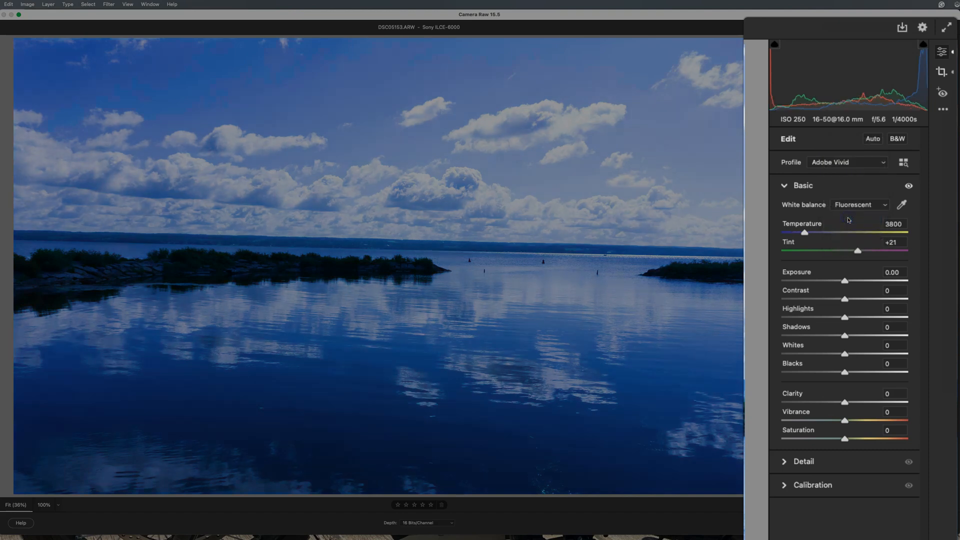
pyautogui.click(859, 204)
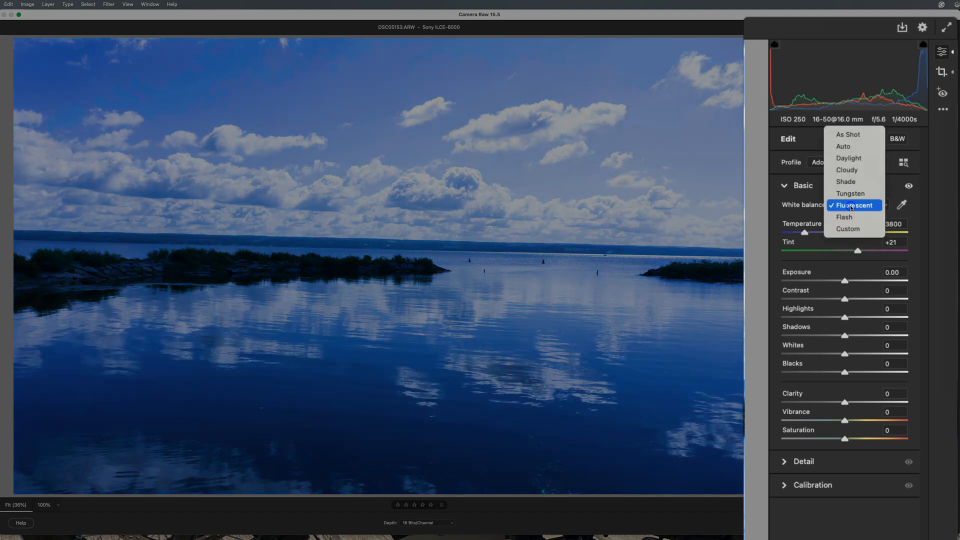
pyautogui.click(845, 217)
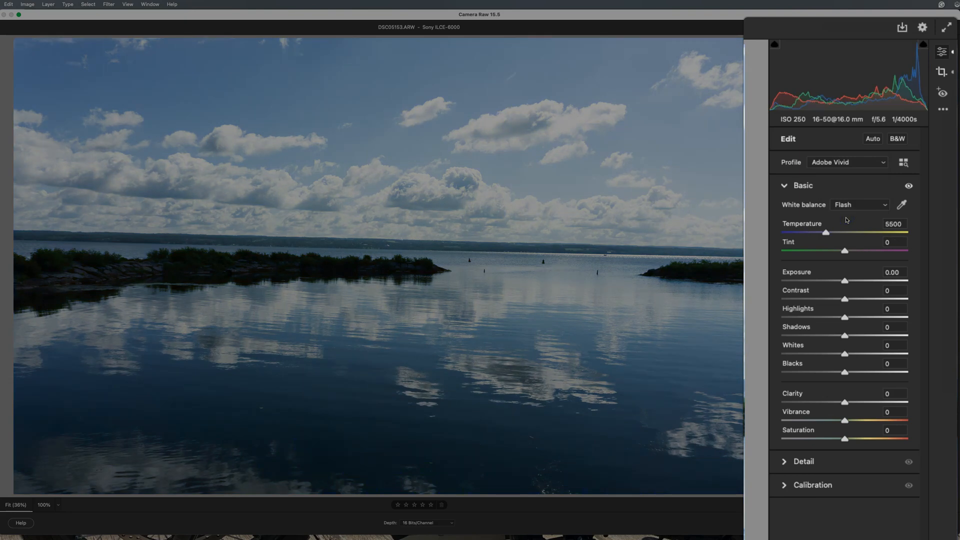
# Try the Shade and Tungsten presets, then return white balance to As Shot.
pyautogui.click(859, 204)
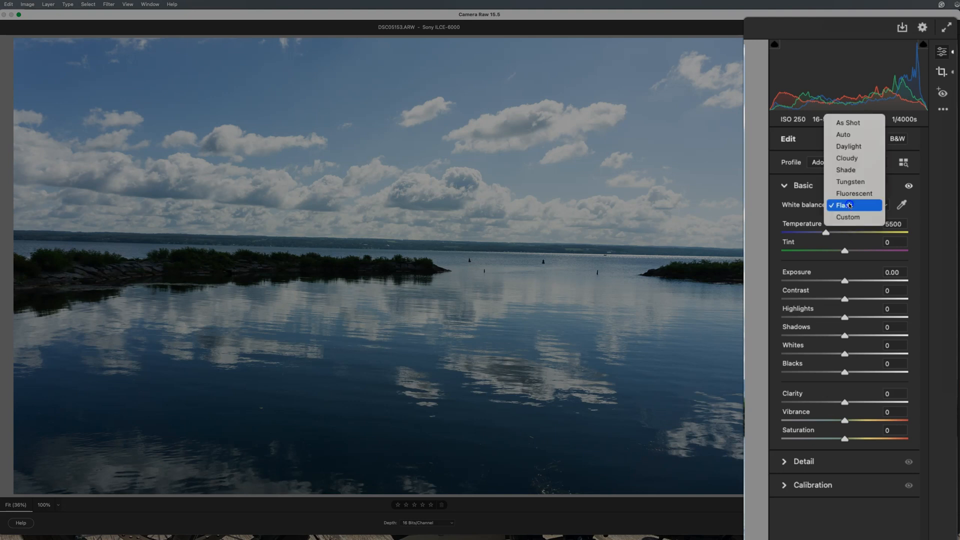
pyautogui.moveTo(847, 218)
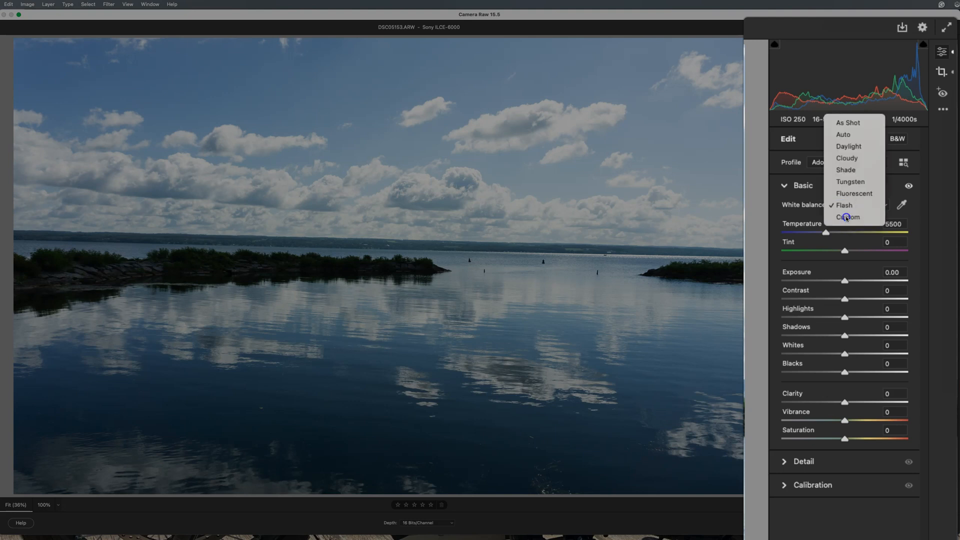
pyautogui.click(850, 216)
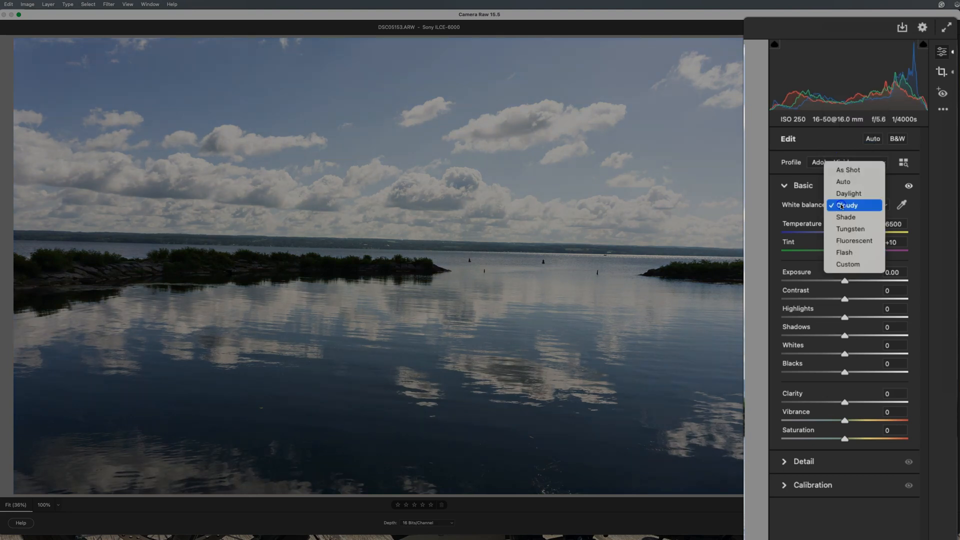
pyautogui.moveTo(845, 216)
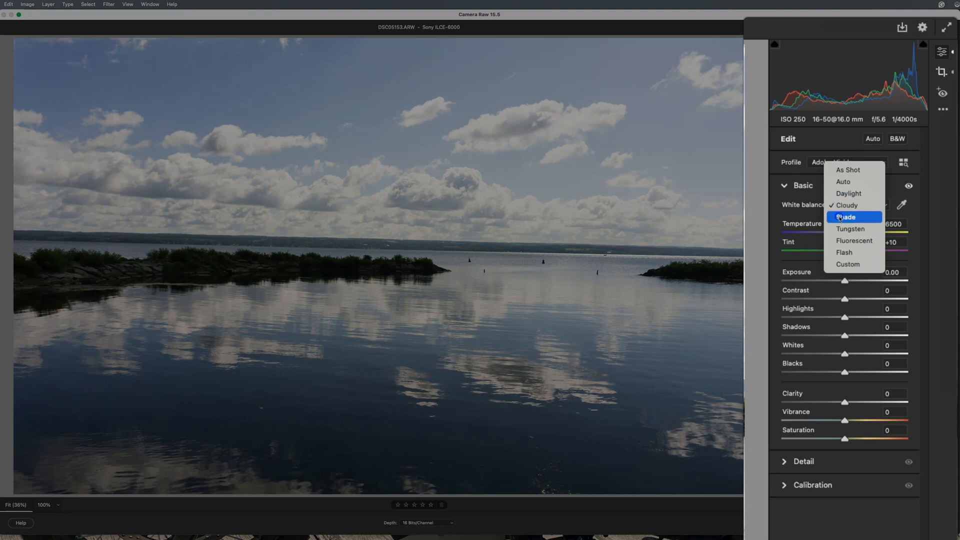
pyautogui.click(845, 217)
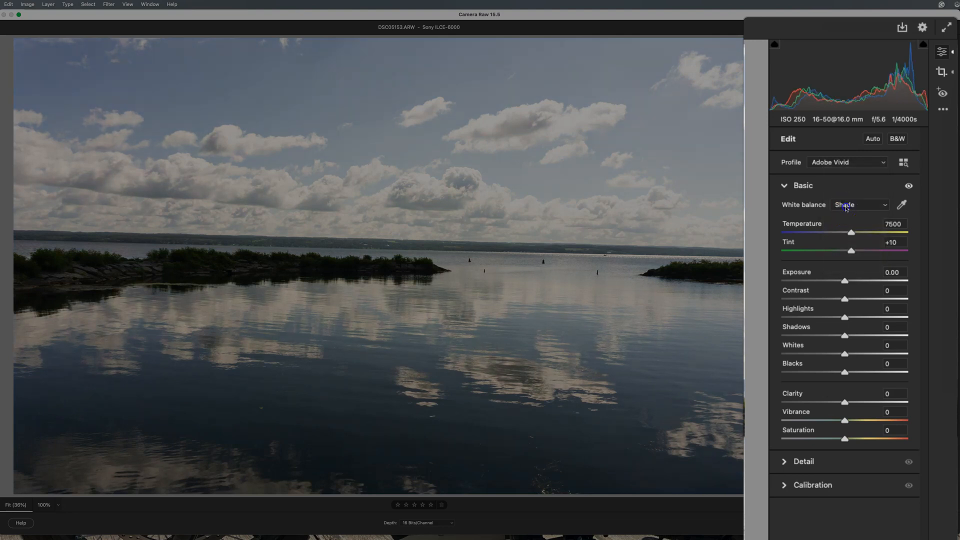
pyautogui.click(858, 204)
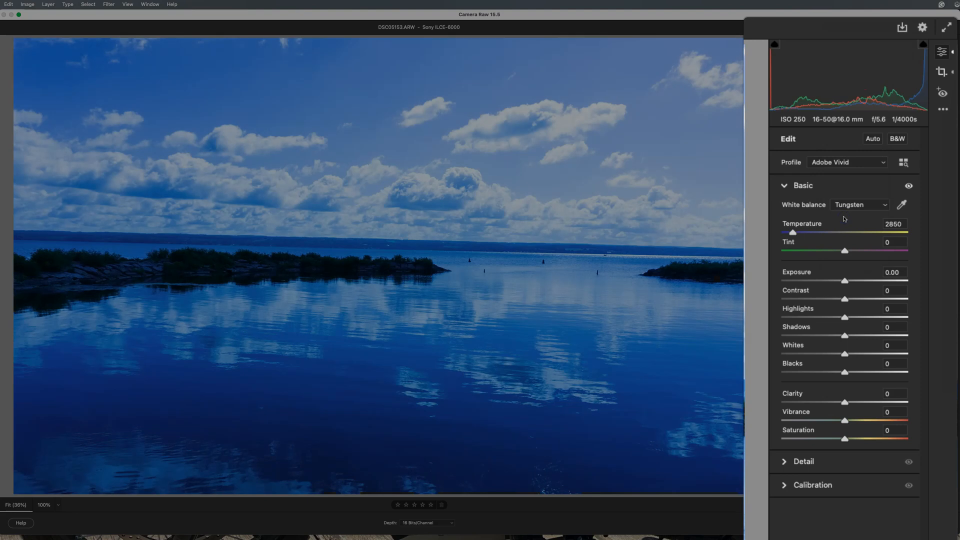
pyautogui.click(860, 205)
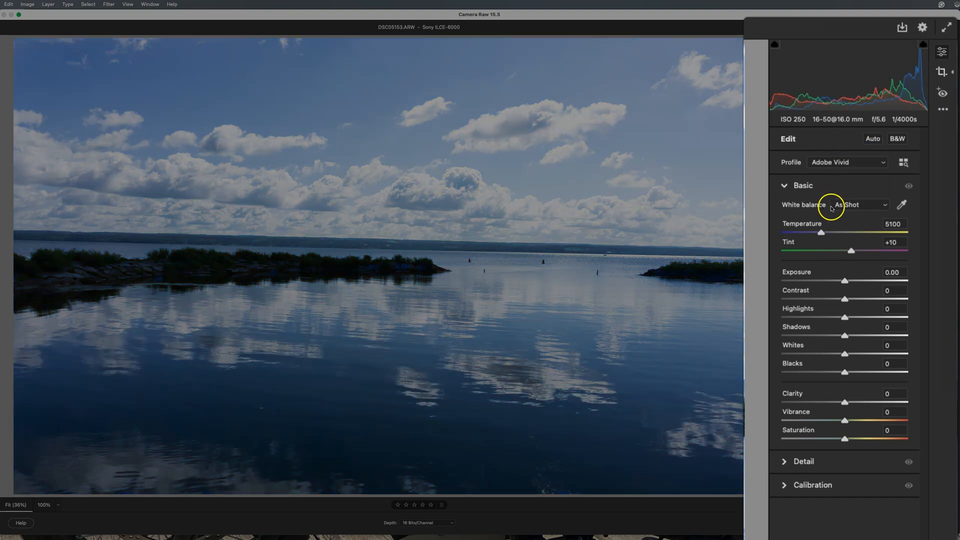
pyautogui.moveTo(831, 219)
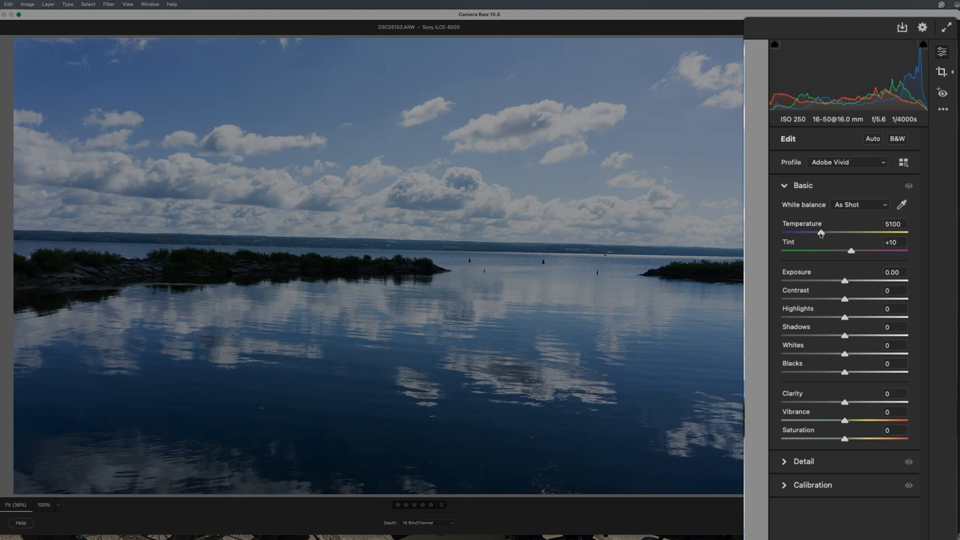
# Sweep Temperature through its cool and warm extremes, then settle it at 5000.
pyautogui.moveTo(849, 233); pyautogui.dragTo(809, 234)
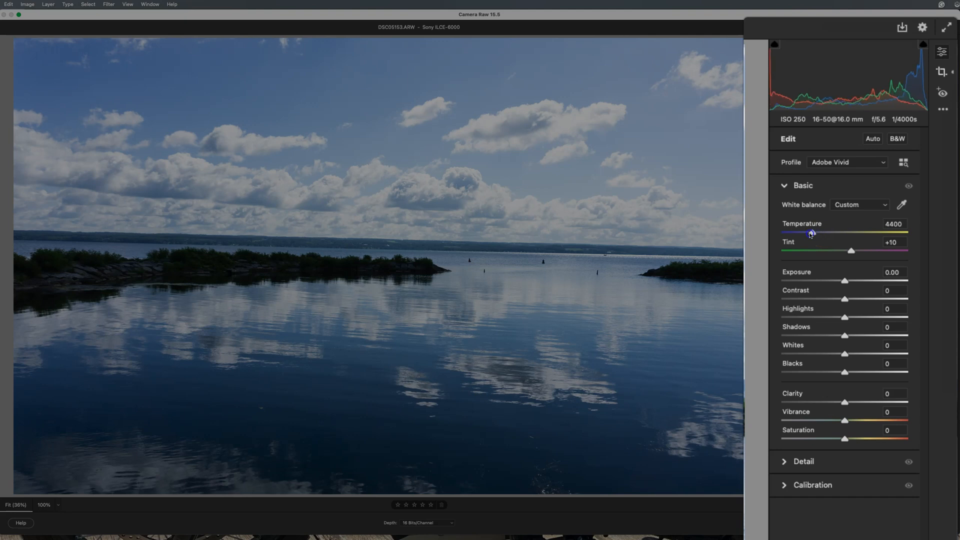
pyautogui.moveTo(811, 234); pyautogui.dragTo(789, 234)
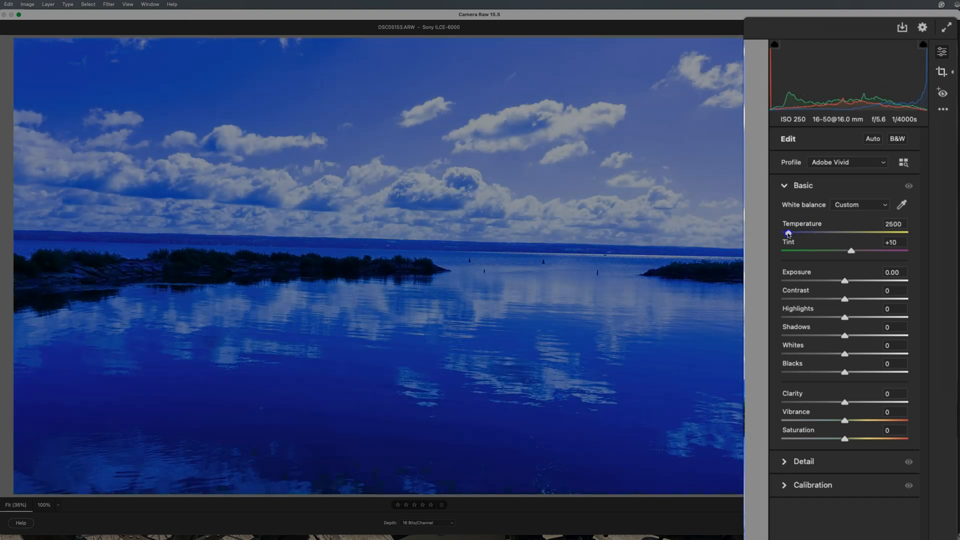
pyautogui.moveTo(788, 234); pyautogui.dragTo(857, 234)
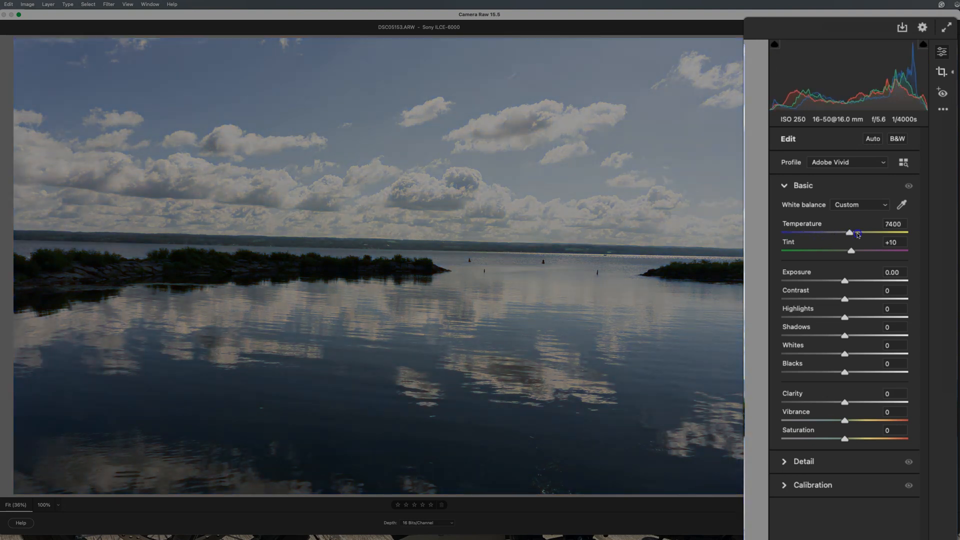
pyautogui.moveTo(849, 233); pyautogui.dragTo(903, 232)
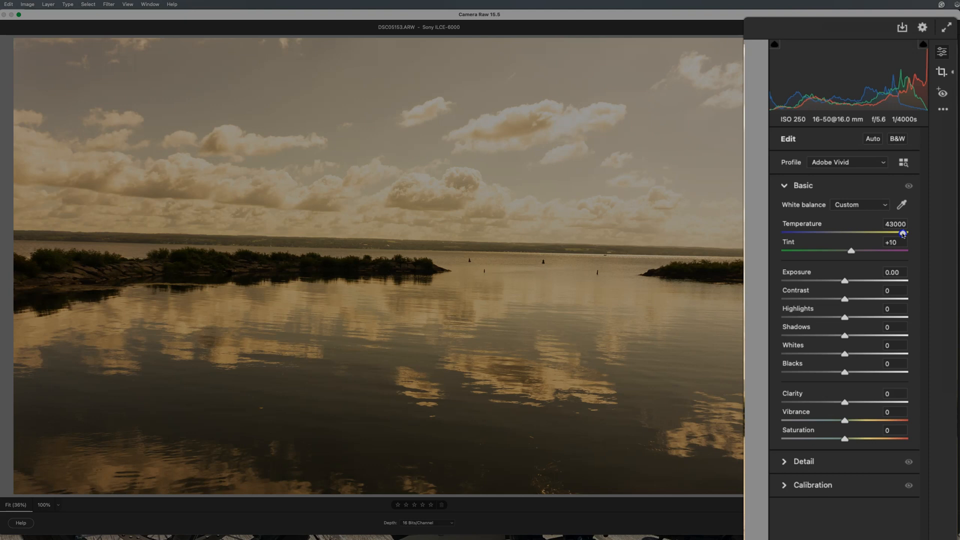
pyautogui.moveTo(905, 234); pyautogui.dragTo(835, 234)
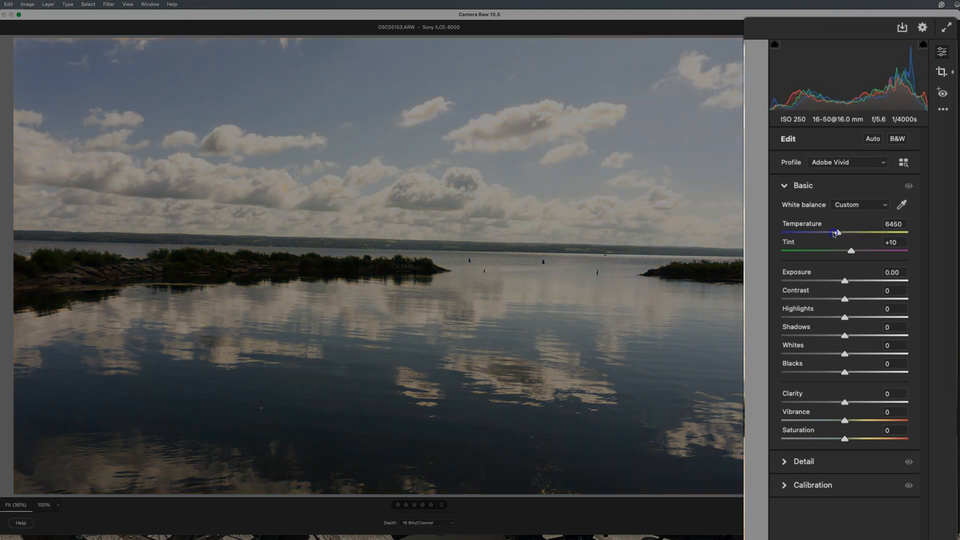
pyautogui.moveTo(837, 233); pyautogui.dragTo(825, 233)
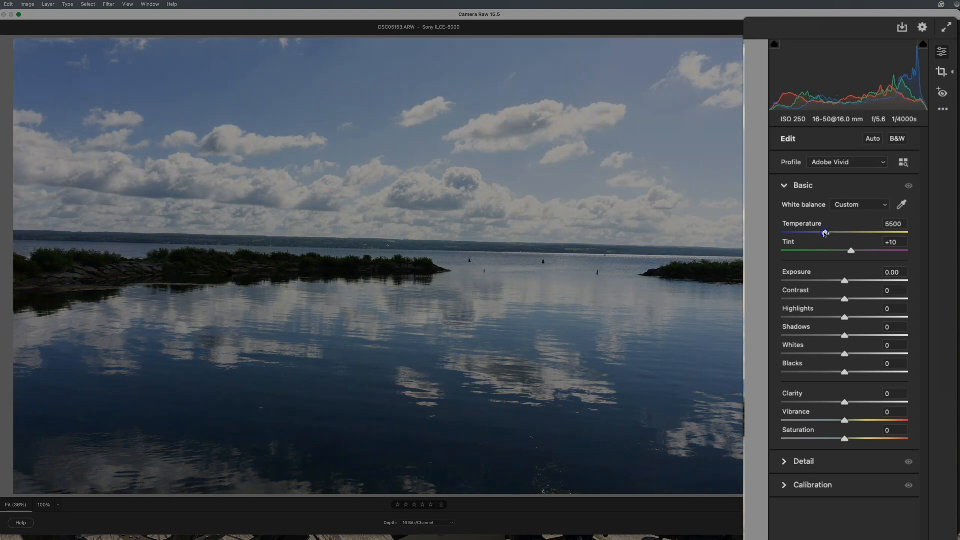
pyautogui.moveTo(825, 233); pyautogui.dragTo(816, 234)
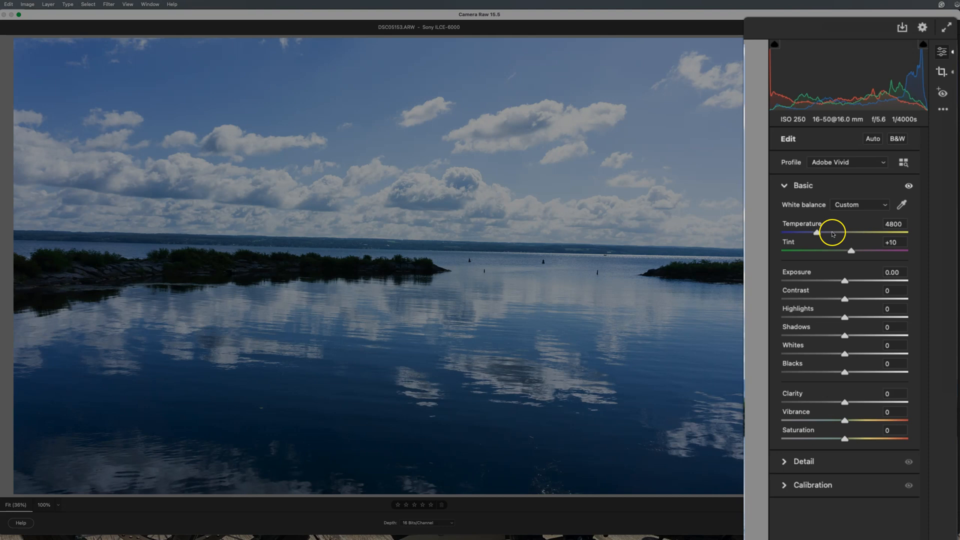
pyautogui.moveTo(821, 234); pyautogui.dragTo(824, 234)
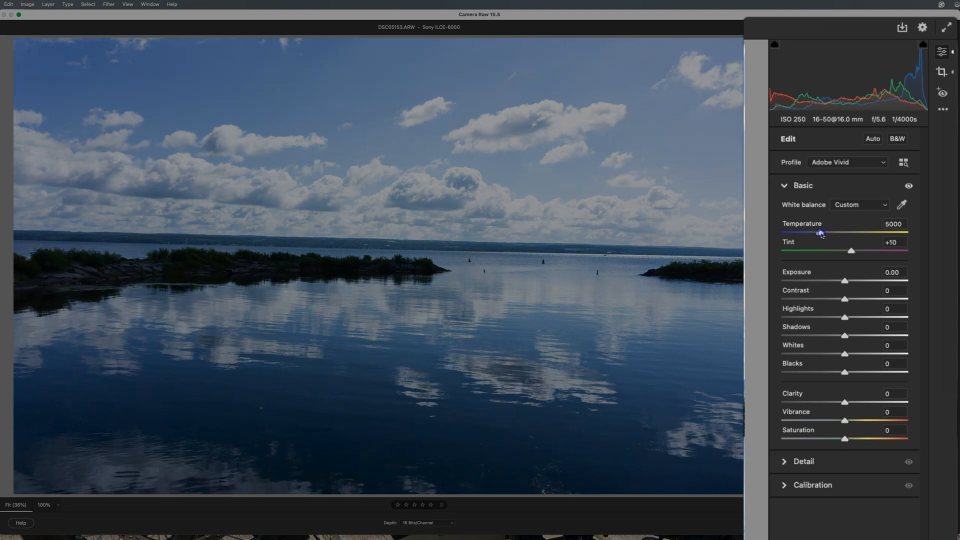
pyautogui.moveTo(817, 248)
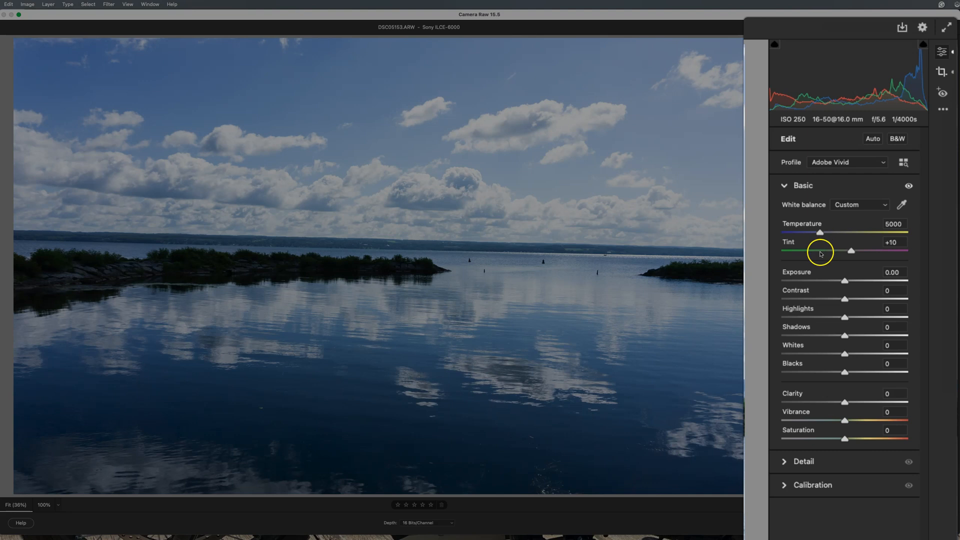
pyautogui.moveTo(817, 260)
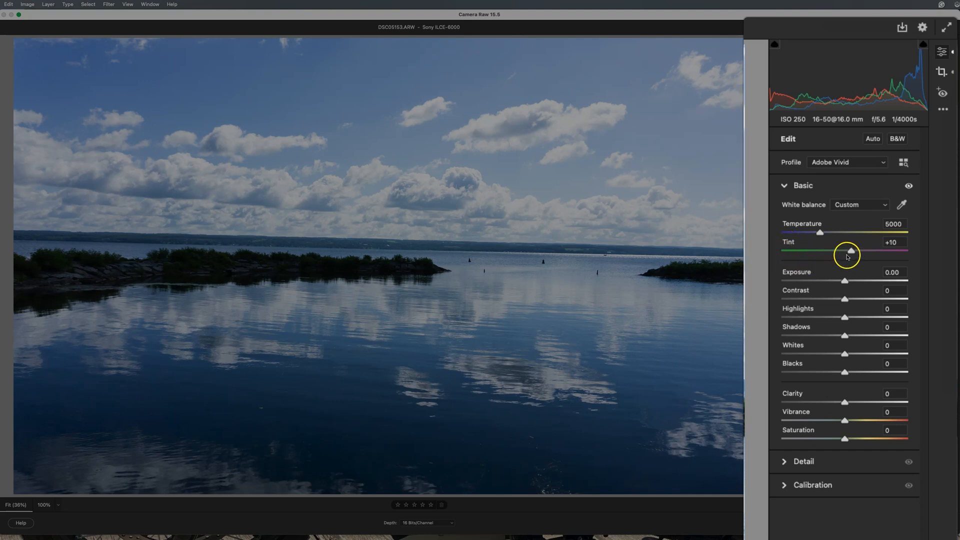
pyautogui.moveTo(848, 251); pyautogui.dragTo(822, 252)
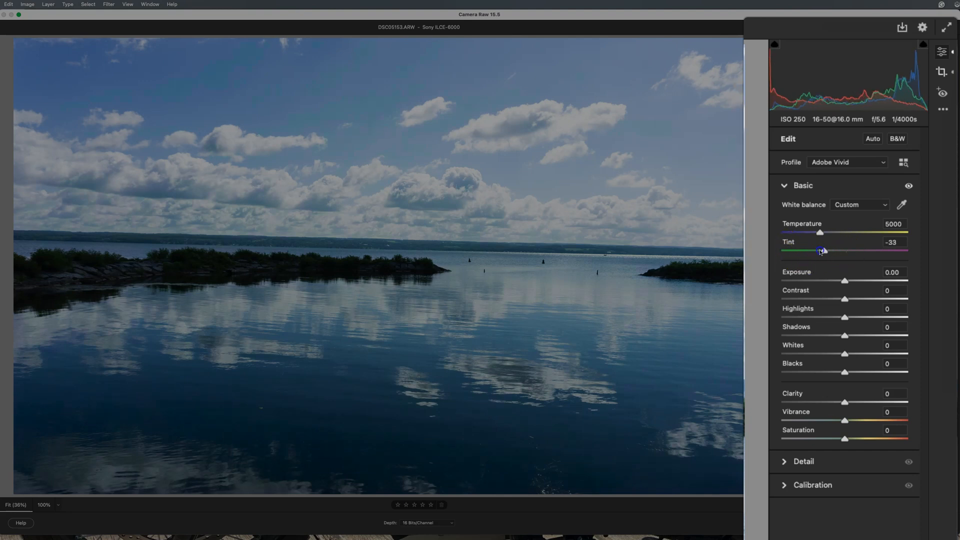
pyautogui.moveTo(824, 251); pyautogui.dragTo(789, 251)
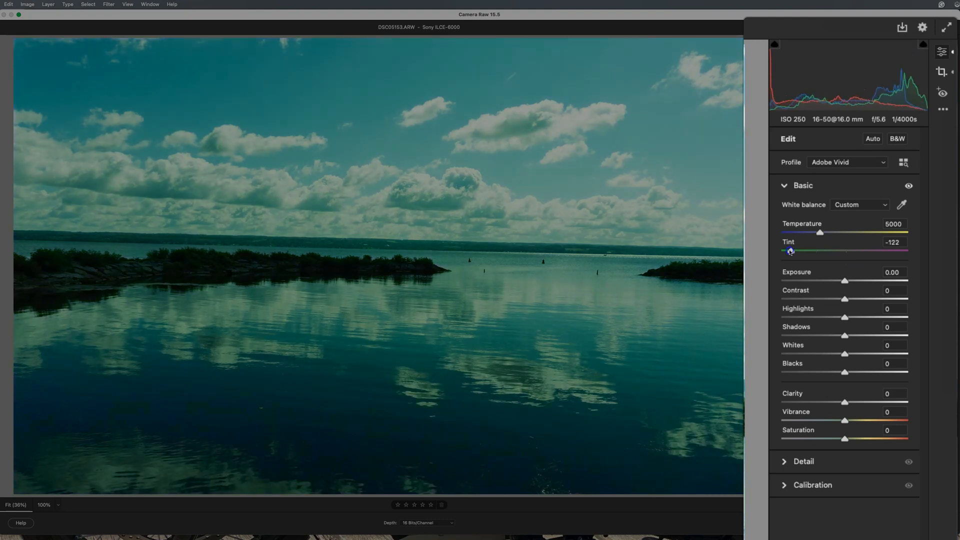
pyautogui.moveTo(790, 251); pyautogui.dragTo(799, 251)
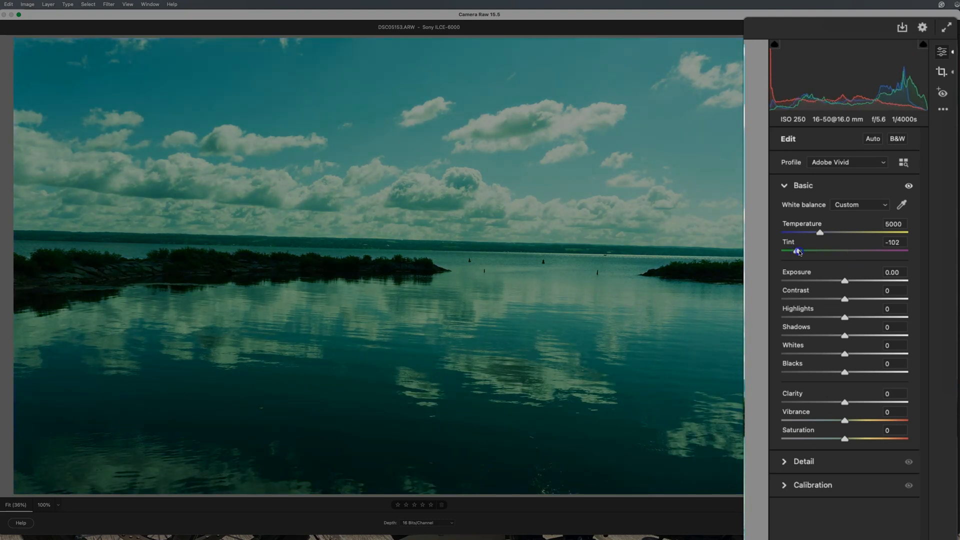
pyautogui.moveTo(798, 251); pyautogui.dragTo(842, 251)
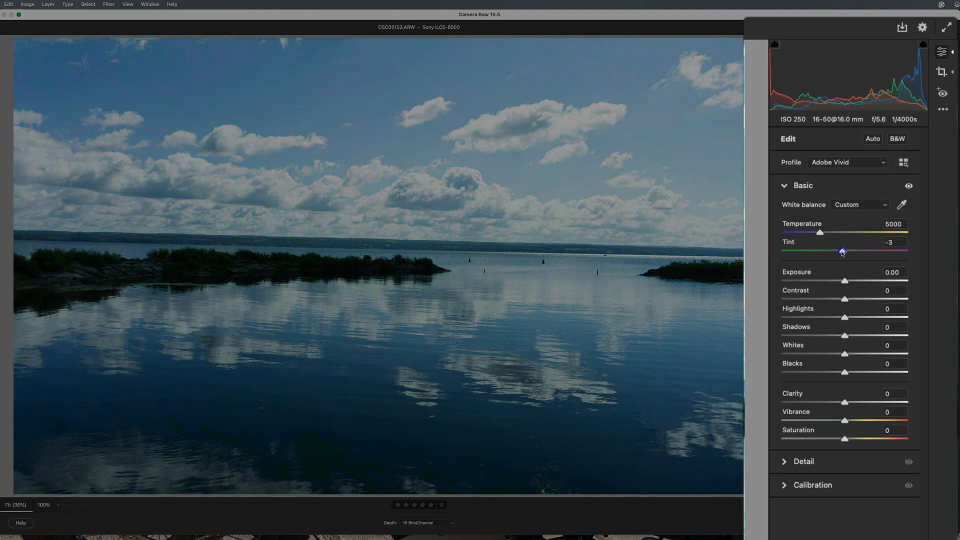
pyautogui.moveTo(842, 251); pyautogui.dragTo(885, 251)
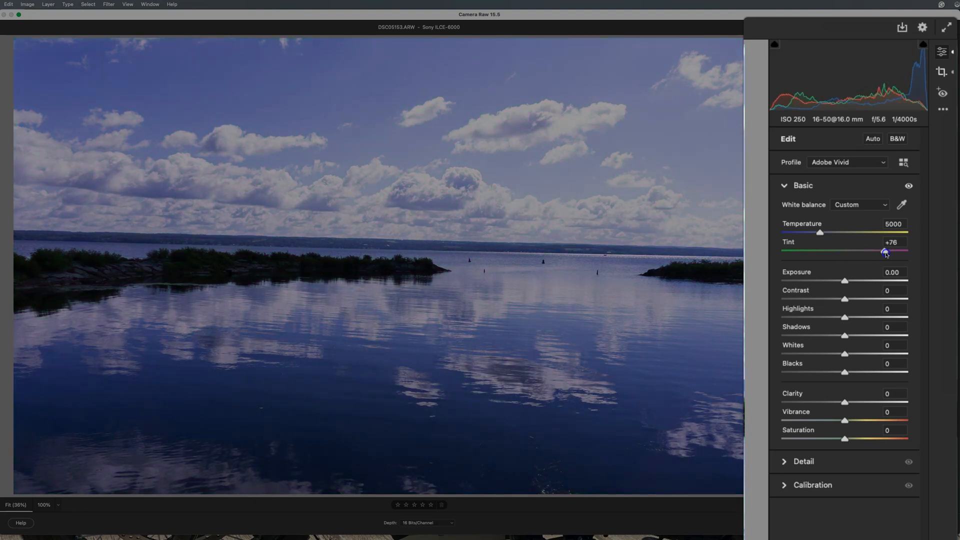
pyautogui.moveTo(886, 251); pyautogui.dragTo(868, 252)
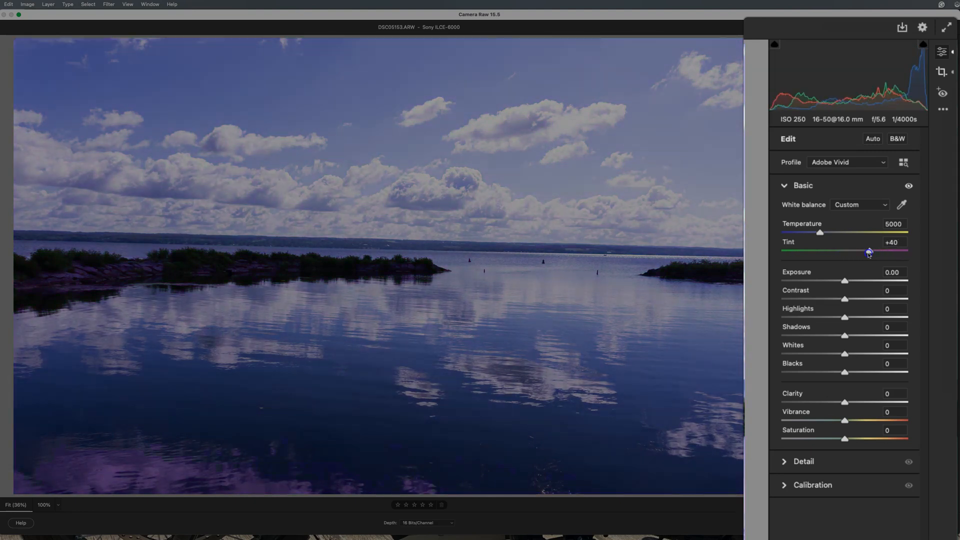
pyautogui.moveTo(867, 252); pyautogui.dragTo(851, 252)
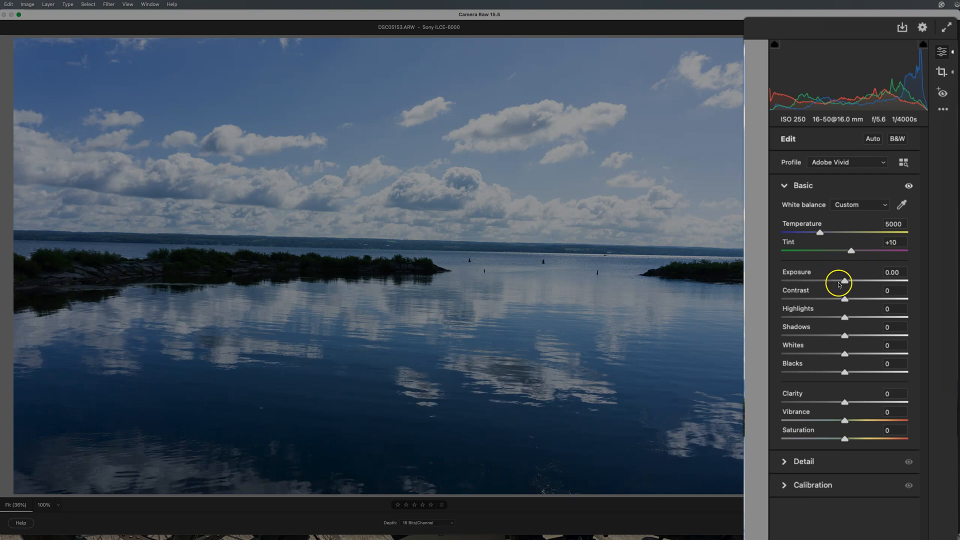
# Sweep Exposure from very dark to overexposed, then return it to 0.00.
pyautogui.moveTo(845, 281); pyautogui.dragTo(796, 281)
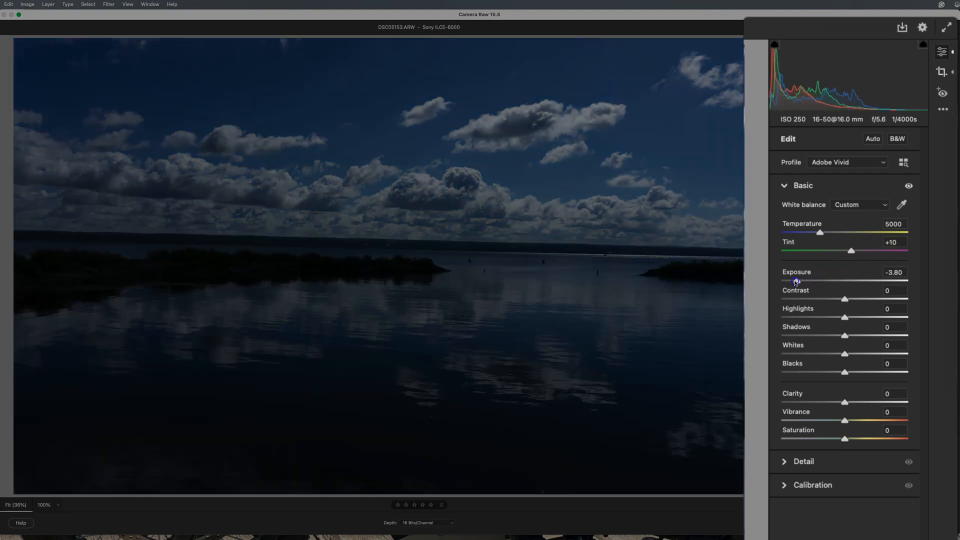
pyautogui.moveTo(797, 282); pyautogui.dragTo(819, 281)
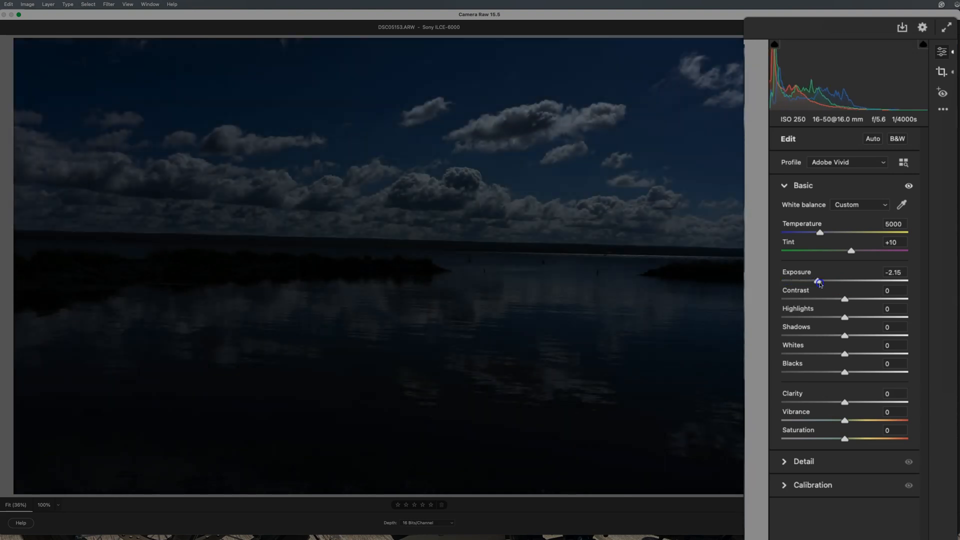
pyautogui.moveTo(819, 281); pyautogui.dragTo(821, 281)
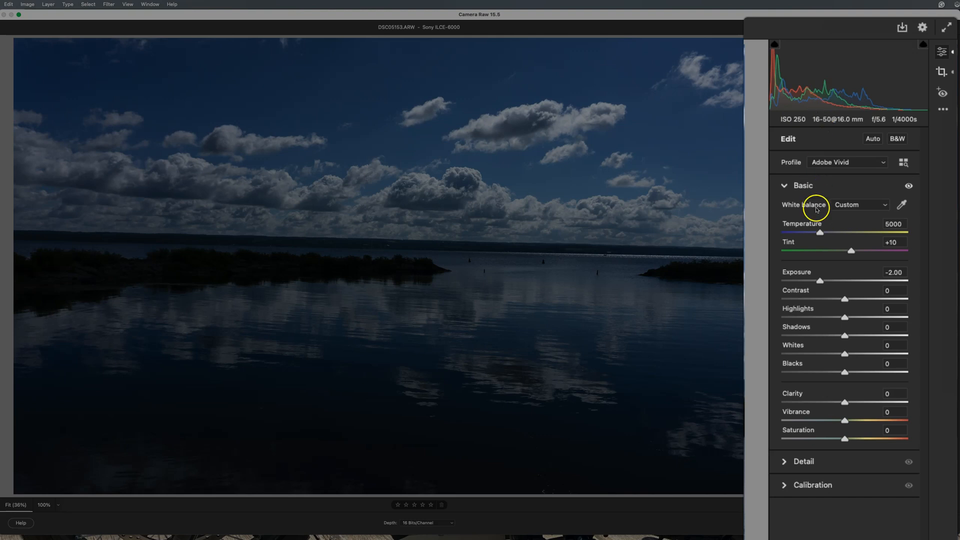
pyautogui.moveTo(819, 281)
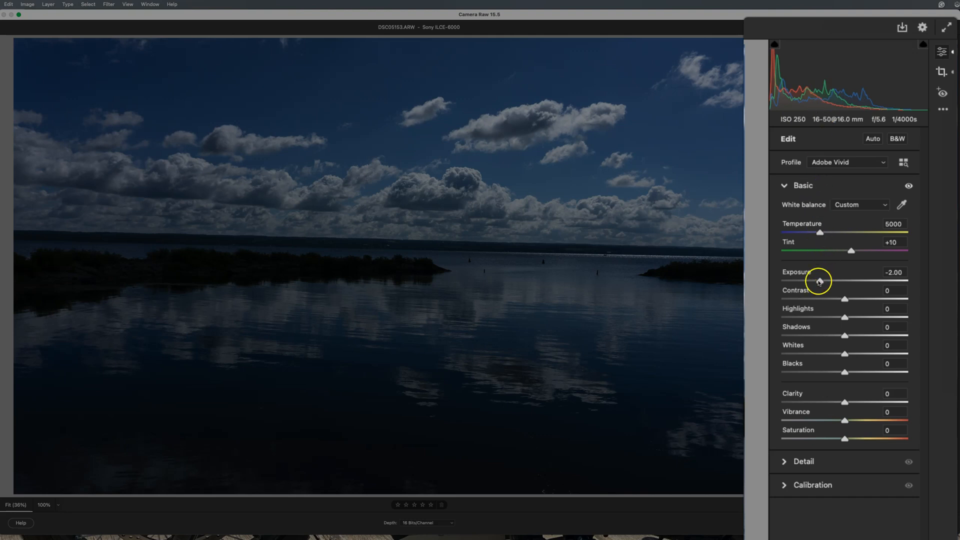
pyautogui.moveTo(819, 281); pyautogui.dragTo(830, 281)
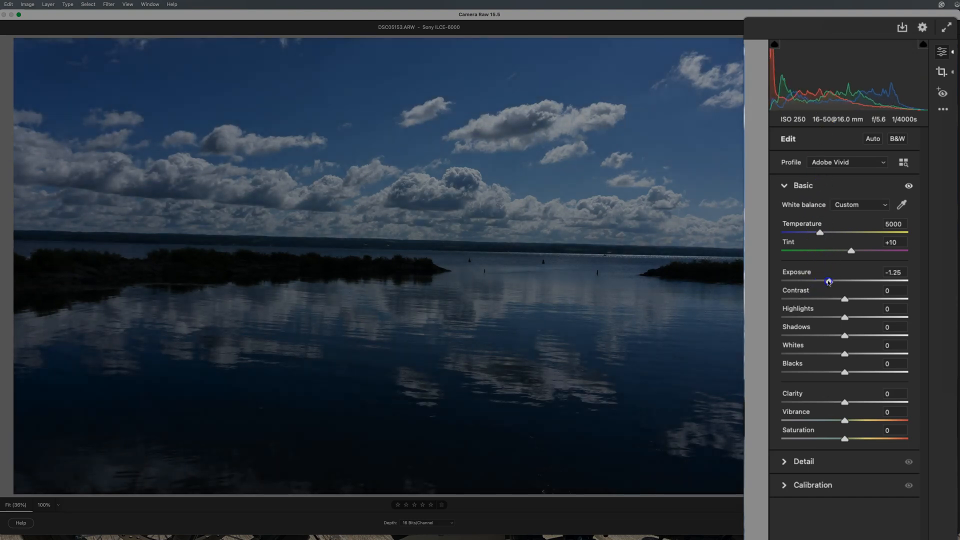
pyautogui.moveTo(828, 282); pyautogui.dragTo(834, 281)
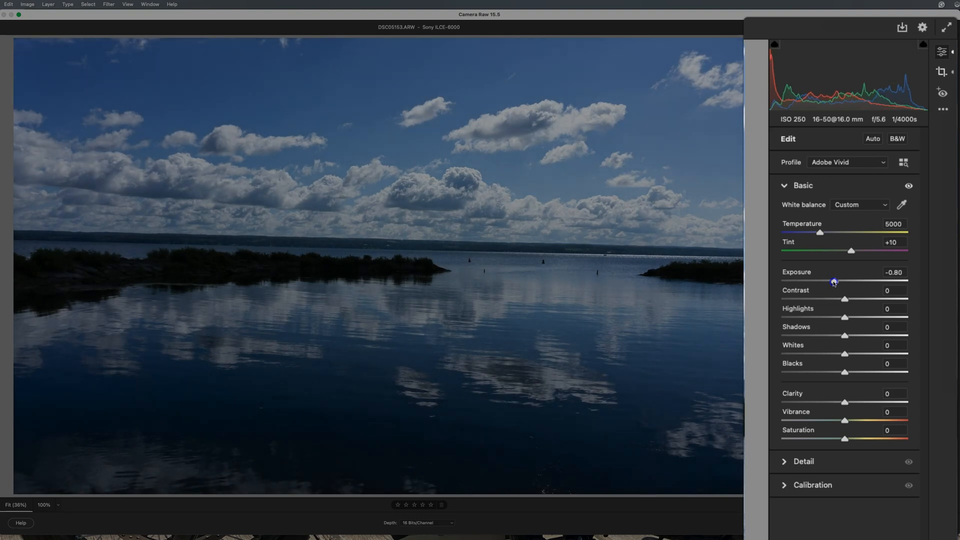
pyautogui.moveTo(834, 282); pyautogui.dragTo(839, 282)
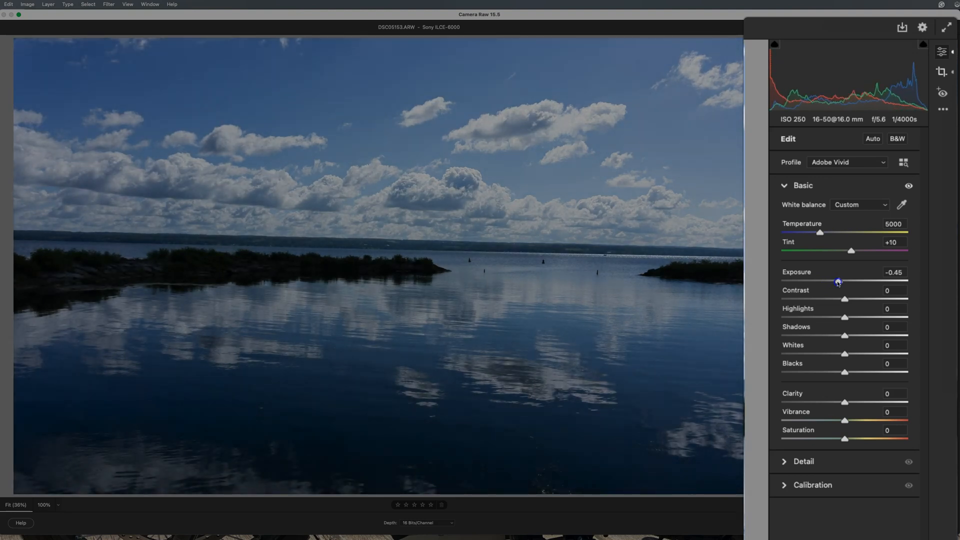
pyautogui.moveTo(838, 282); pyautogui.dragTo(840, 281)
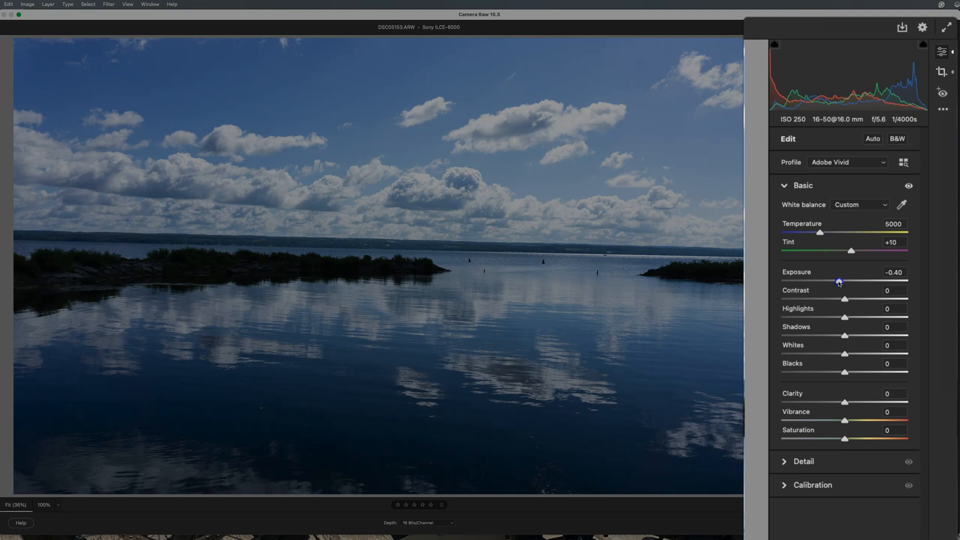
pyautogui.moveTo(839, 281); pyautogui.dragTo(868, 281)
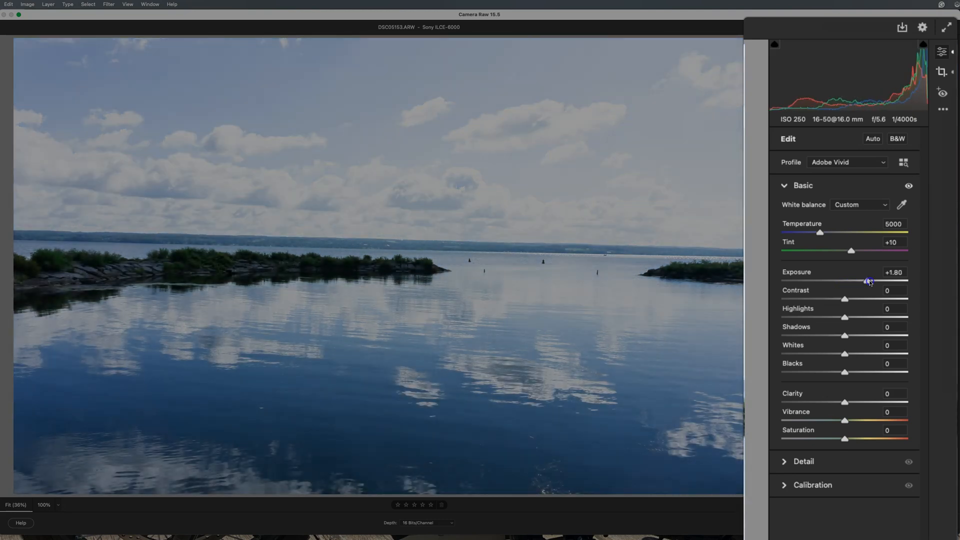
pyautogui.moveTo(865, 281); pyautogui.dragTo(873, 281)
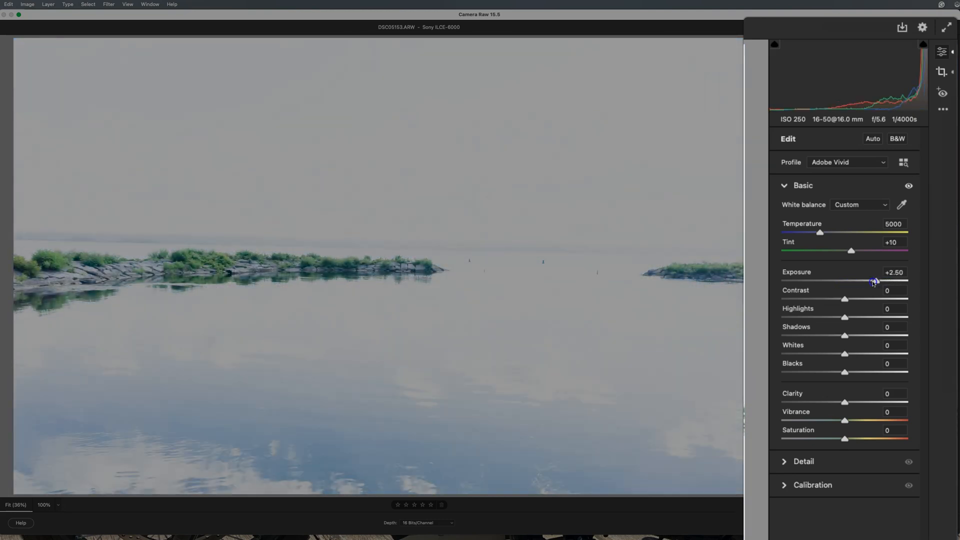
pyautogui.moveTo(873, 281); pyautogui.dragTo(845, 281)
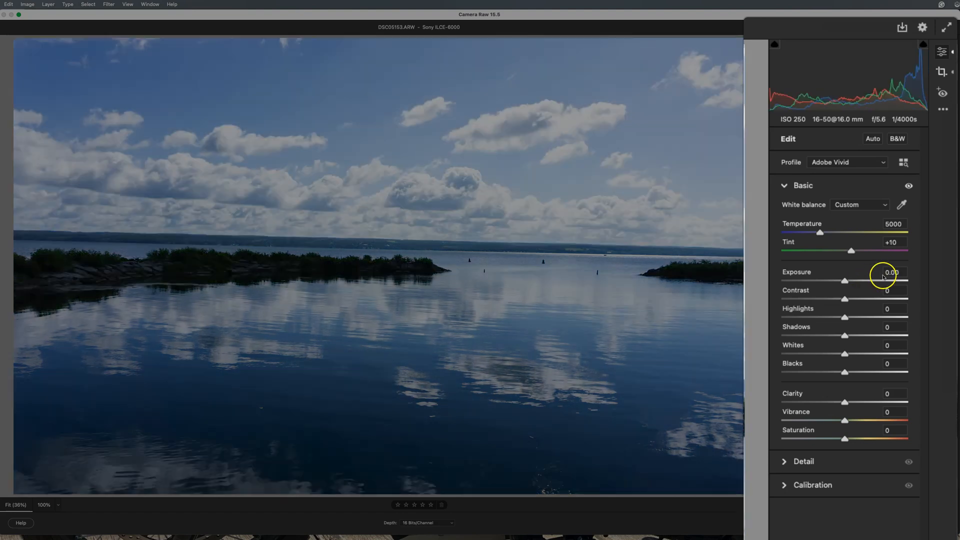
pyautogui.moveTo(845, 300)
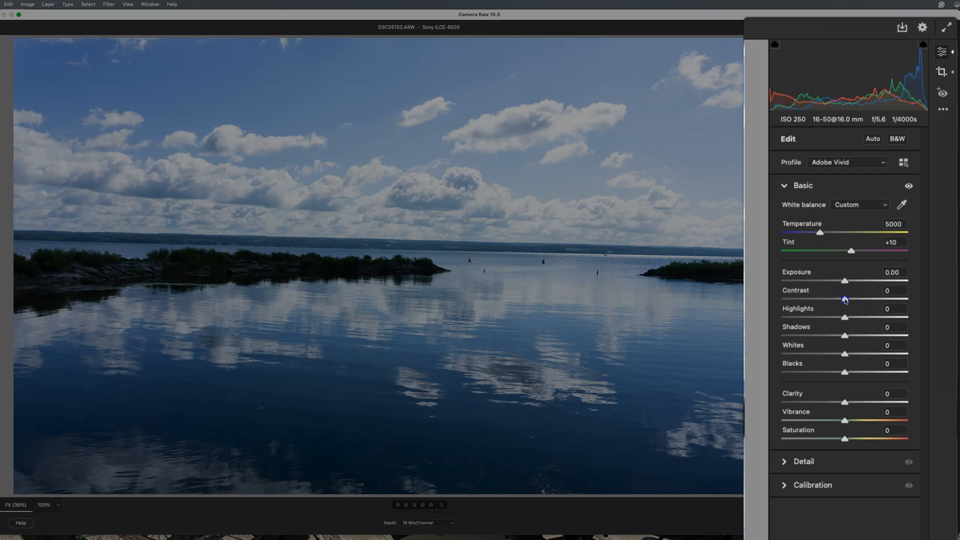
# Swing Contrast to +94 and -95, then settle it at +6.
pyautogui.moveTo(845, 299); pyautogui.dragTo(903, 299)
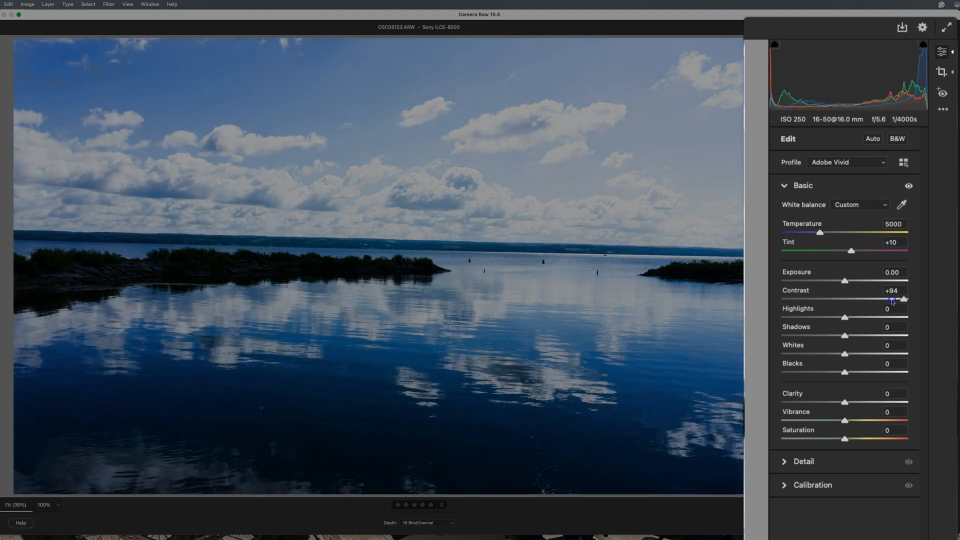
pyautogui.moveTo(905, 299); pyautogui.dragTo(784, 299)
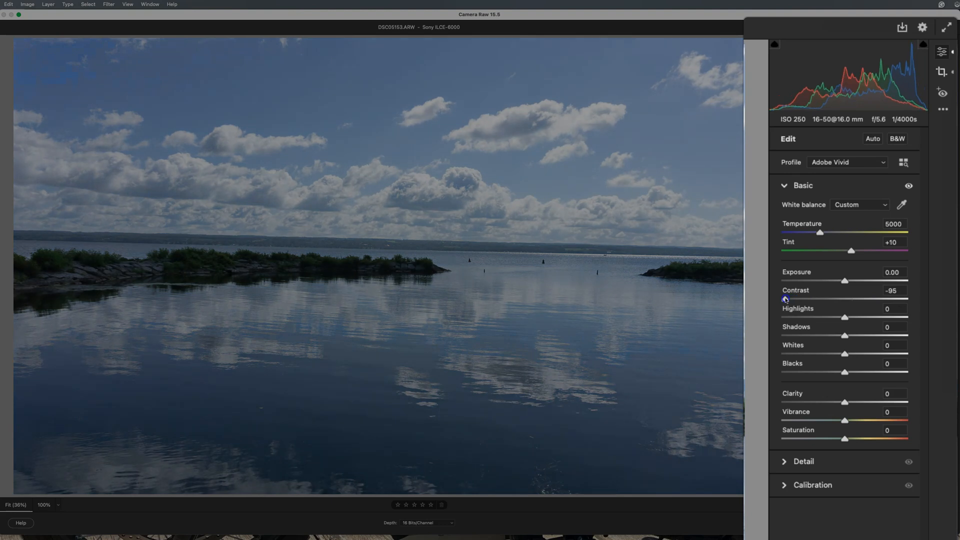
pyautogui.moveTo(785, 298); pyautogui.dragTo(821, 298)
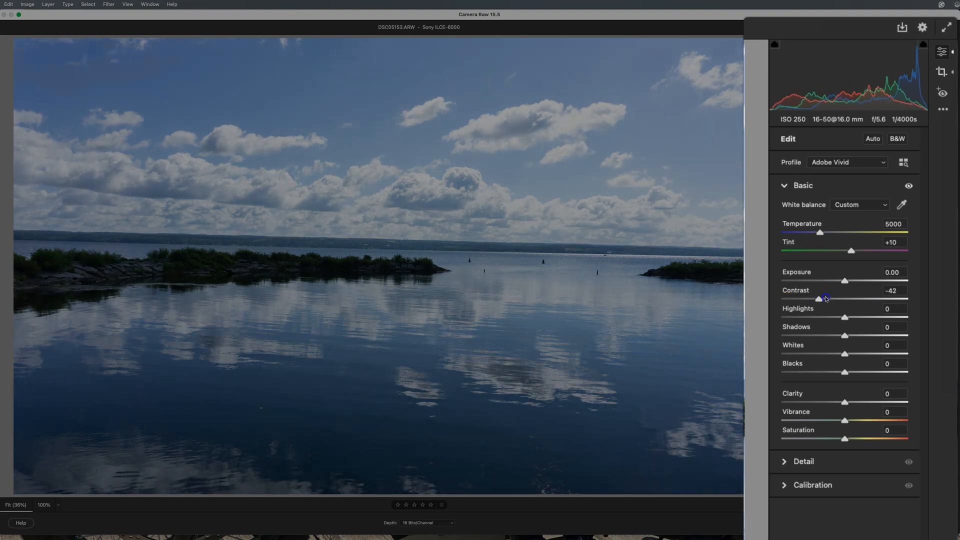
pyautogui.moveTo(819, 299); pyautogui.dragTo(848, 299)
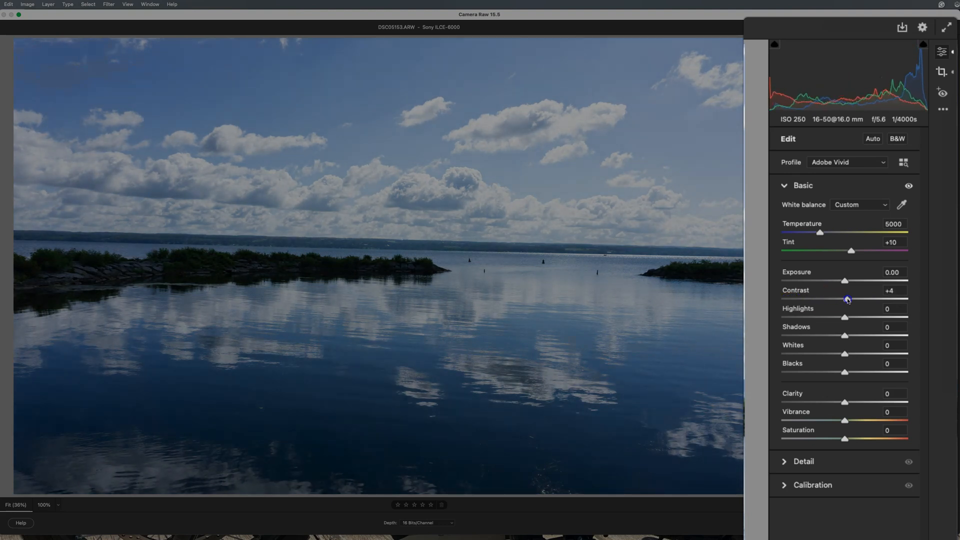
pyautogui.moveTo(845, 299); pyautogui.dragTo(848, 299)
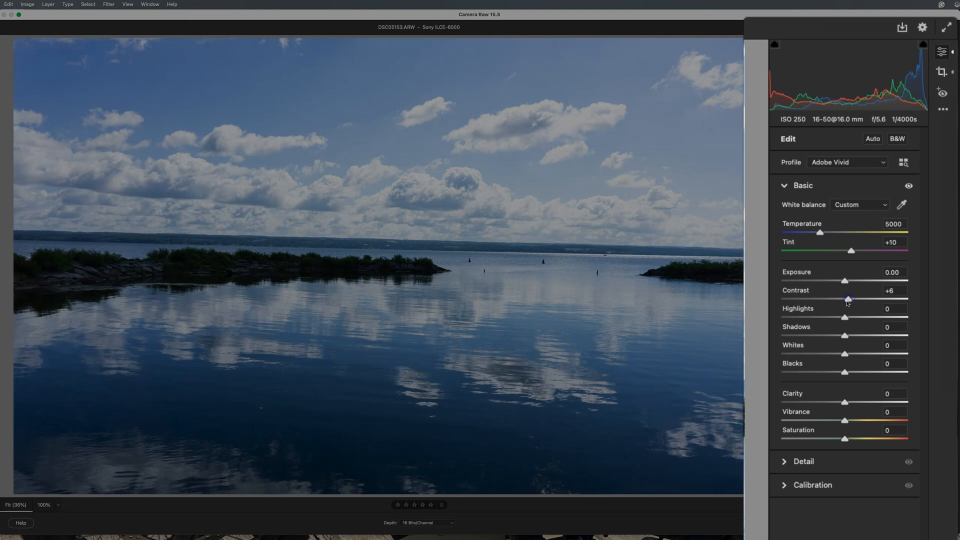
pyautogui.moveTo(839, 310)
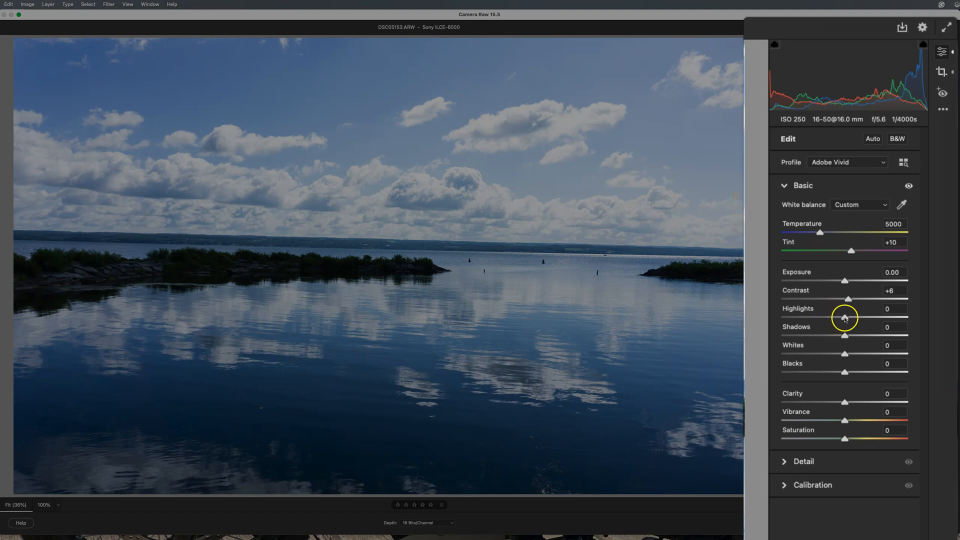
pyautogui.moveTo(845, 317); pyautogui.dragTo(821, 317)
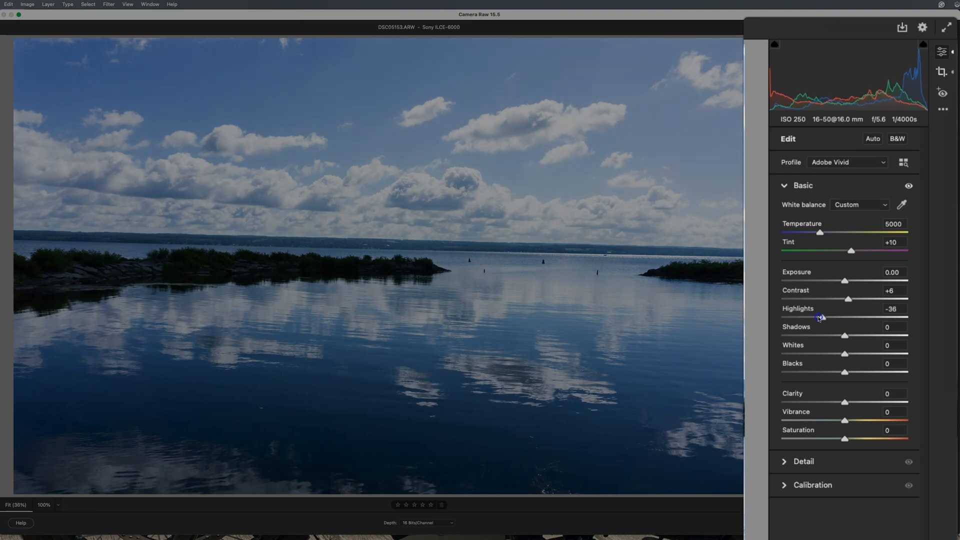
pyautogui.moveTo(821, 317); pyautogui.dragTo(786, 317)
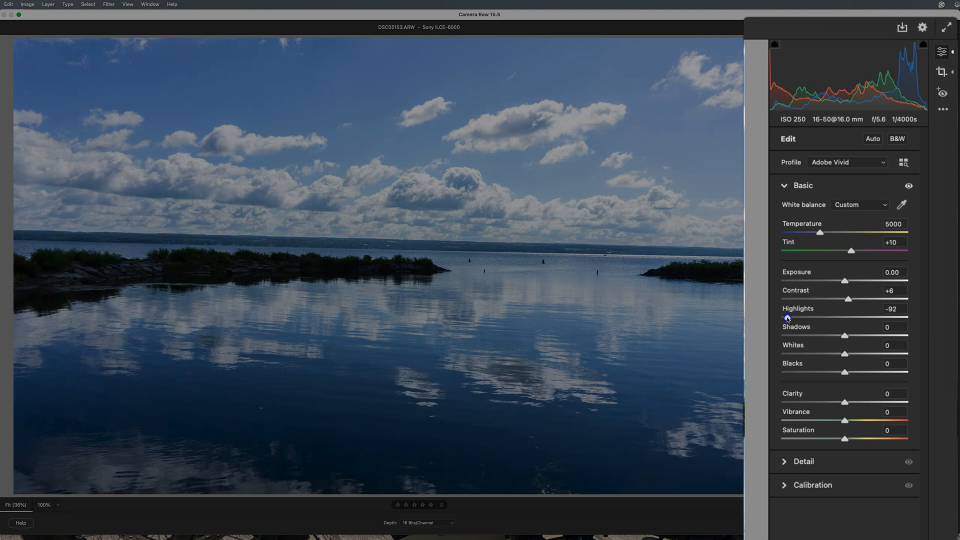
pyautogui.moveTo(785, 318); pyautogui.dragTo(880, 318)
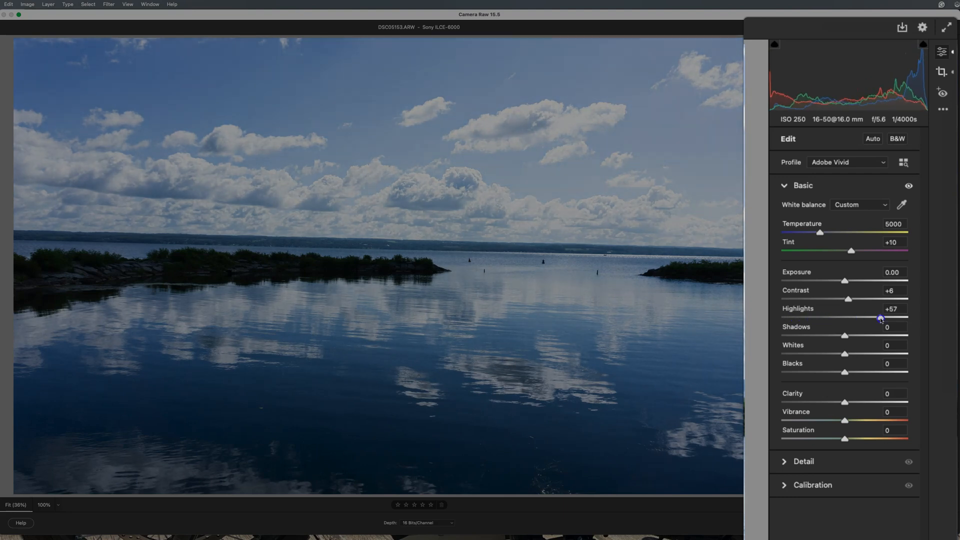
pyautogui.moveTo(881, 316); pyautogui.dragTo(897, 316)
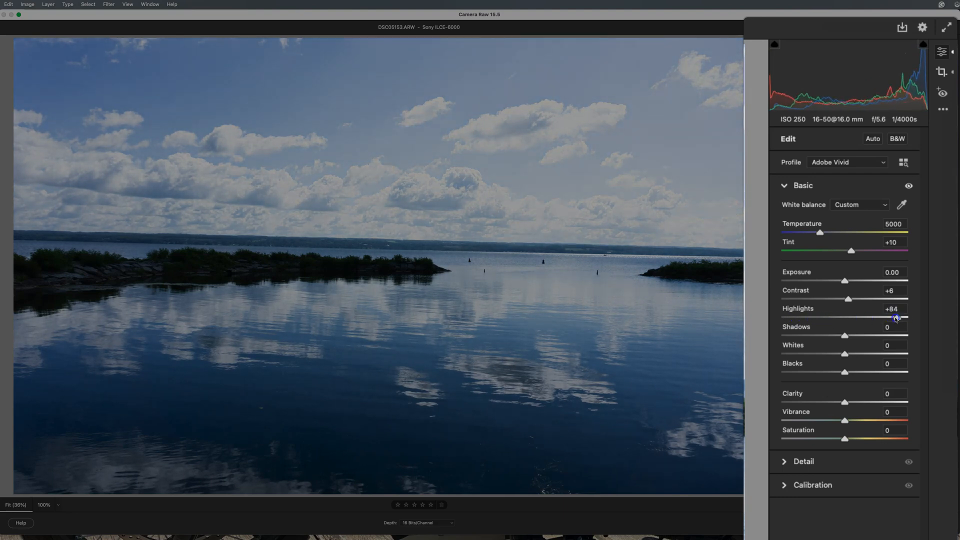
pyautogui.moveTo(895, 317); pyautogui.dragTo(870, 317)
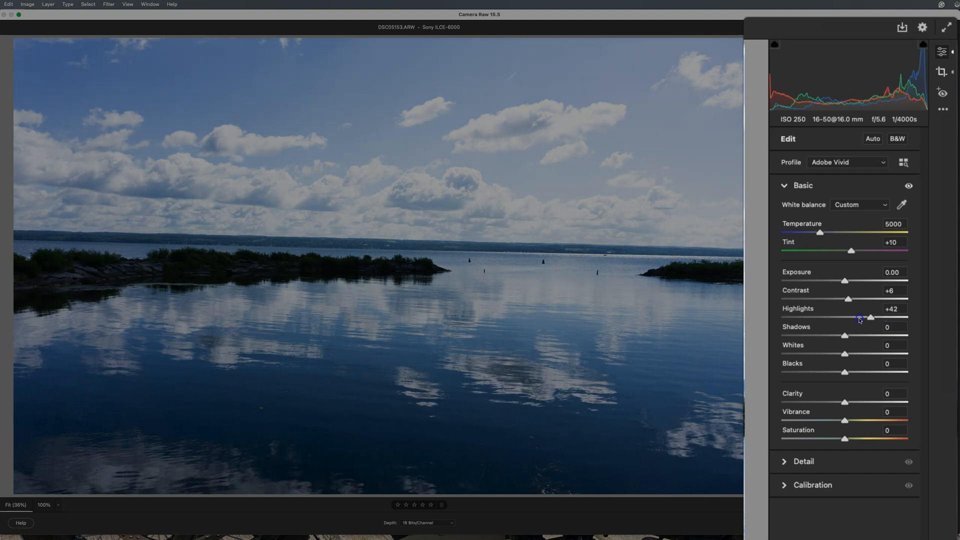
pyautogui.moveTo(869, 317); pyautogui.dragTo(882, 317)
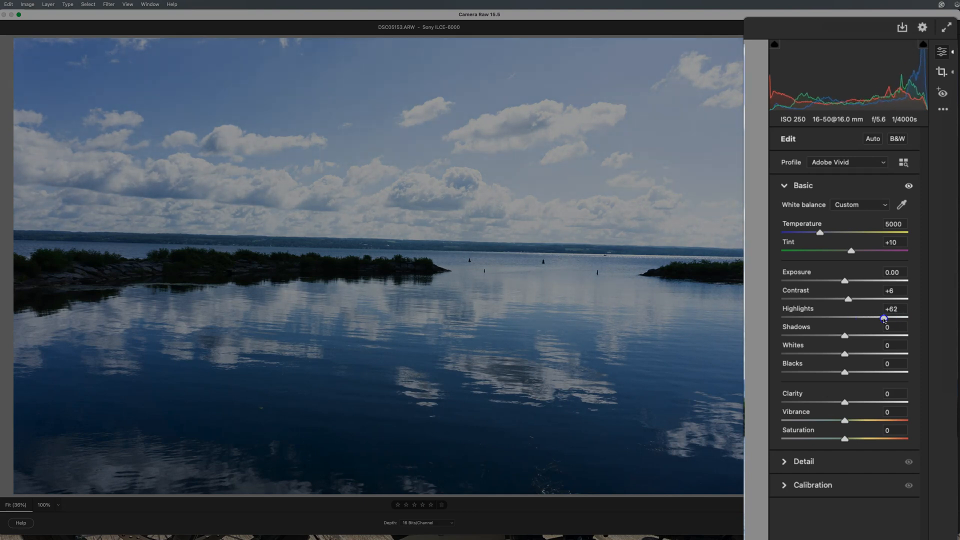
pyautogui.moveTo(883, 316); pyautogui.dragTo(845, 316)
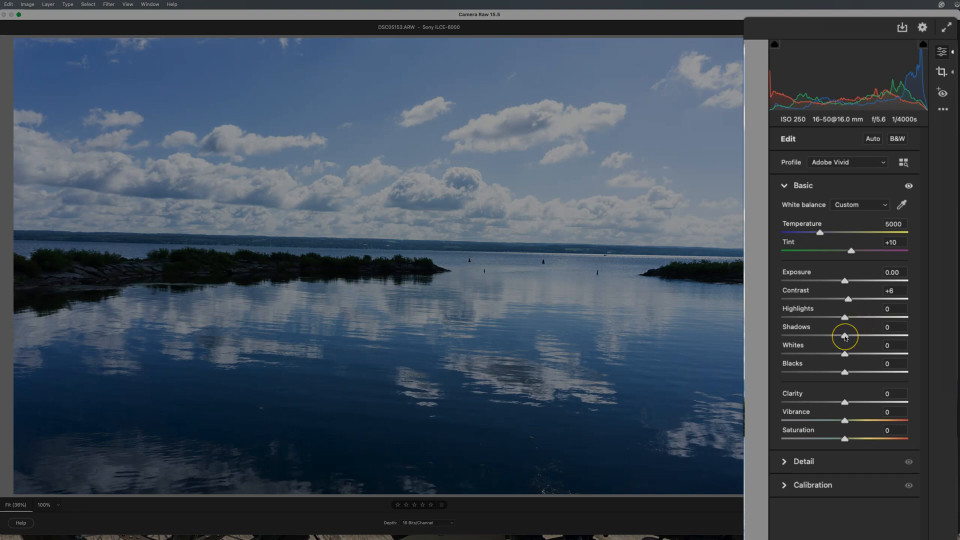
pyautogui.moveTo(417, 276)
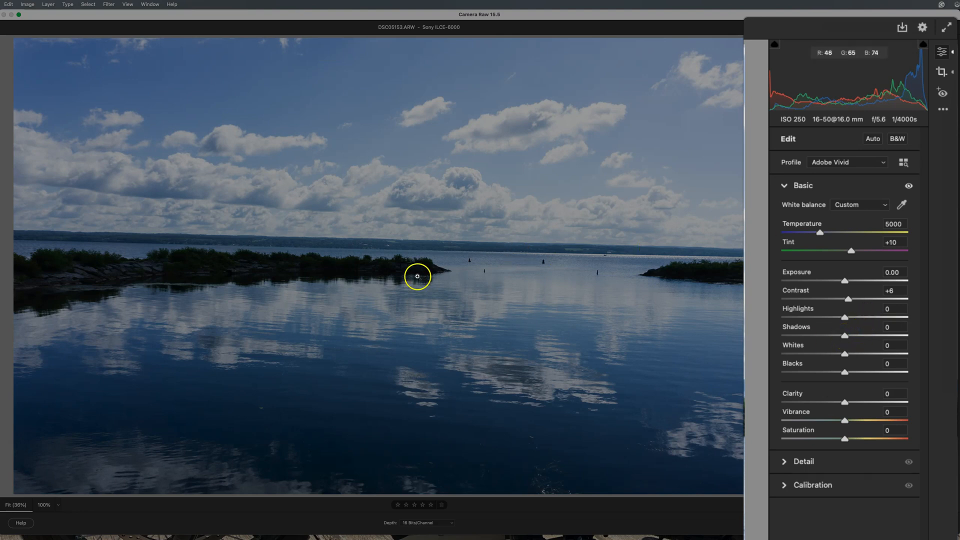
pyautogui.moveTo(141, 279)
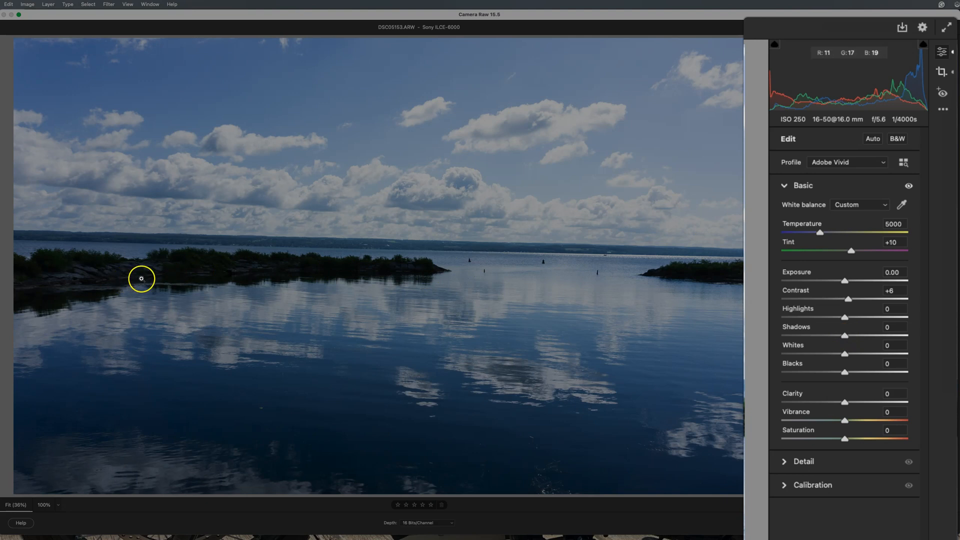
pyautogui.moveTo(91, 283)
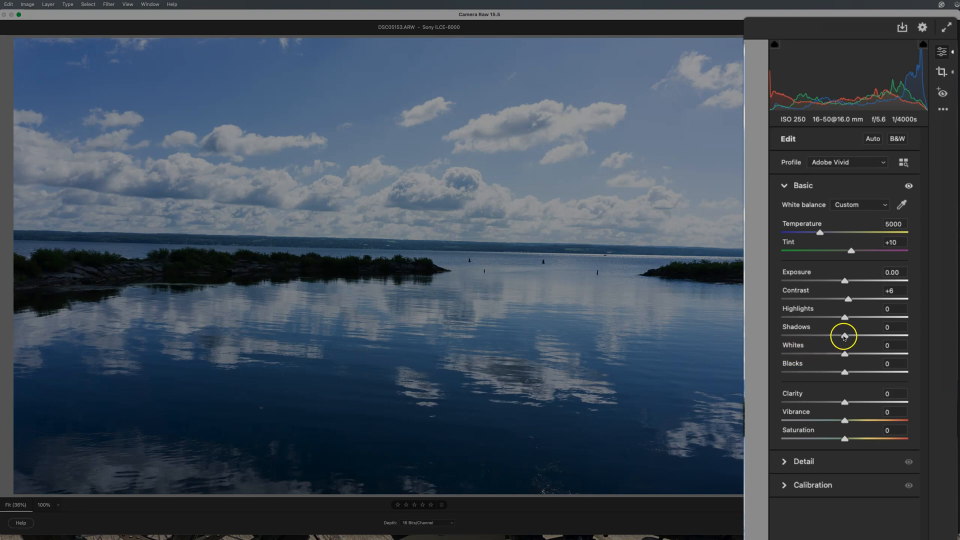
# Drag Shadows up to +89 as a trial, then set them to +73.
pyautogui.moveTo(845, 336); pyautogui.dragTo(900, 335)
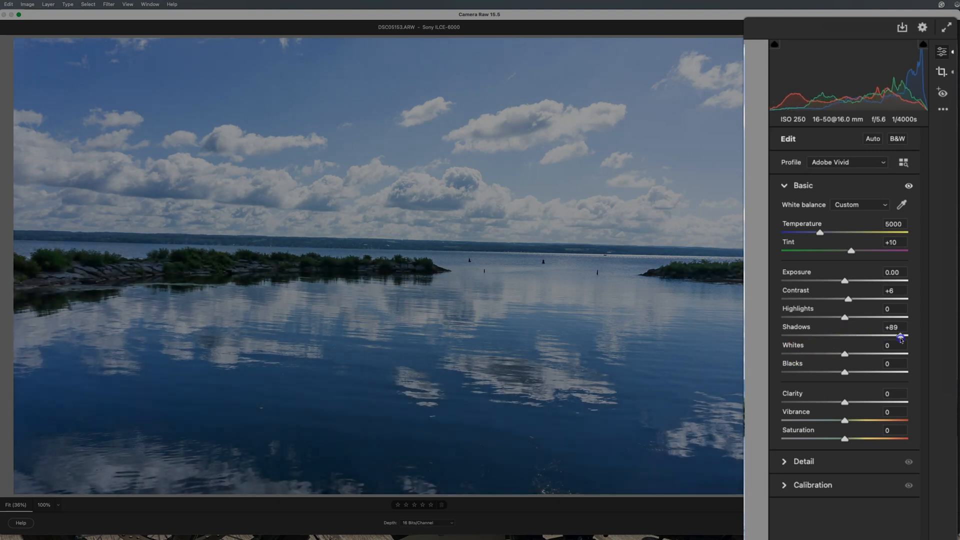
pyautogui.moveTo(900, 335); pyautogui.dragTo(873, 336)
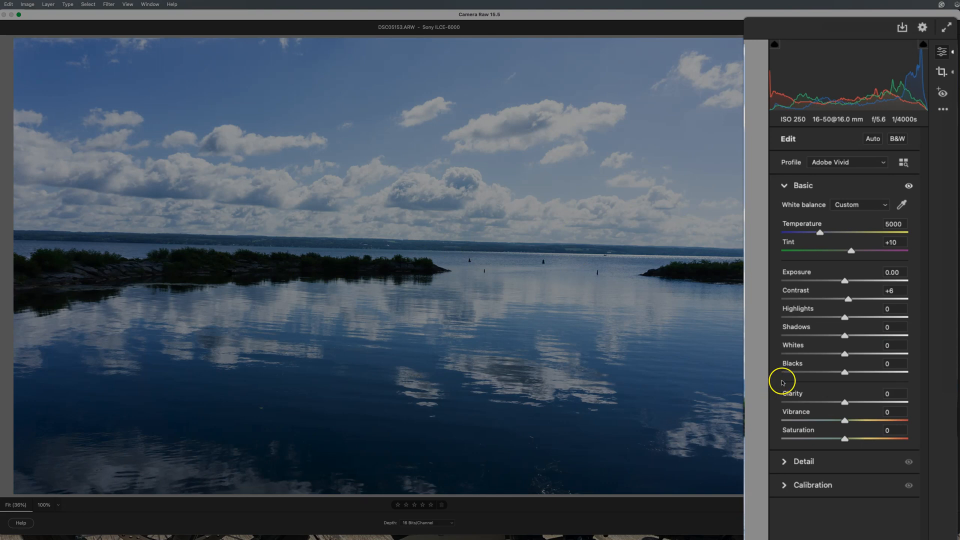
pyautogui.moveTo(845, 338)
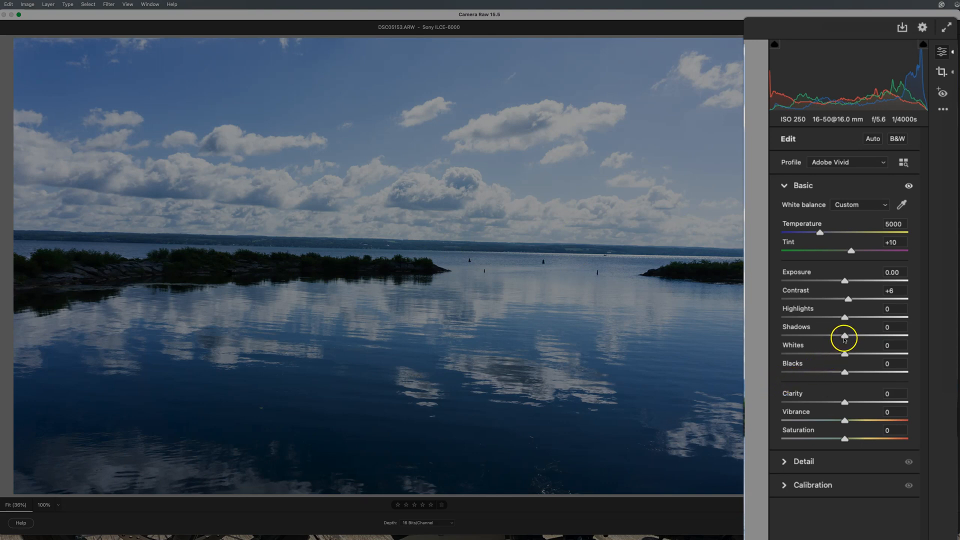
pyautogui.moveTo(844, 335); pyautogui.dragTo(877, 335)
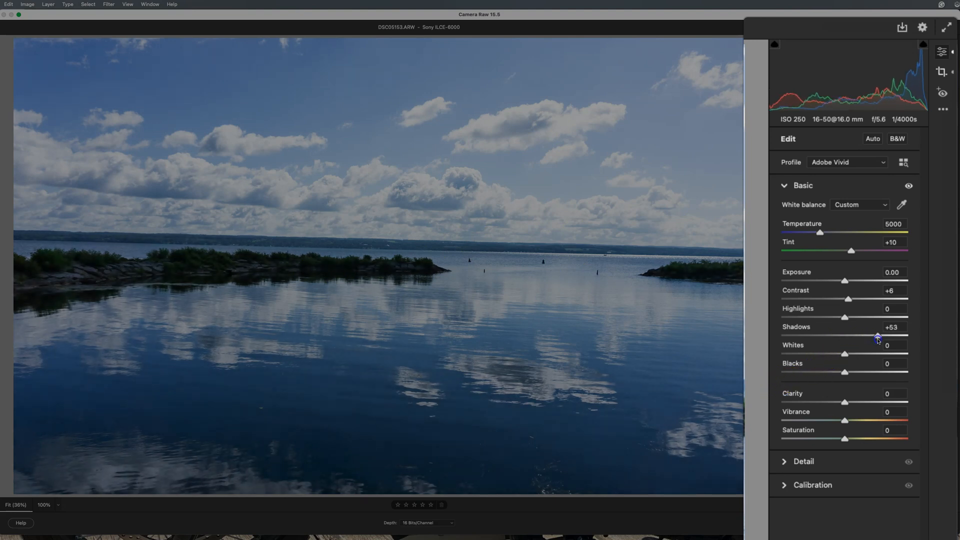
pyautogui.moveTo(876, 336); pyautogui.dragTo(888, 335)
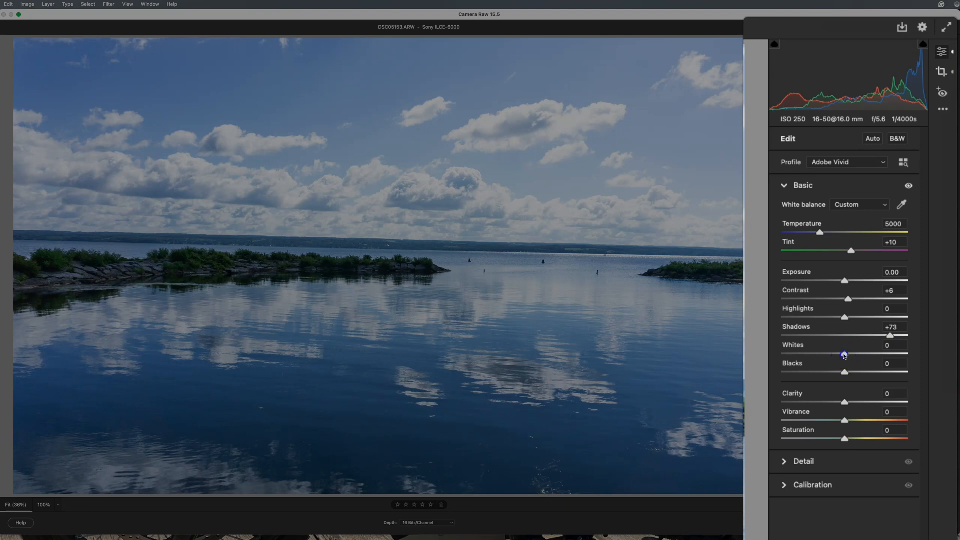
# Swing Whites from +99 through +35 and settle them at -29.
pyautogui.moveTo(843, 355); pyautogui.dragTo(906, 355)
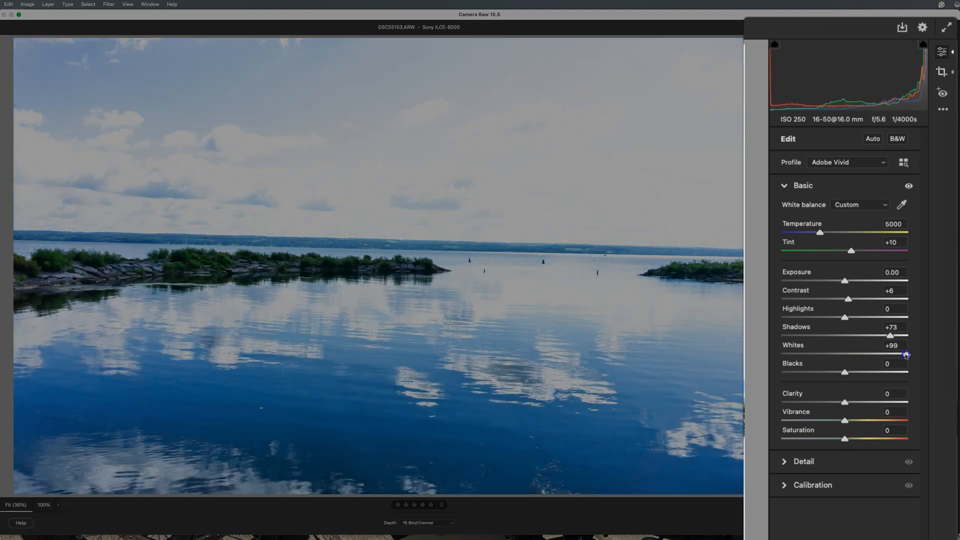
pyautogui.moveTo(906, 354); pyautogui.dragTo(865, 354)
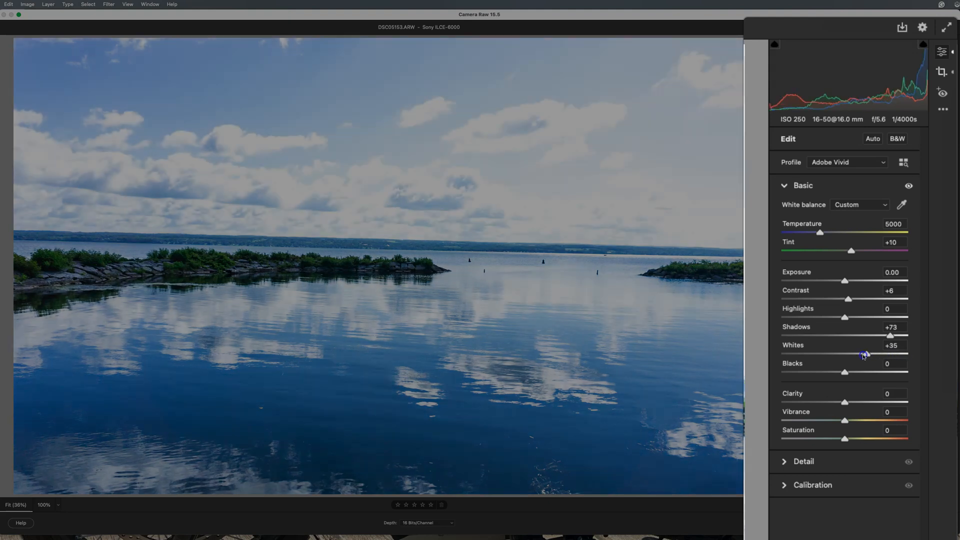
pyautogui.moveTo(865, 355); pyautogui.dragTo(837, 355)
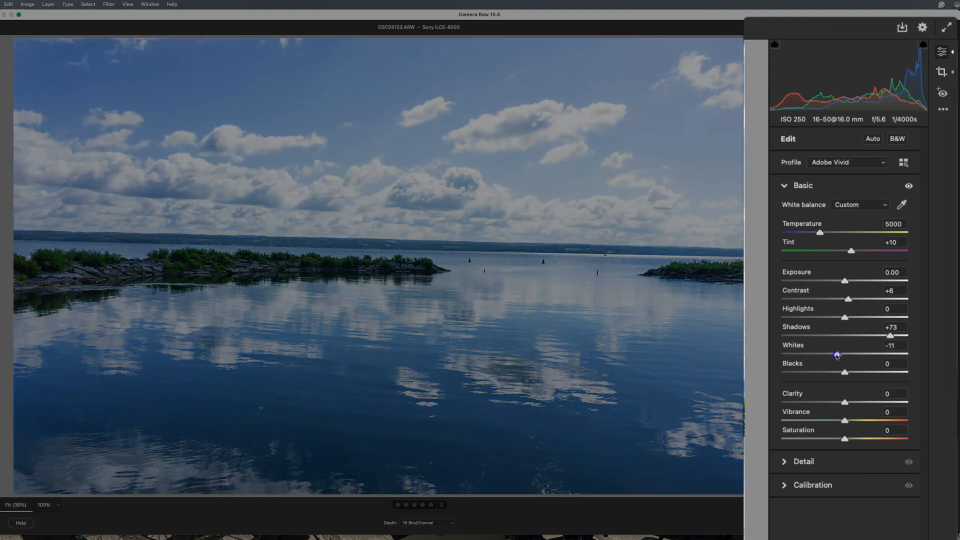
pyautogui.moveTo(838, 354); pyautogui.dragTo(826, 354)
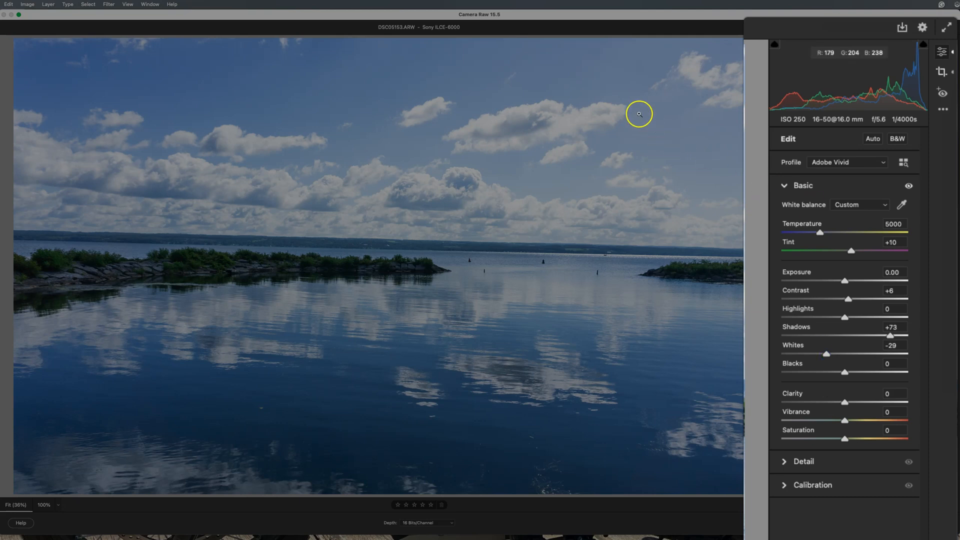
pyautogui.moveTo(590, 147)
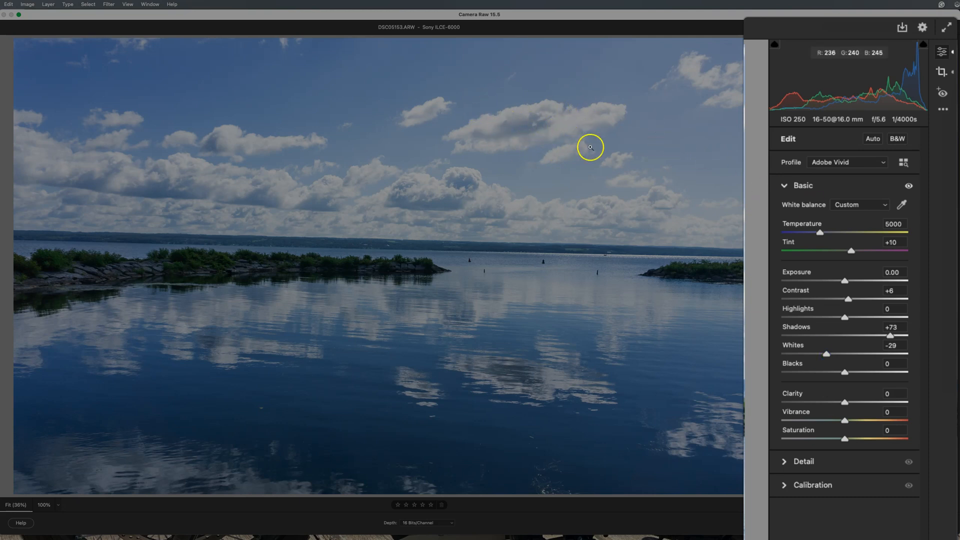
pyautogui.moveTo(841, 378)
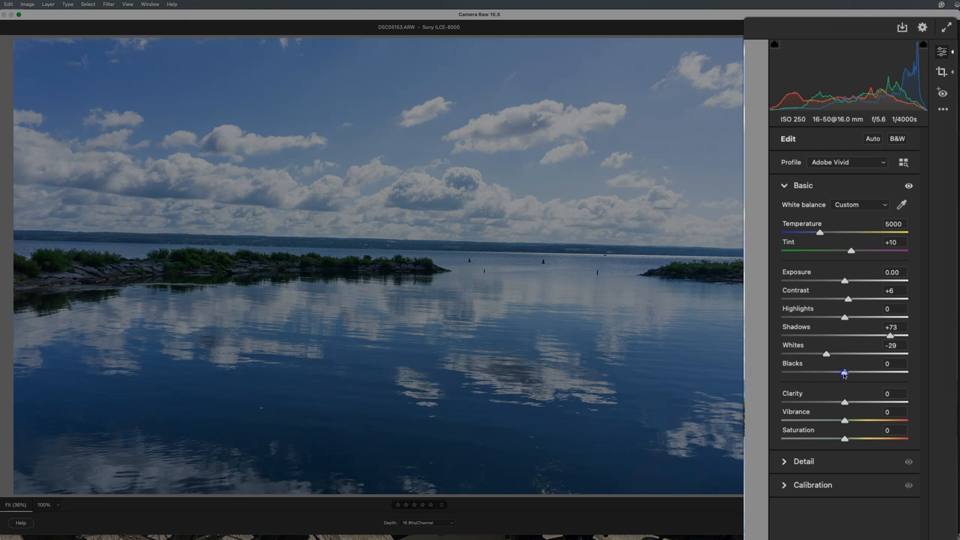
# Try Blacks at +35, -75 and +6, then leave them at +26.
pyautogui.moveTo(845, 374); pyautogui.dragTo(867, 373)
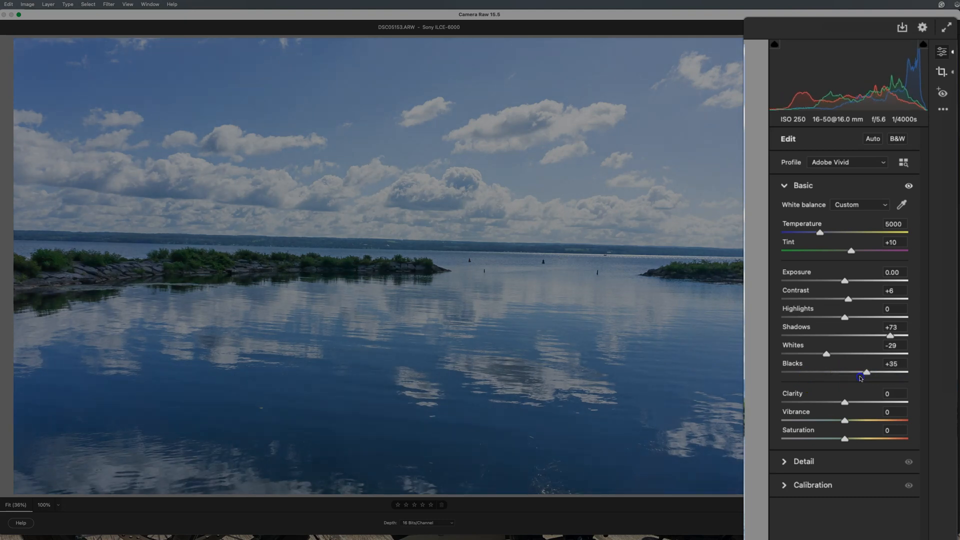
pyautogui.moveTo(867, 374); pyautogui.dragTo(797, 374)
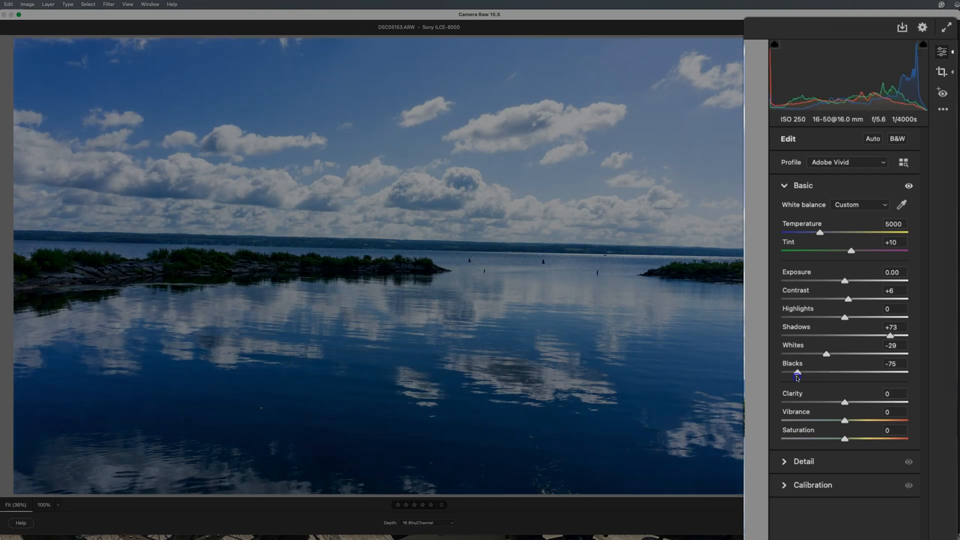
pyautogui.moveTo(797, 374); pyautogui.dragTo(848, 374)
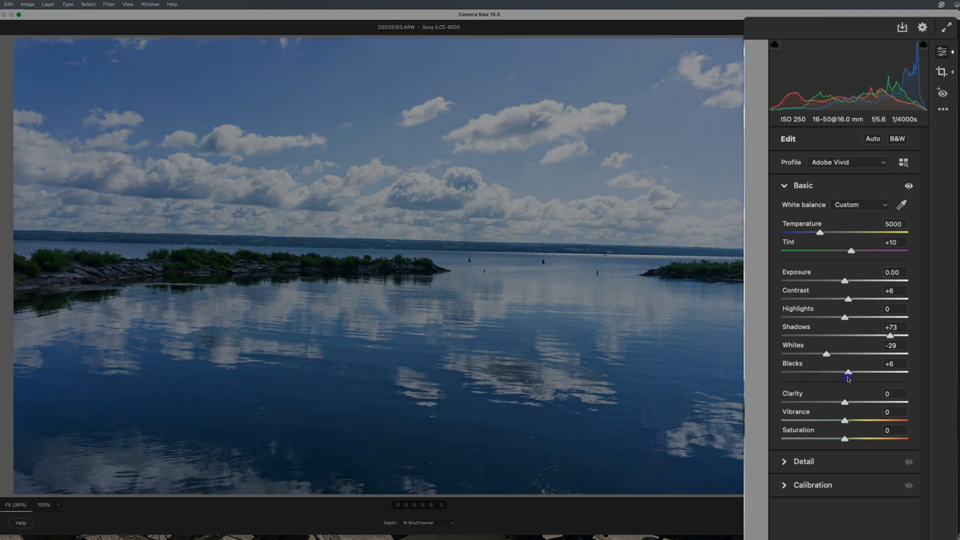
pyautogui.moveTo(849, 373); pyautogui.dragTo(860, 374)
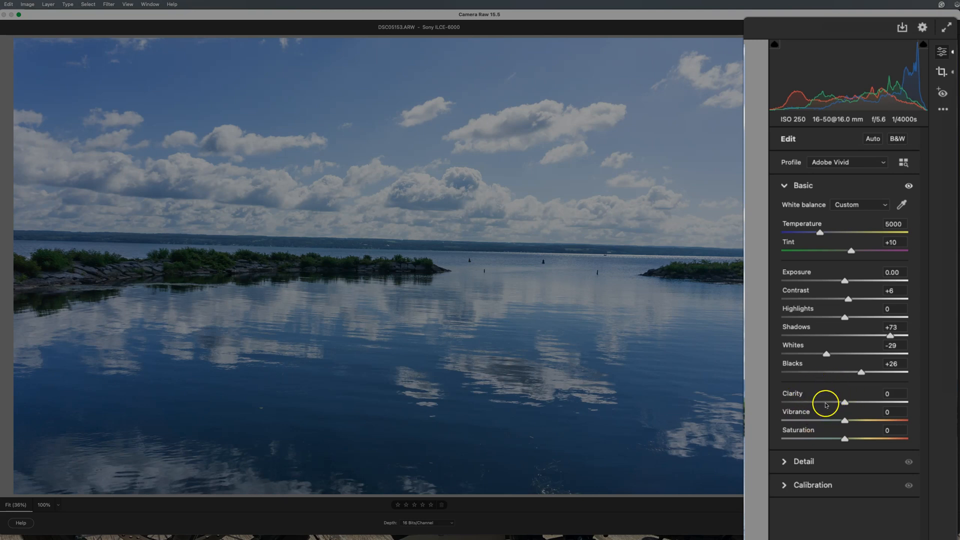
pyautogui.moveTo(814, 428)
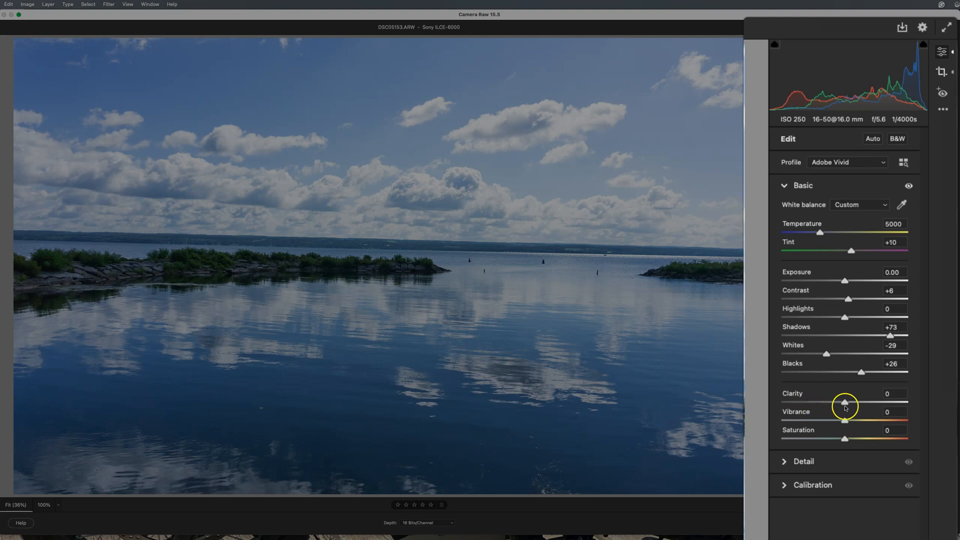
# Try Clarity at +24, +55 and +33, then fine-tune it to +30.
pyautogui.moveTo(846, 402); pyautogui.dragTo(860, 402)
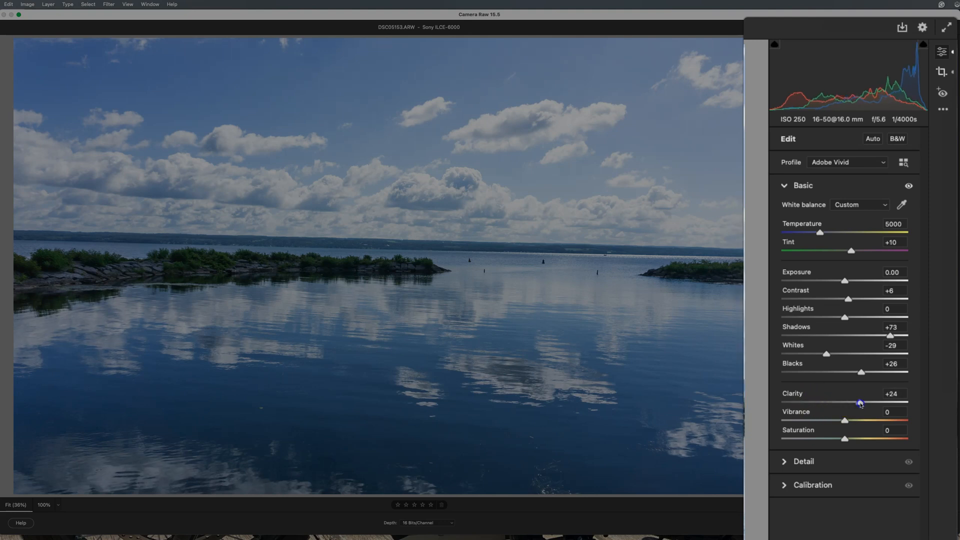
pyautogui.moveTo(859, 403); pyautogui.dragTo(878, 403)
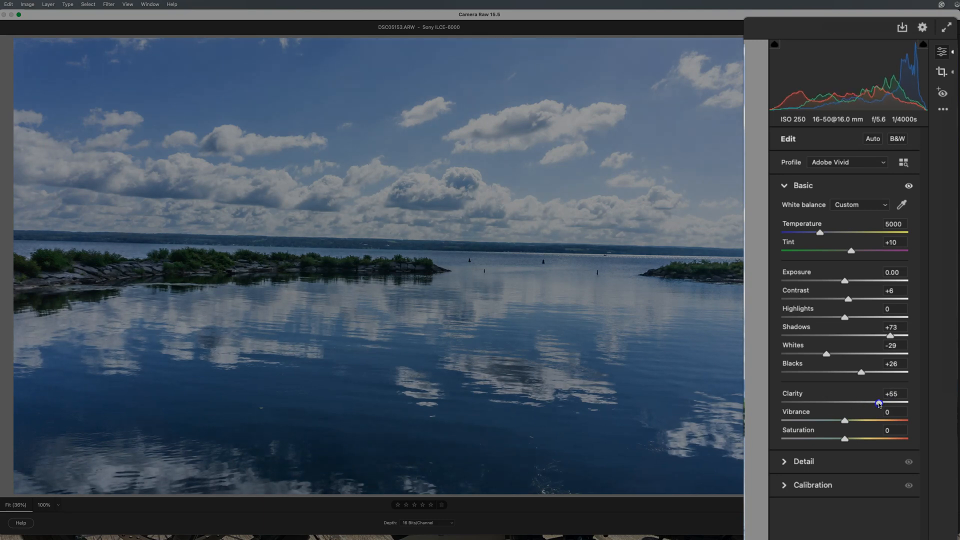
pyautogui.moveTo(879, 403); pyautogui.dragTo(865, 404)
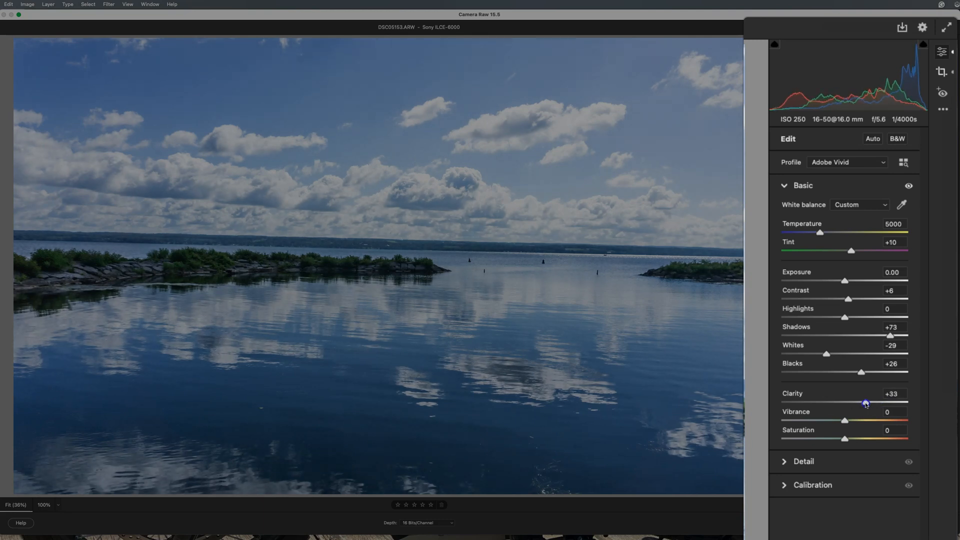
pyautogui.moveTo(865, 403); pyautogui.dragTo(862, 403)
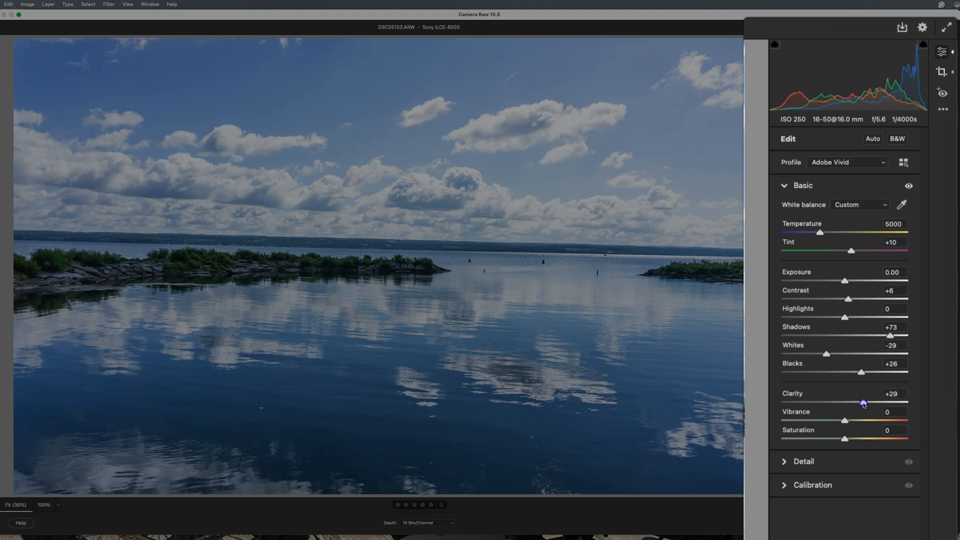
pyautogui.moveTo(862, 402); pyautogui.dragTo(865, 402)
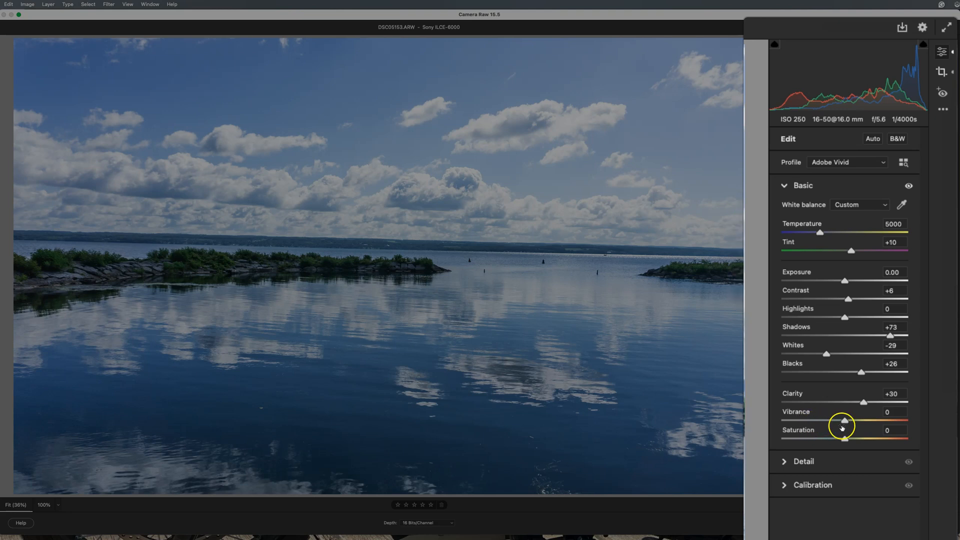
# Push Vibrance up to +88, then bring it back down to +4.
pyautogui.moveTo(843, 422); pyautogui.dragTo(856, 422)
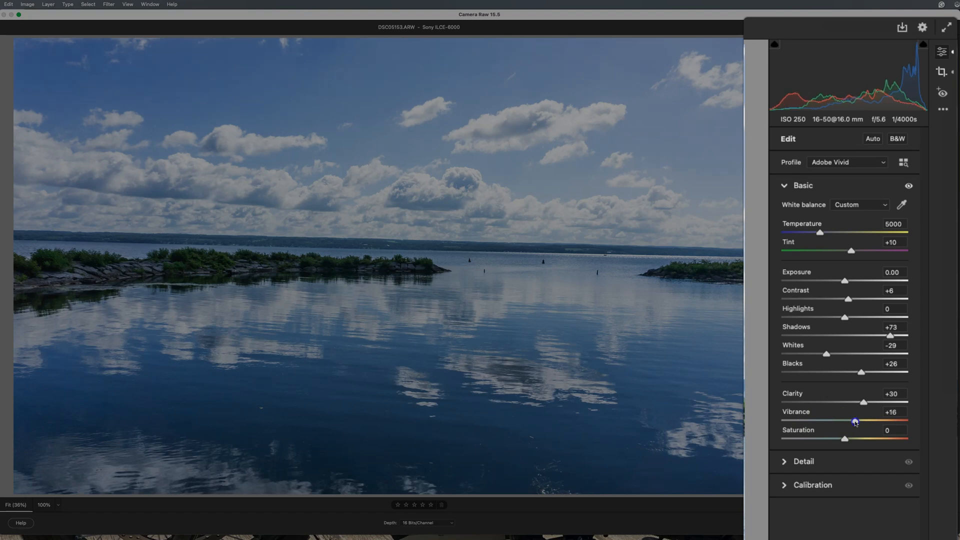
pyautogui.moveTo(856, 422); pyautogui.dragTo(897, 422)
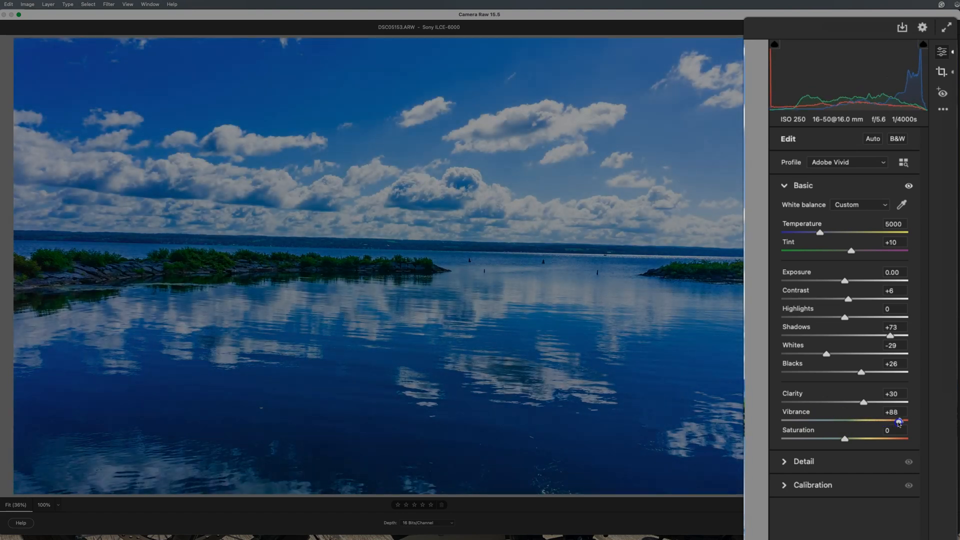
pyautogui.moveTo(899, 421); pyautogui.dragTo(887, 421)
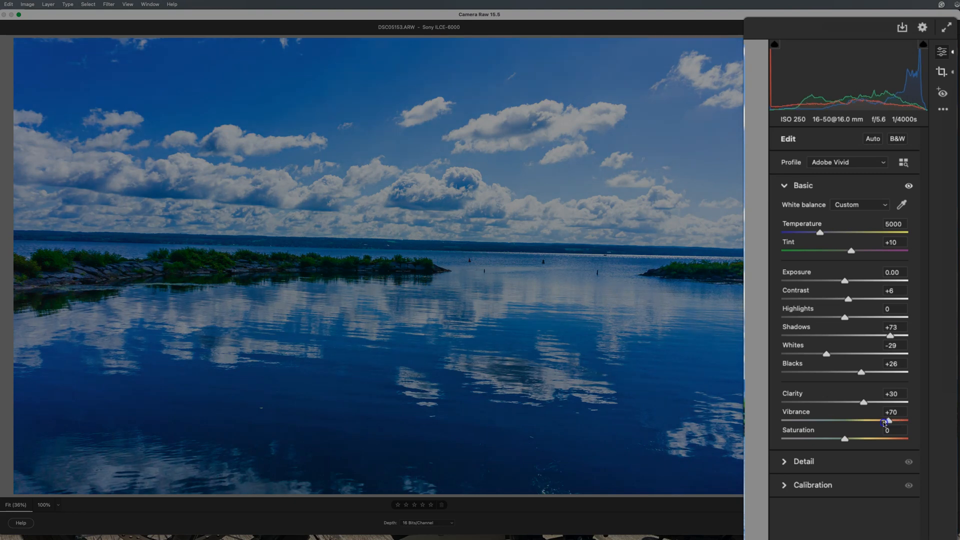
pyautogui.moveTo(886, 422); pyautogui.dragTo(851, 422)
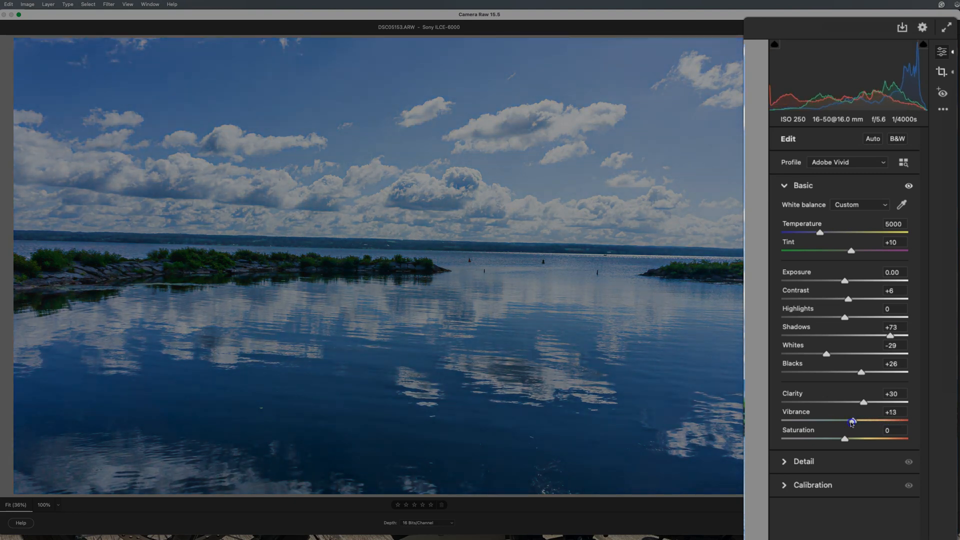
pyautogui.moveTo(852, 421); pyautogui.dragTo(847, 421)
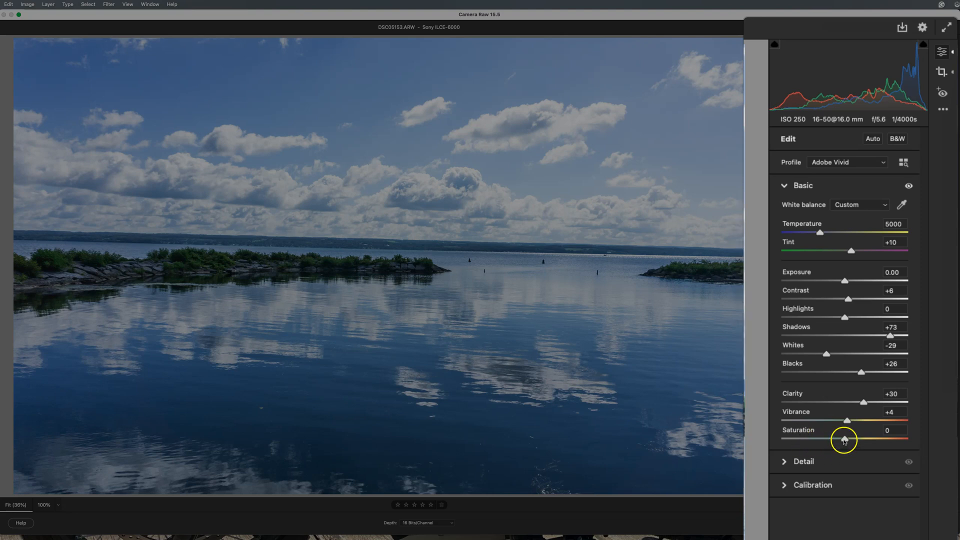
# Sweep Saturation up to +100, down to -100, then settle it at +2.
pyautogui.moveTo(845, 438); pyautogui.dragTo(880, 439)
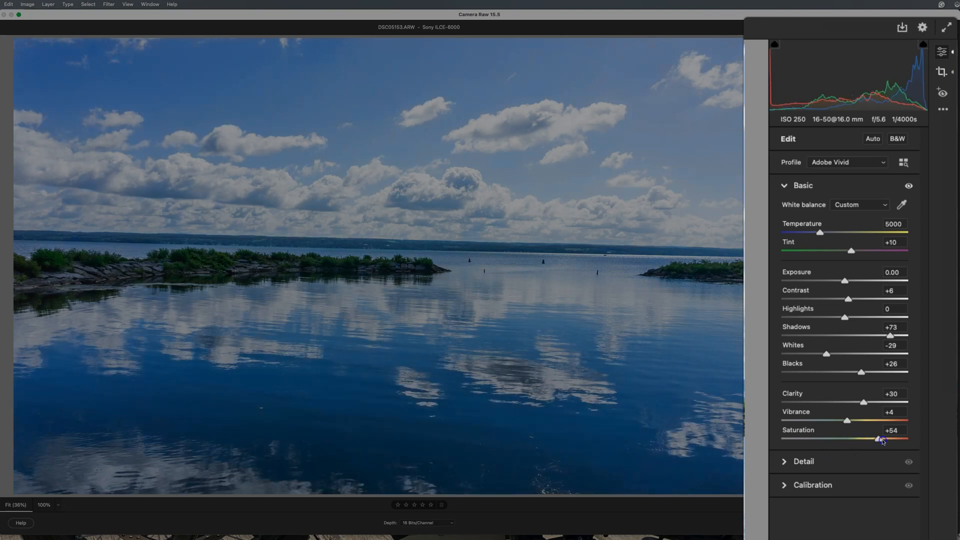
pyautogui.moveTo(880, 439); pyautogui.dragTo(909, 438)
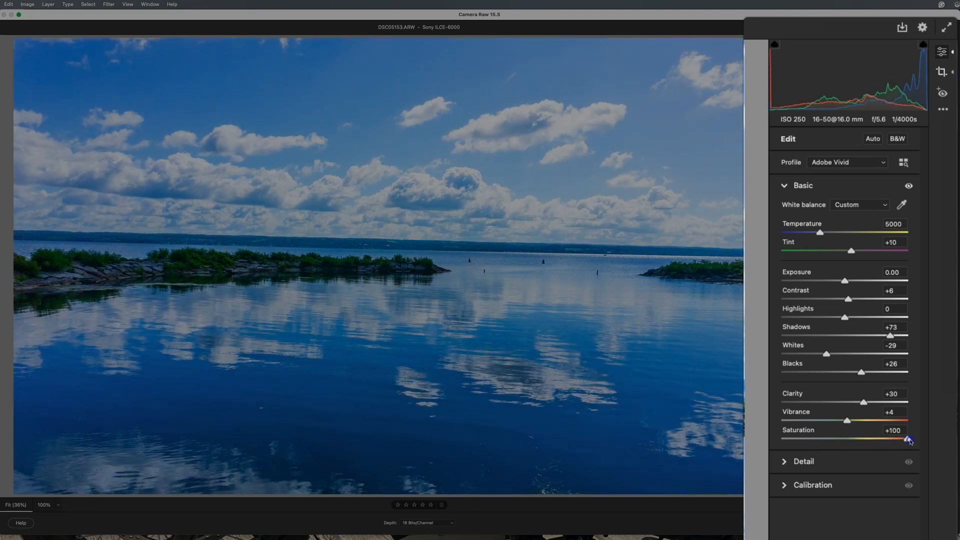
pyautogui.moveTo(909, 439); pyautogui.dragTo(863, 439)
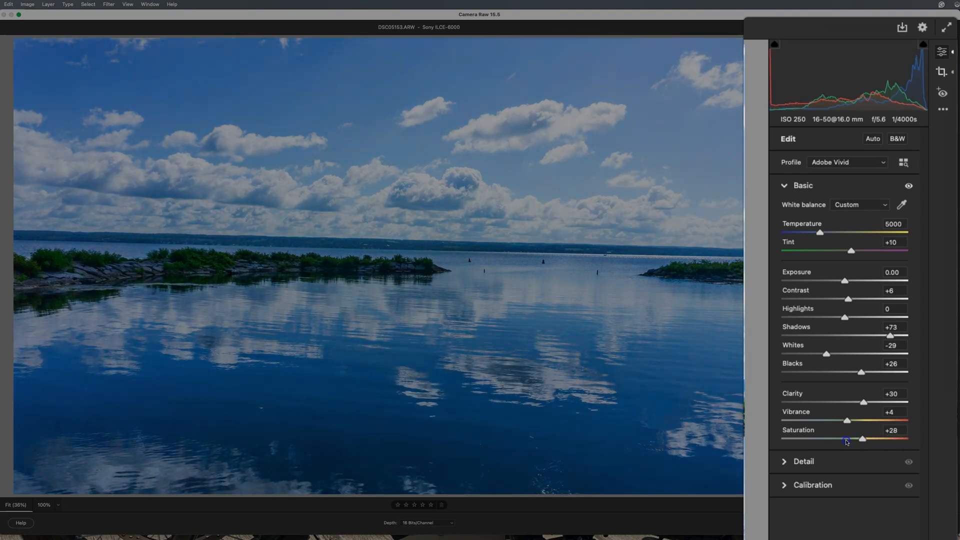
pyautogui.moveTo(862, 438); pyautogui.dragTo(783, 438)
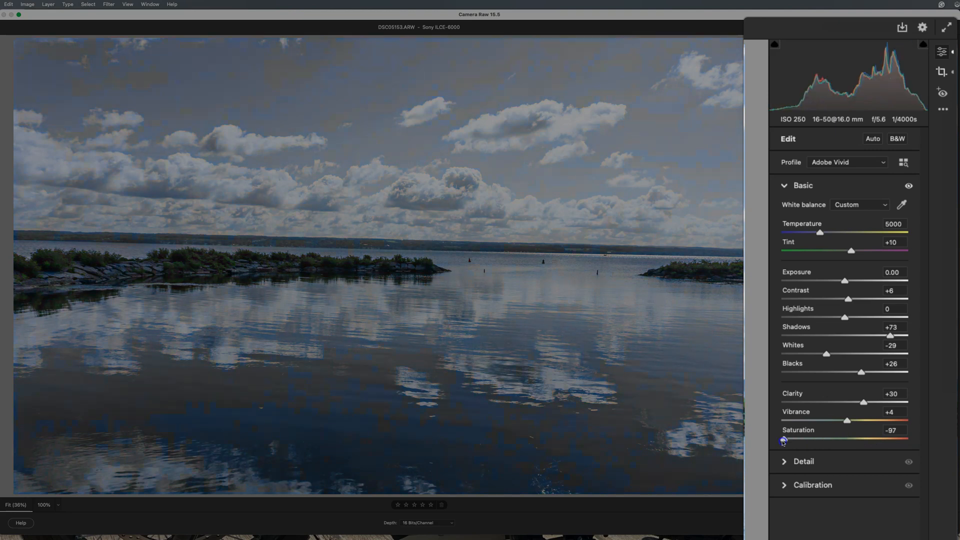
pyautogui.moveTo(788, 439); pyautogui.dragTo(782, 439)
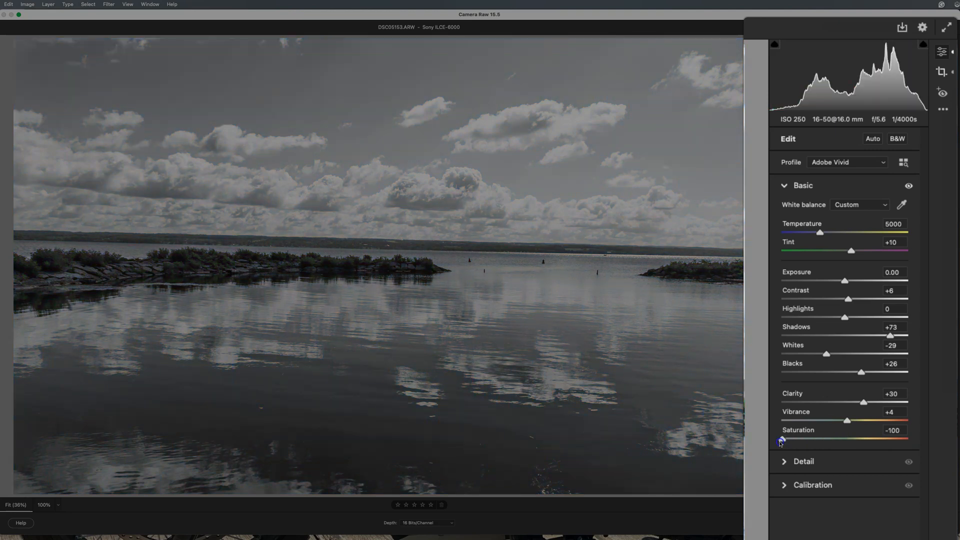
pyautogui.moveTo(782, 439); pyautogui.dragTo(830, 439)
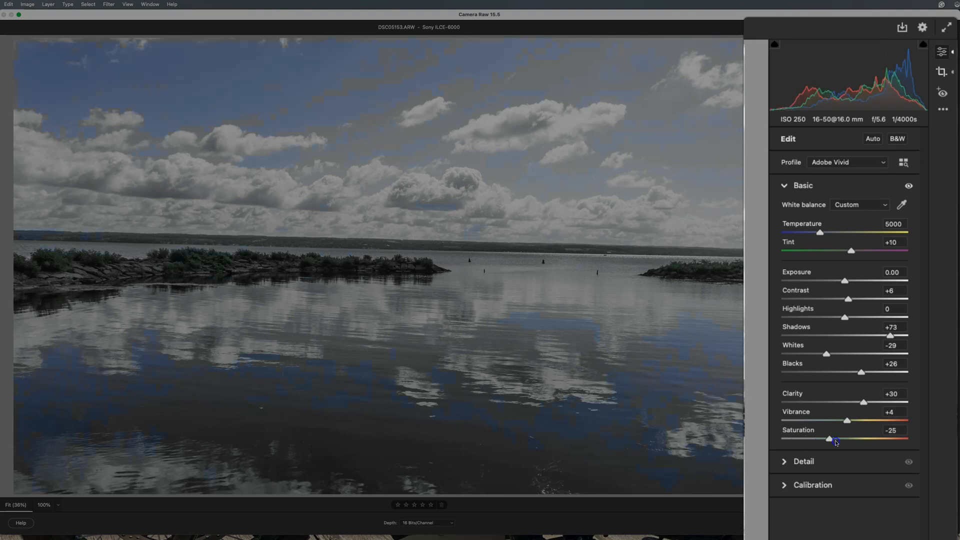
pyautogui.moveTo(829, 439); pyautogui.dragTo(840, 439)
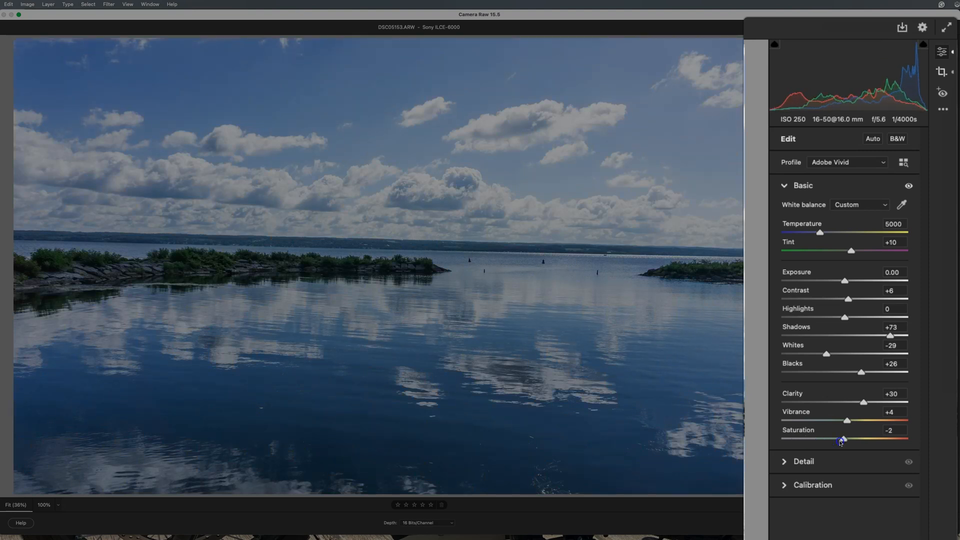
pyautogui.moveTo(841, 440); pyautogui.dragTo(846, 440)
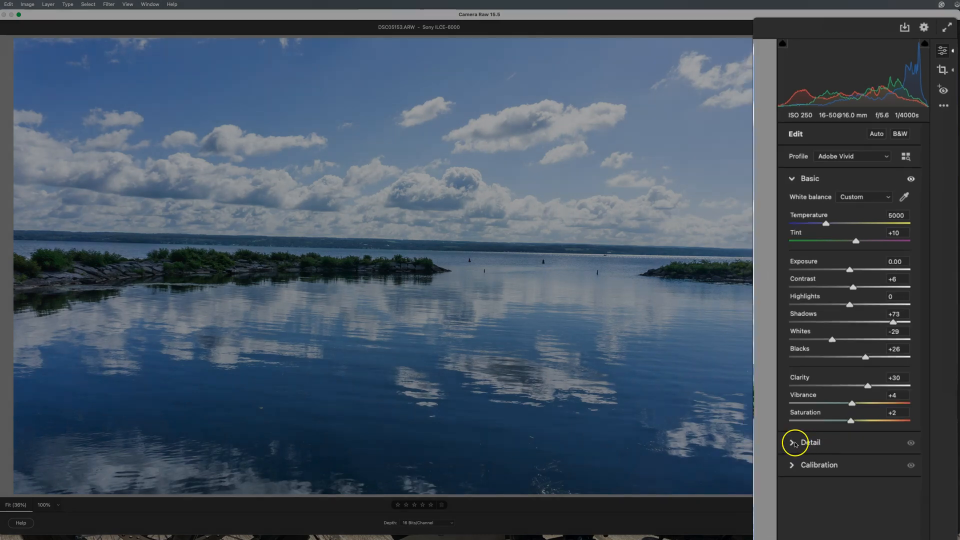
# Expand the Detail panel, try Sharpening at 110, and return it to 40.
pyautogui.click(792, 442)
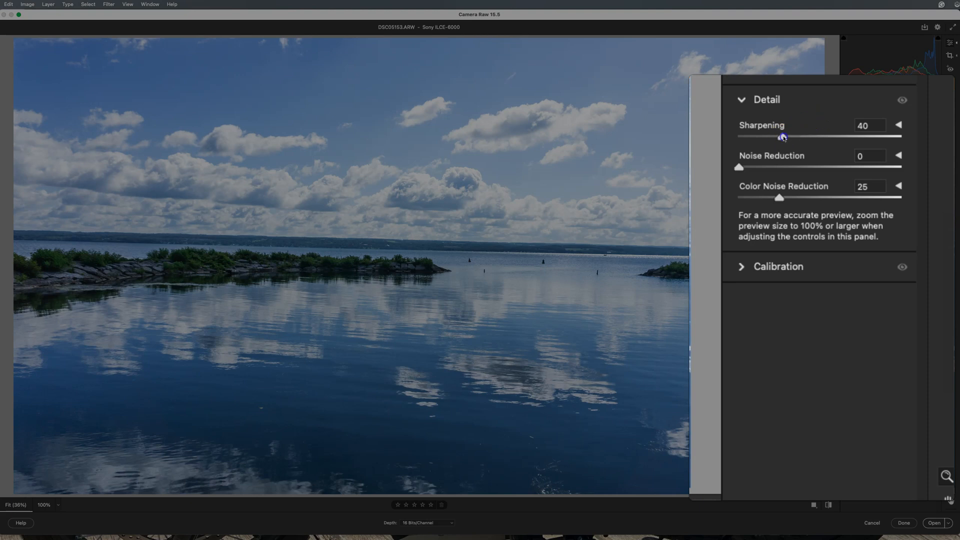
pyautogui.moveTo(782, 136); pyautogui.dragTo(858, 137)
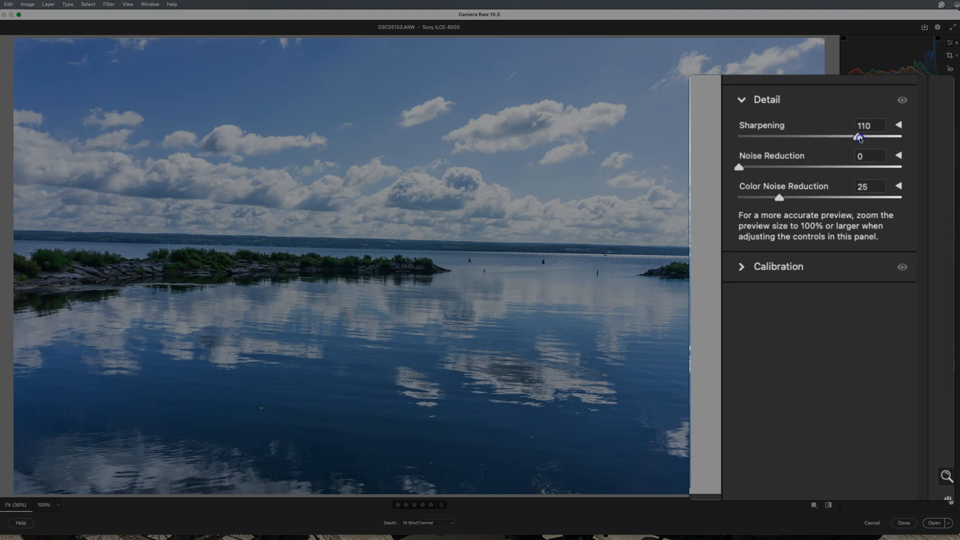
pyautogui.moveTo(857, 137); pyautogui.dragTo(849, 137)
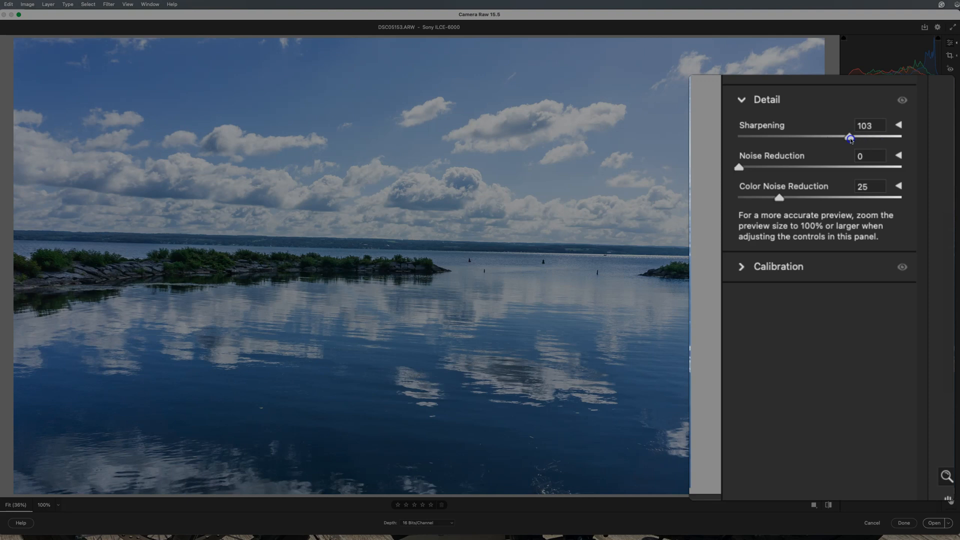
pyautogui.moveTo(849, 138); pyautogui.dragTo(811, 138)
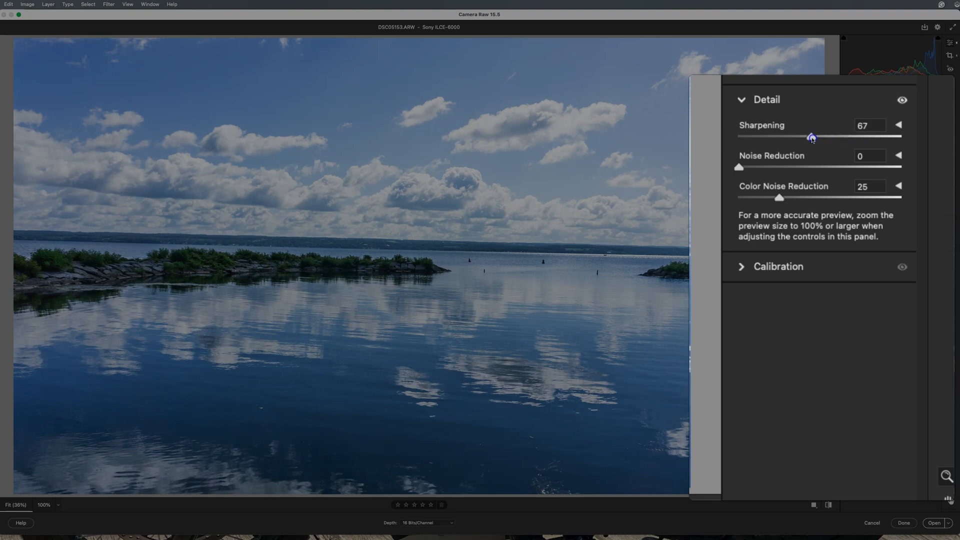
pyautogui.moveTo(809, 136); pyautogui.dragTo(782, 137)
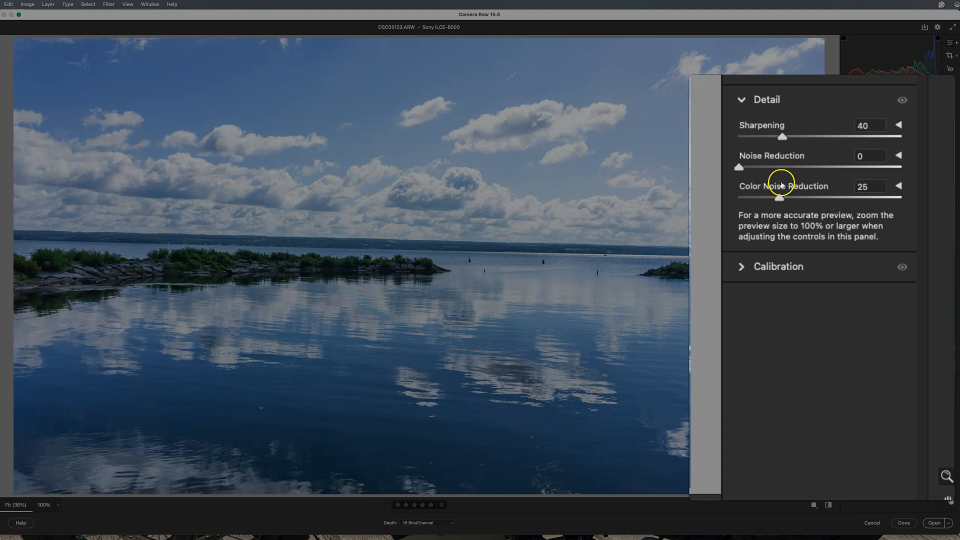
pyautogui.moveTo(778, 179)
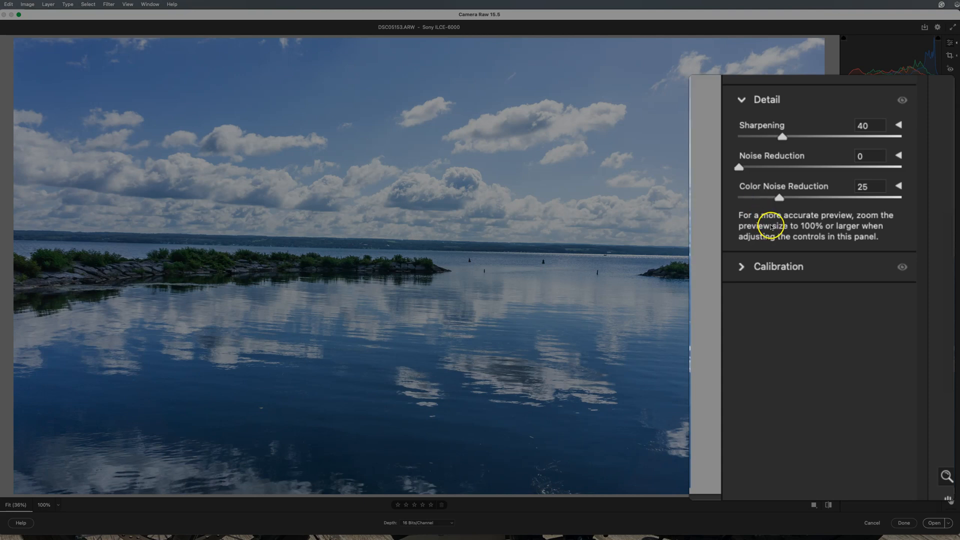
pyautogui.click(742, 267)
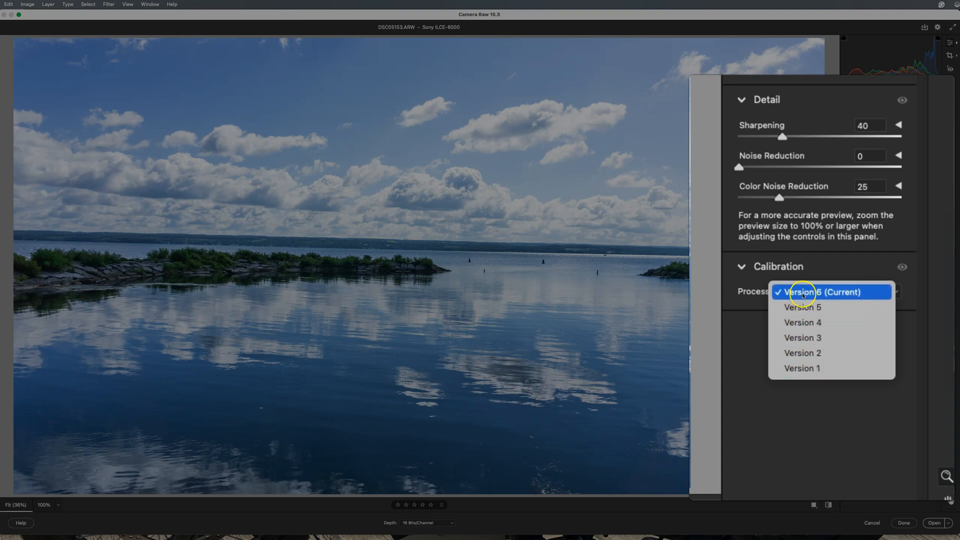
# Keep the Calibration process version on Version 6 (Current).
pyautogui.click(830, 292)
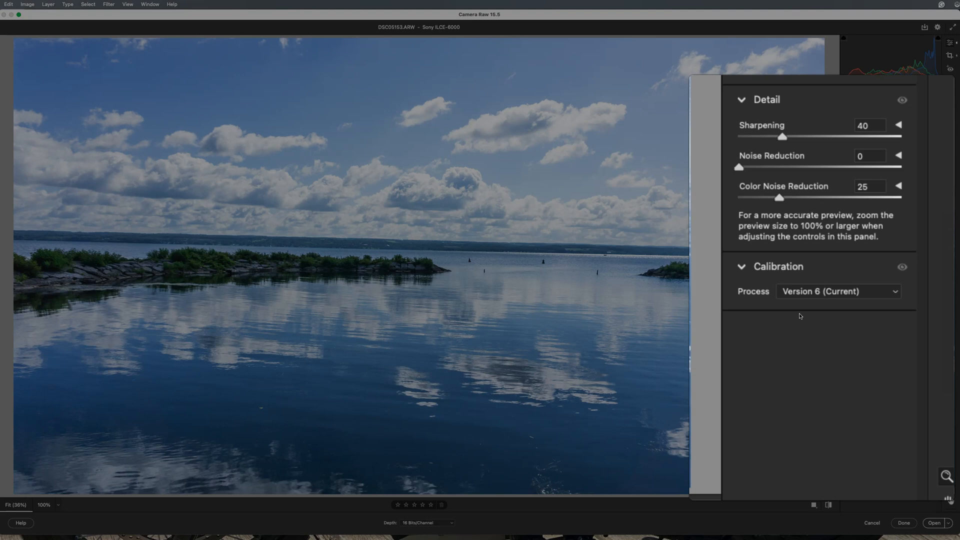
pyautogui.click(837, 291)
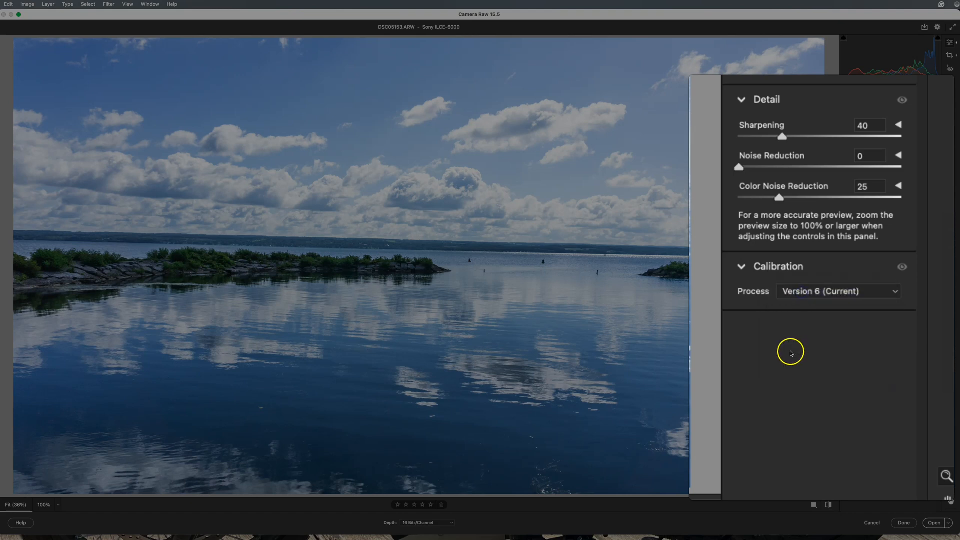
pyautogui.moveTo(794, 354)
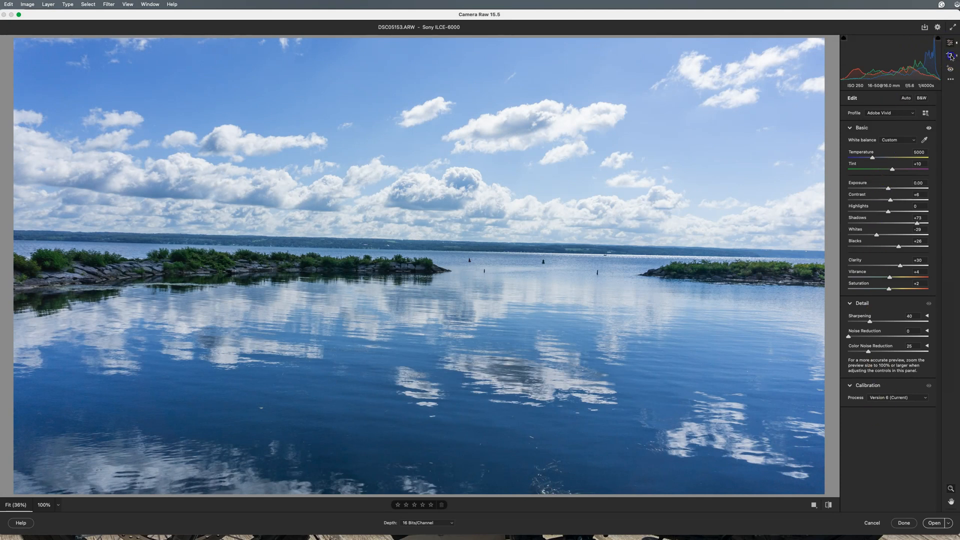
# Switch to the Crop tool, showing Angle 0.00 and the As Shot preset.
pyautogui.click(951, 55)
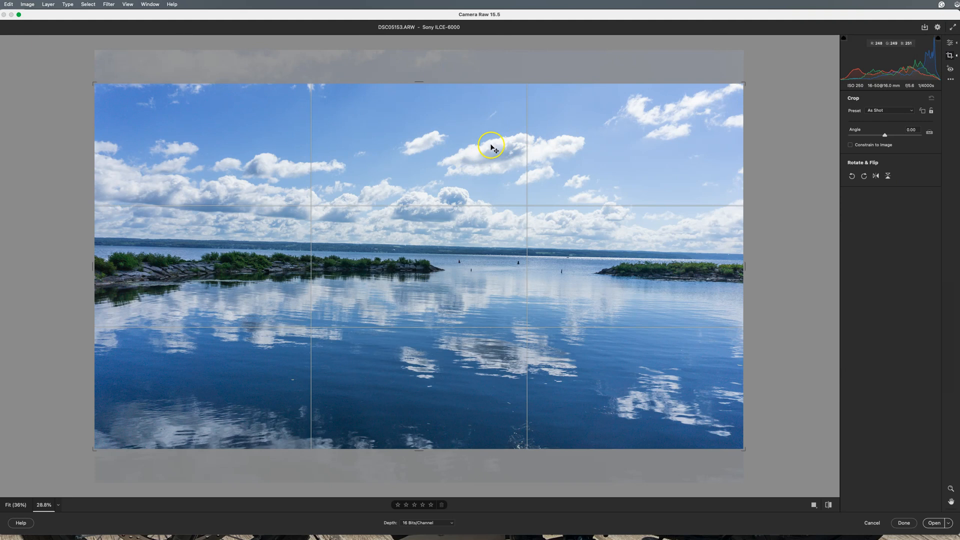
pyautogui.moveTo(720, 123)
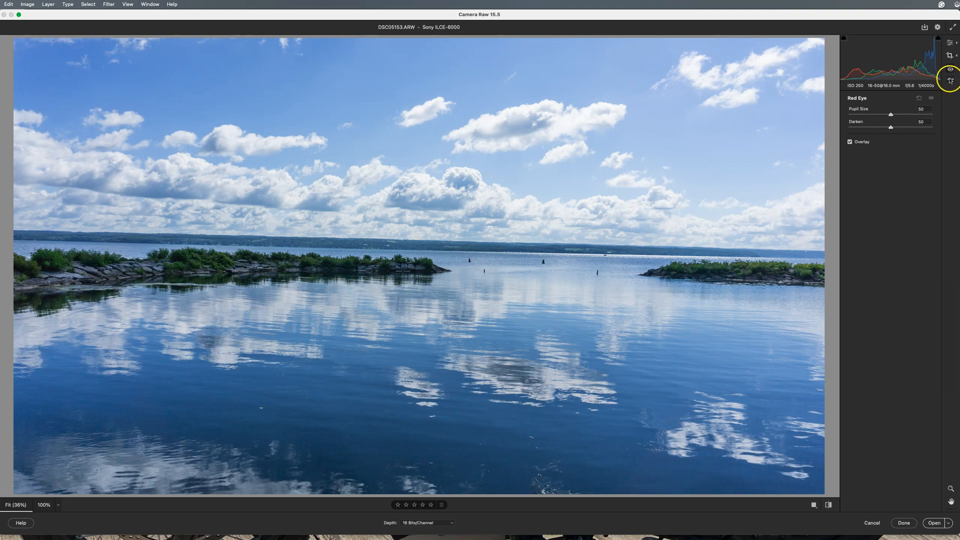
# Glance at the Red Eye tool settings, then go back to the Edit panels.
pyautogui.click(951, 80)
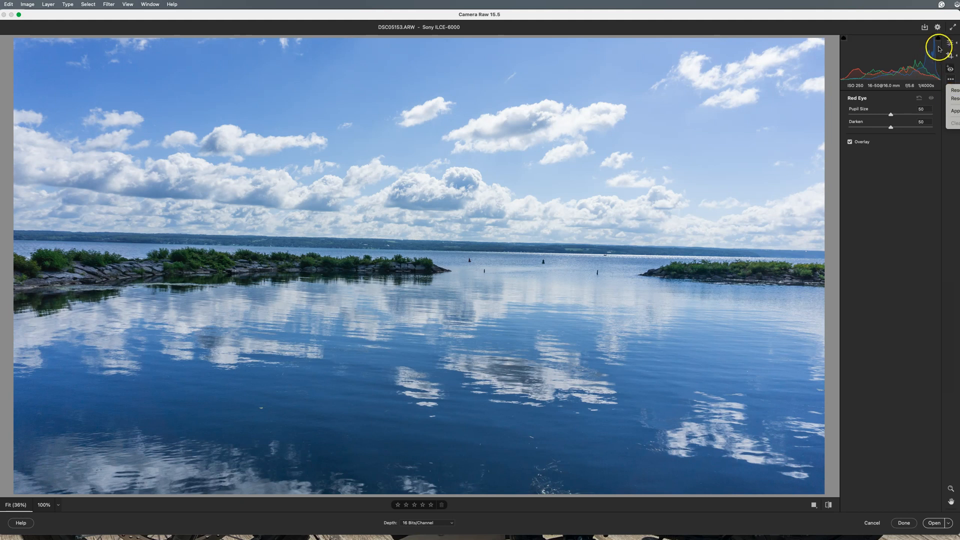
pyautogui.click(947, 55)
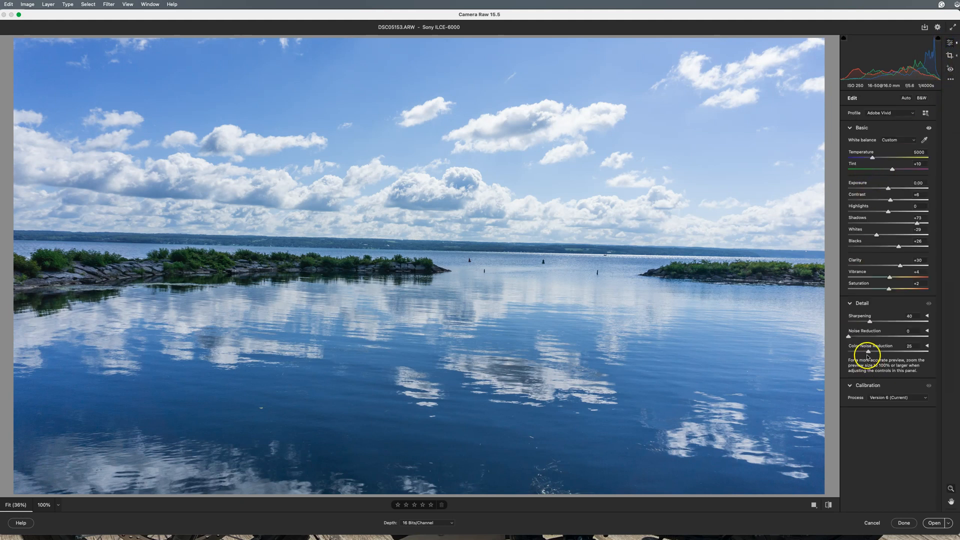
pyautogui.moveTo(903, 490)
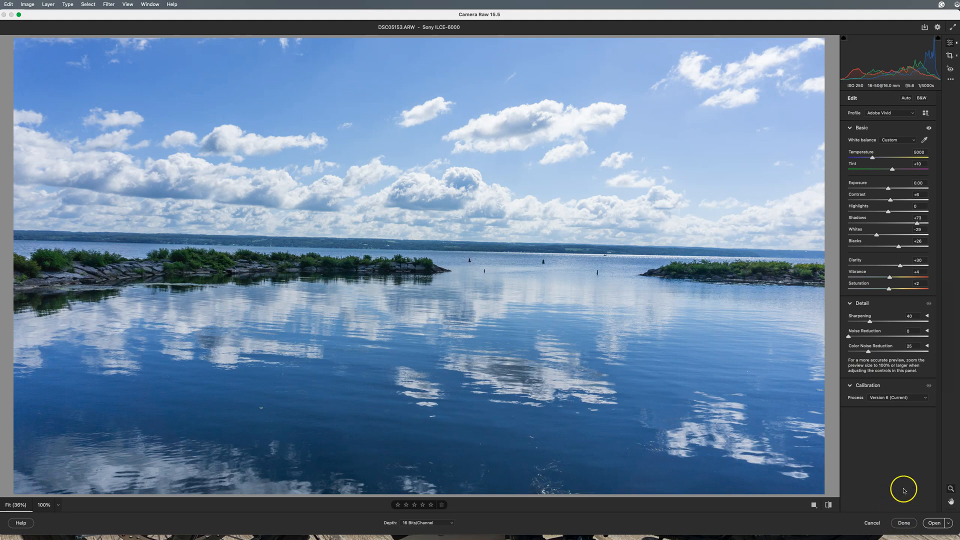
pyautogui.moveTo(927, 501)
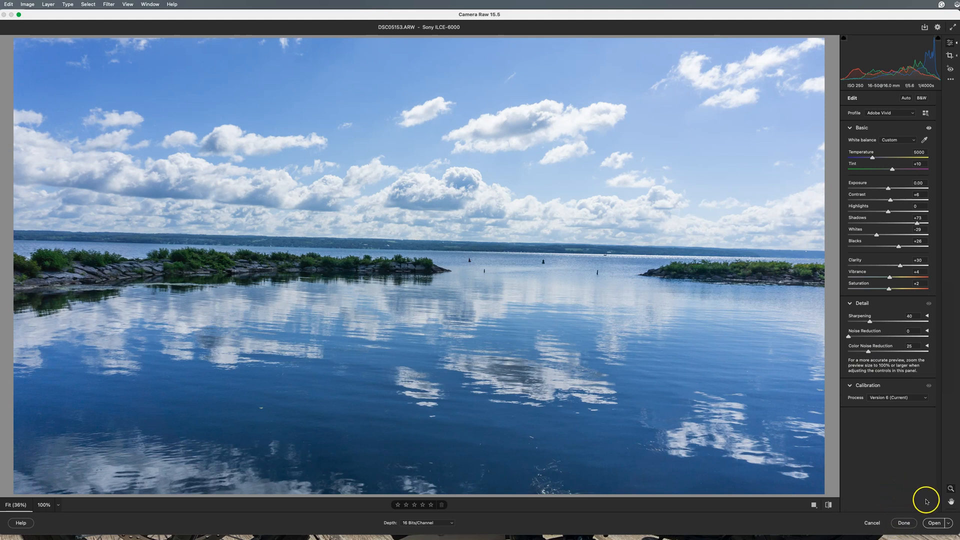
pyautogui.moveTo(905, 478)
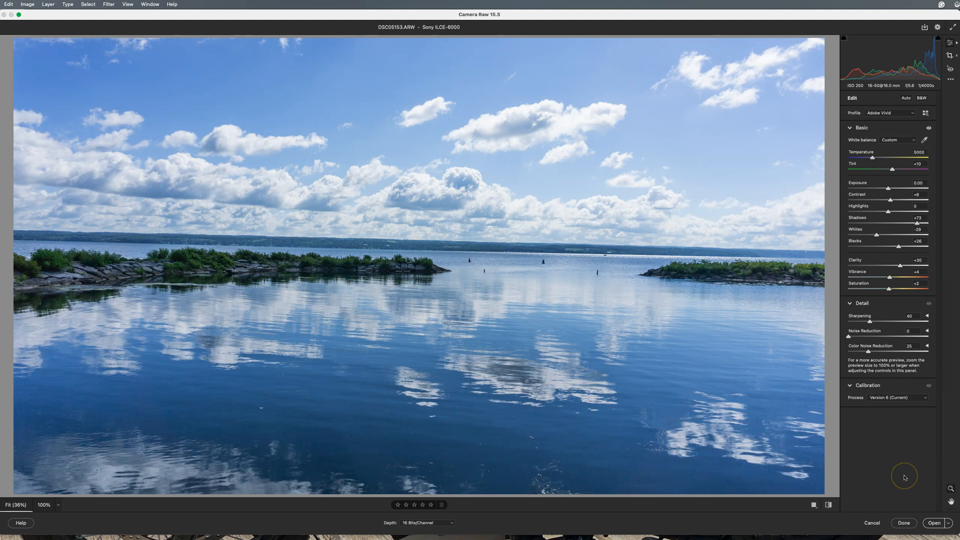